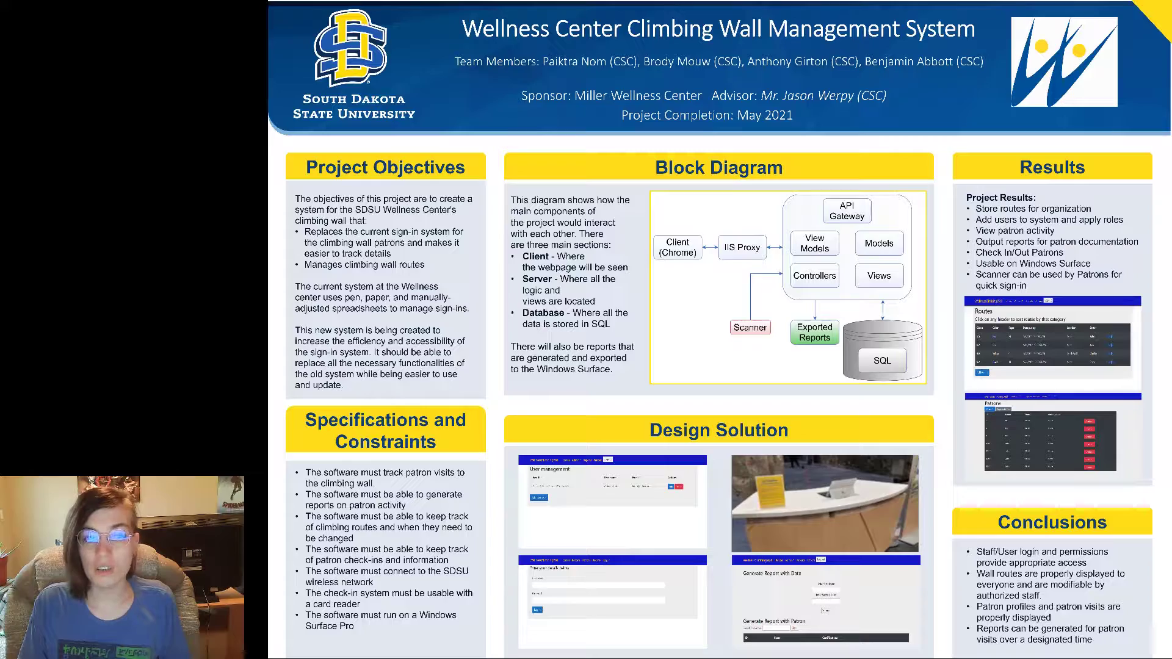
Open the Log in page and fill in the Administrator user name and password.
click(385, 167)
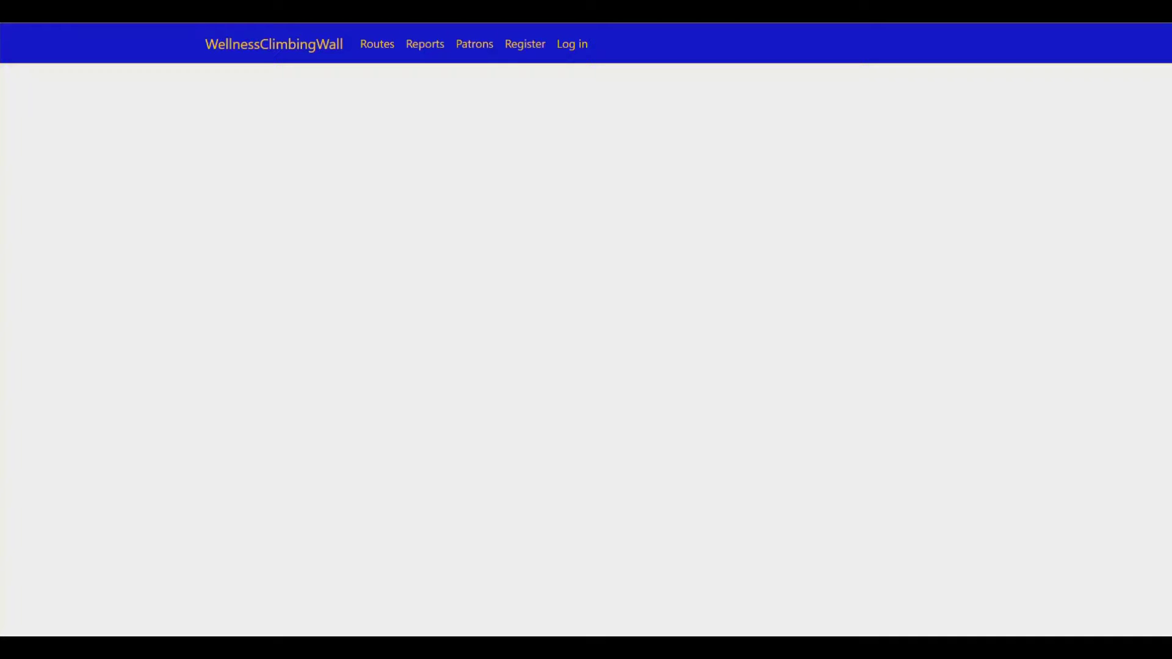
mouse_move(247, 356)
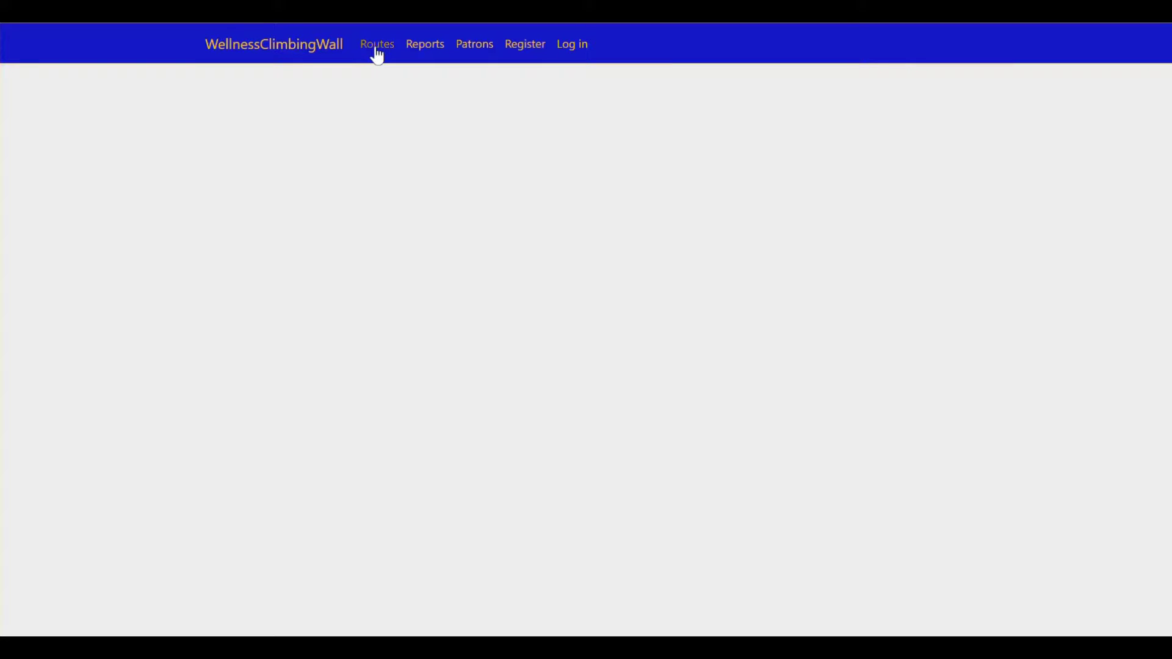
click(572, 43)
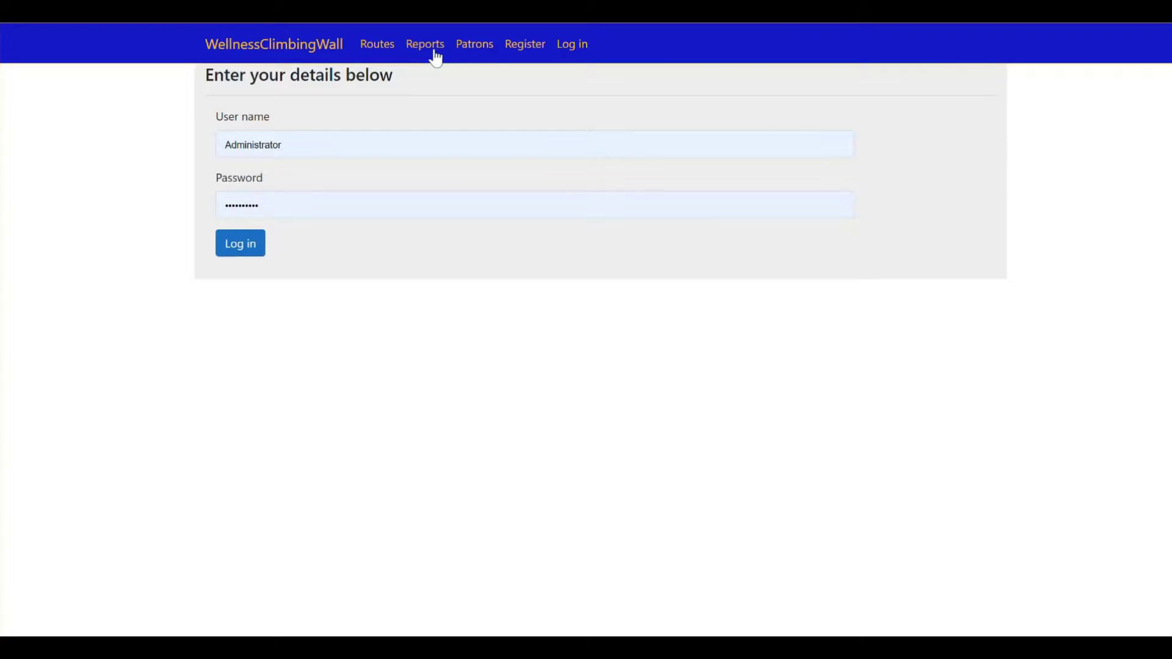
mouse_move(572, 43)
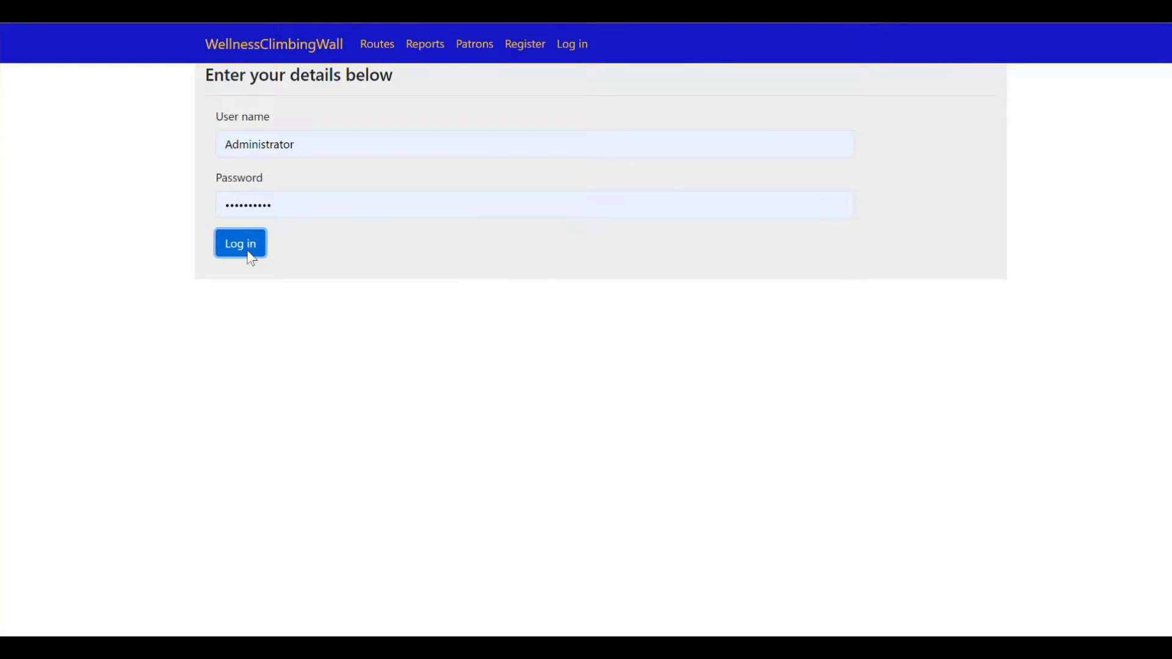
Sign in as Administrator and go to Admin > User management.
click(240, 243)
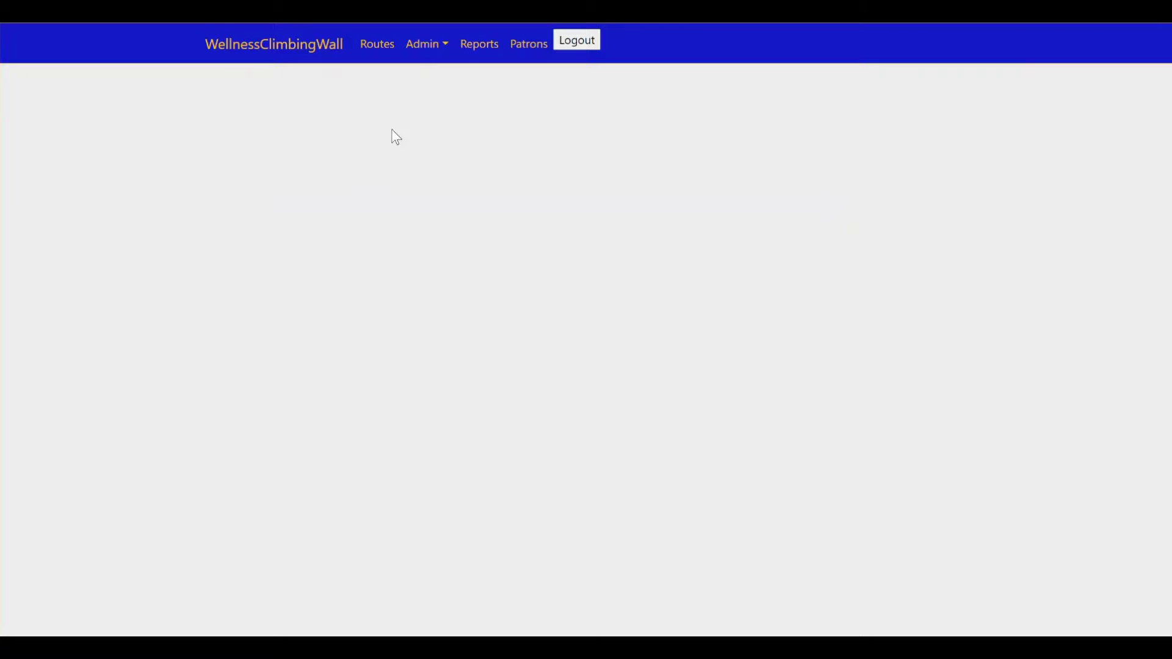
click(425, 44)
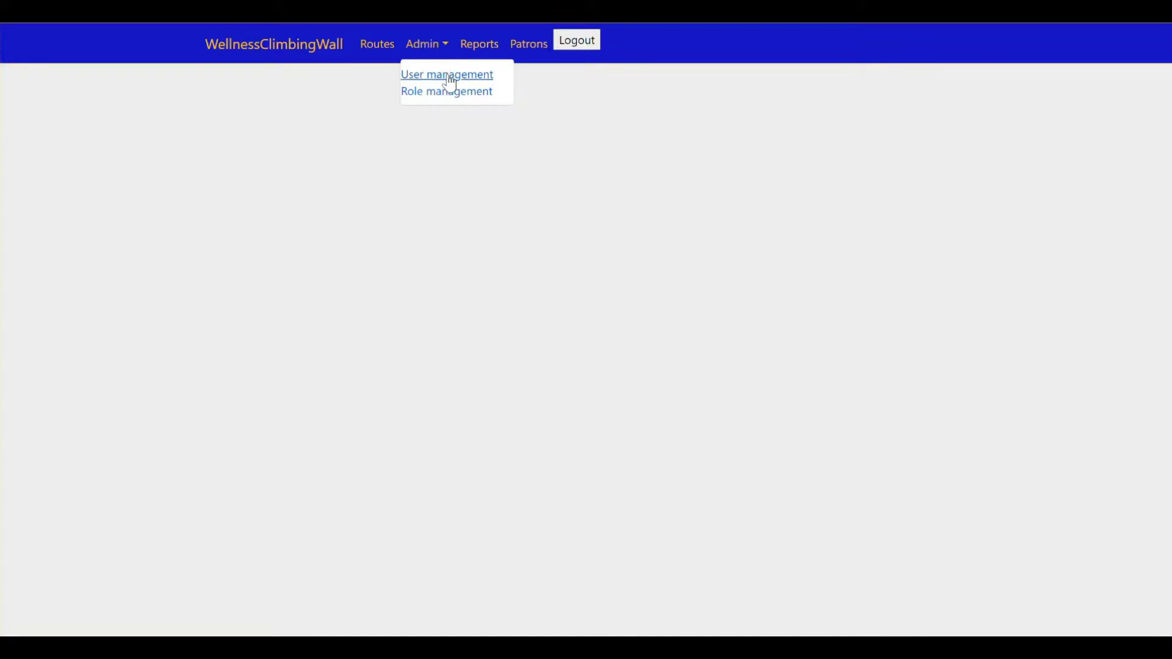
click(446, 74)
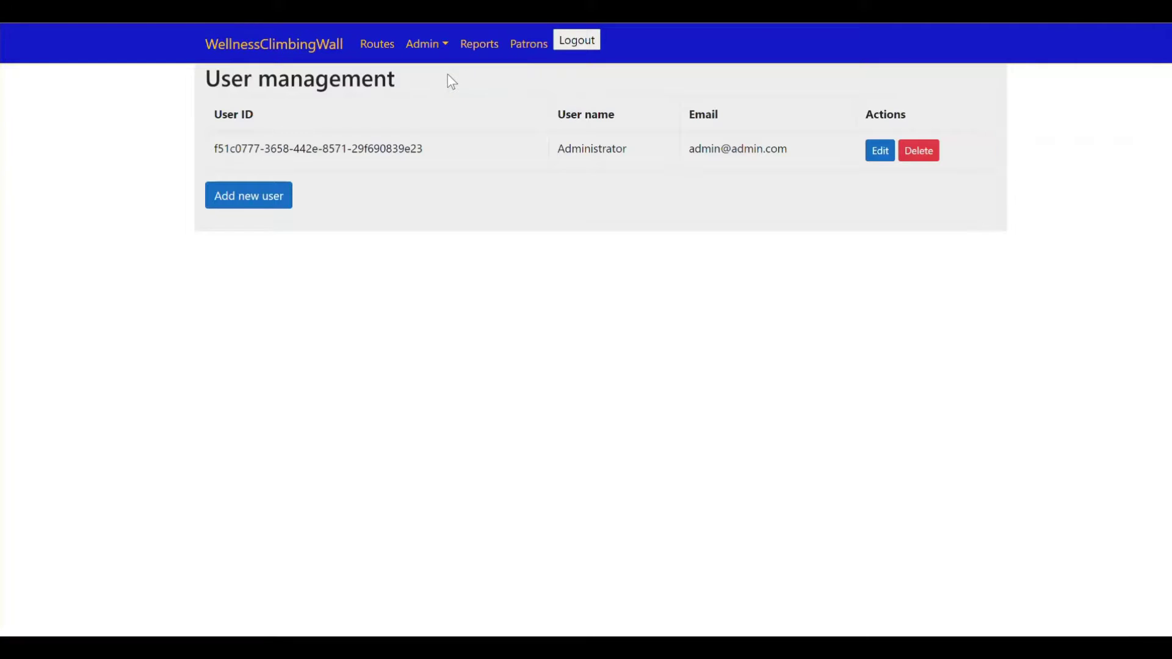
mouse_move(723, 73)
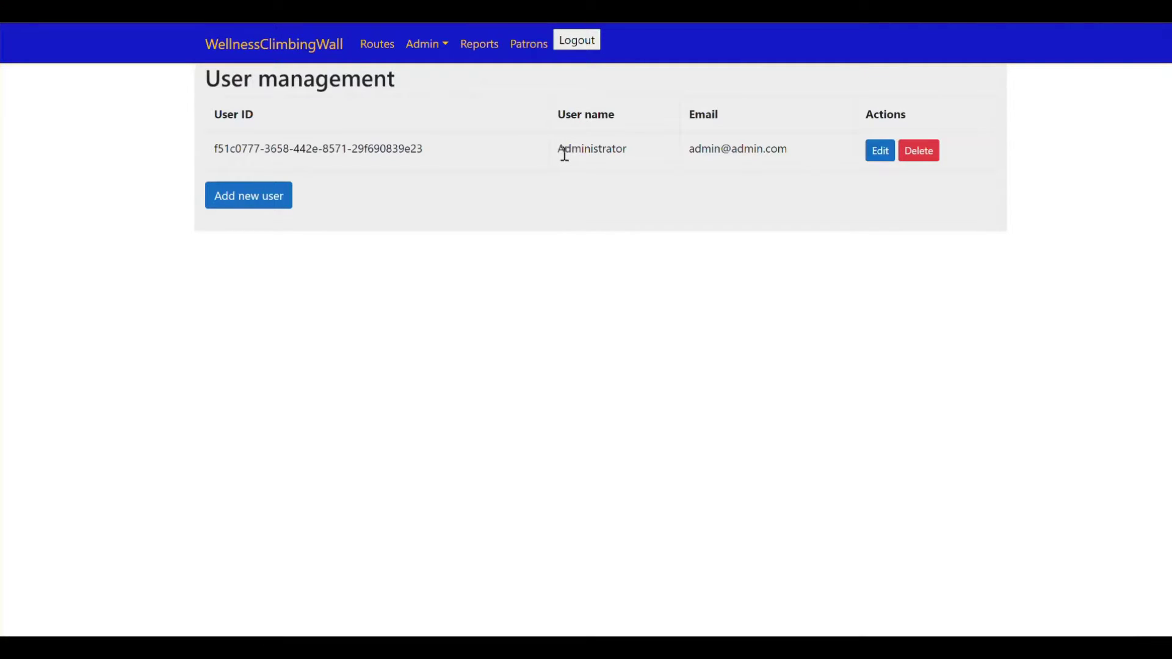
mouse_move(775, 146)
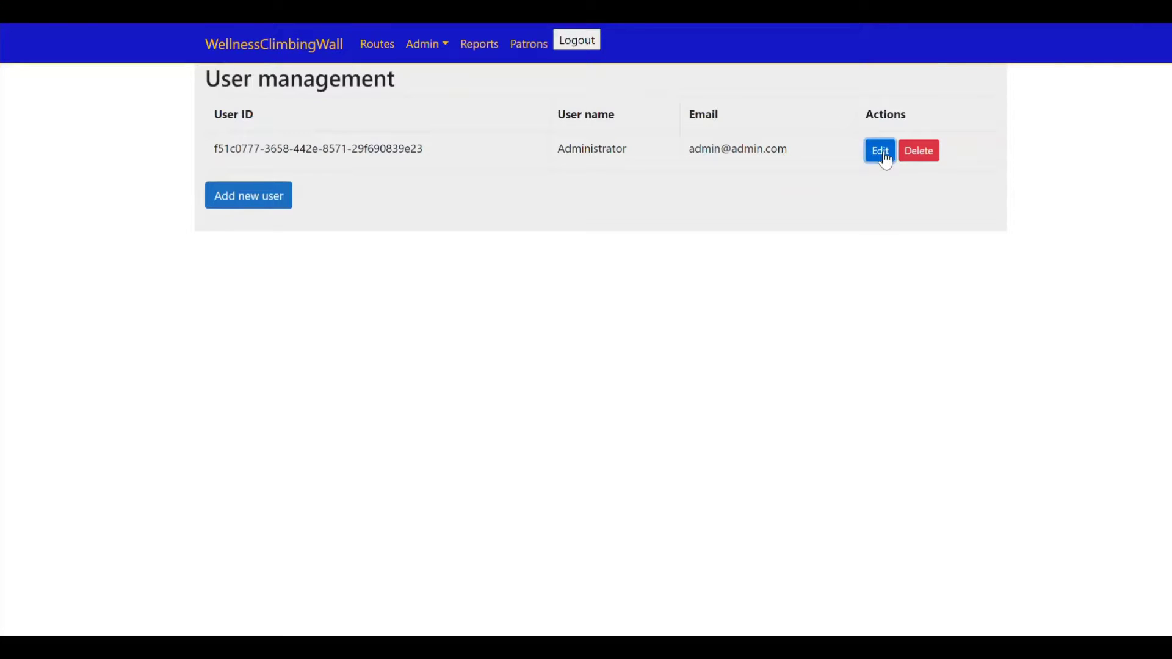
click(879, 150)
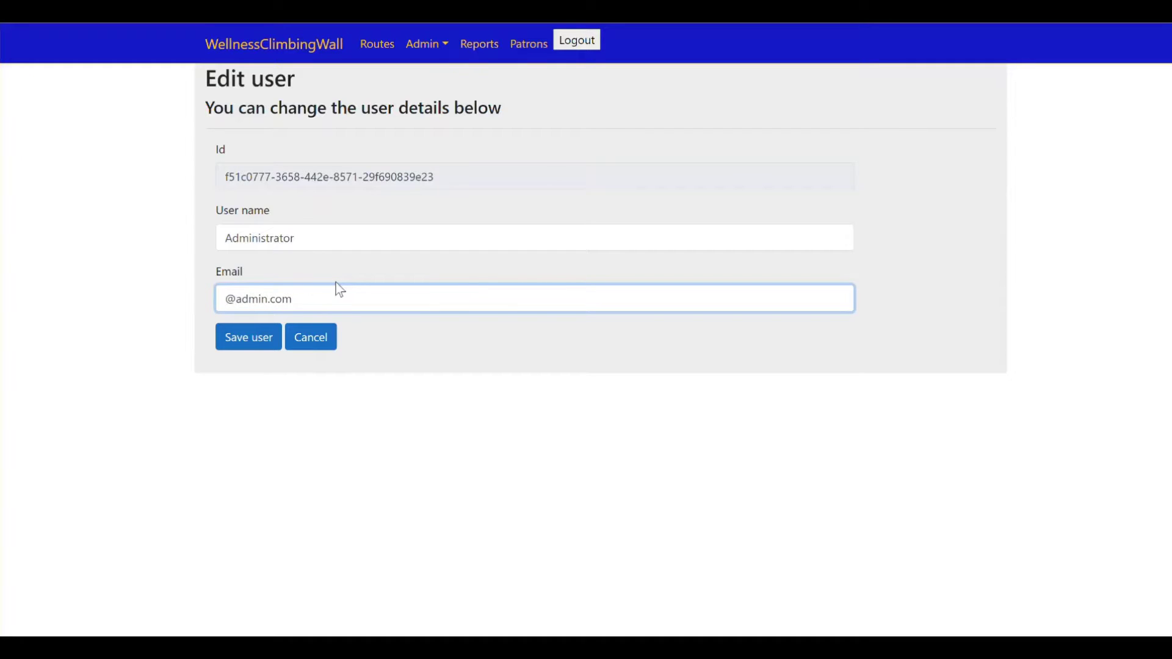
text(Tony)
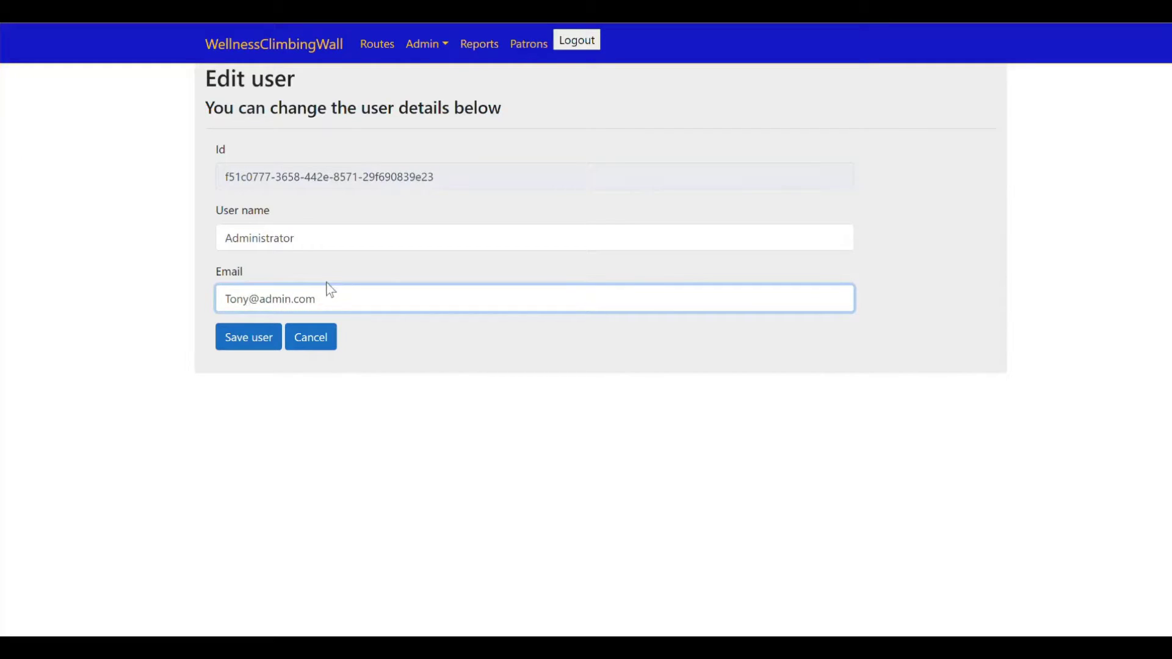
click(249, 337)
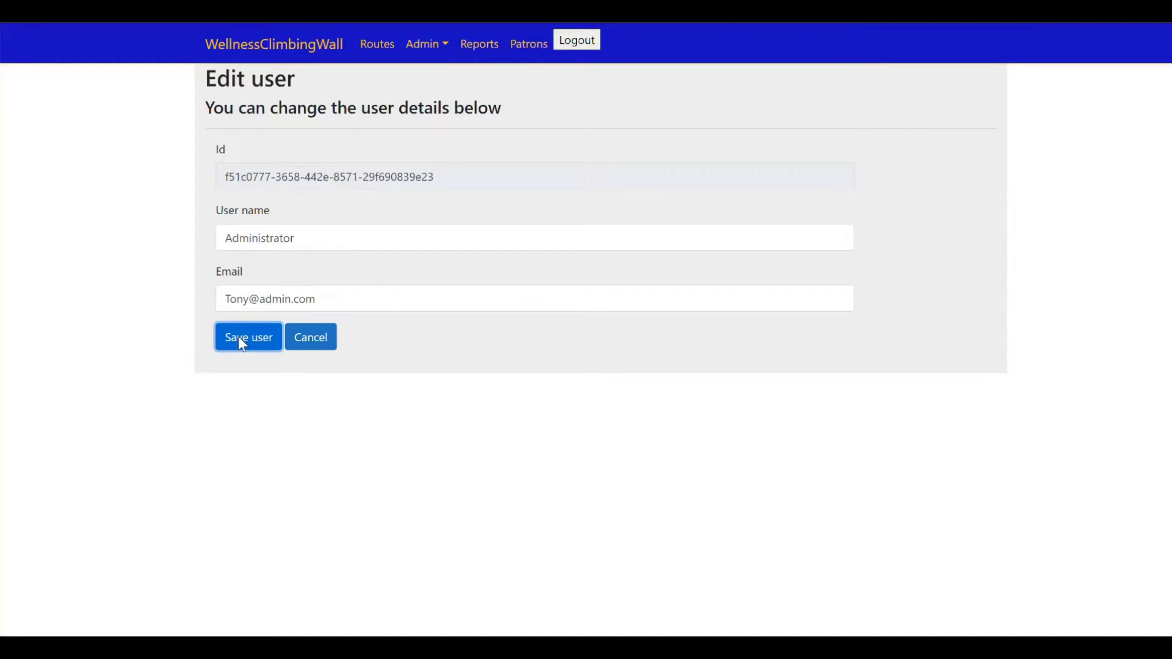
click(247, 336)
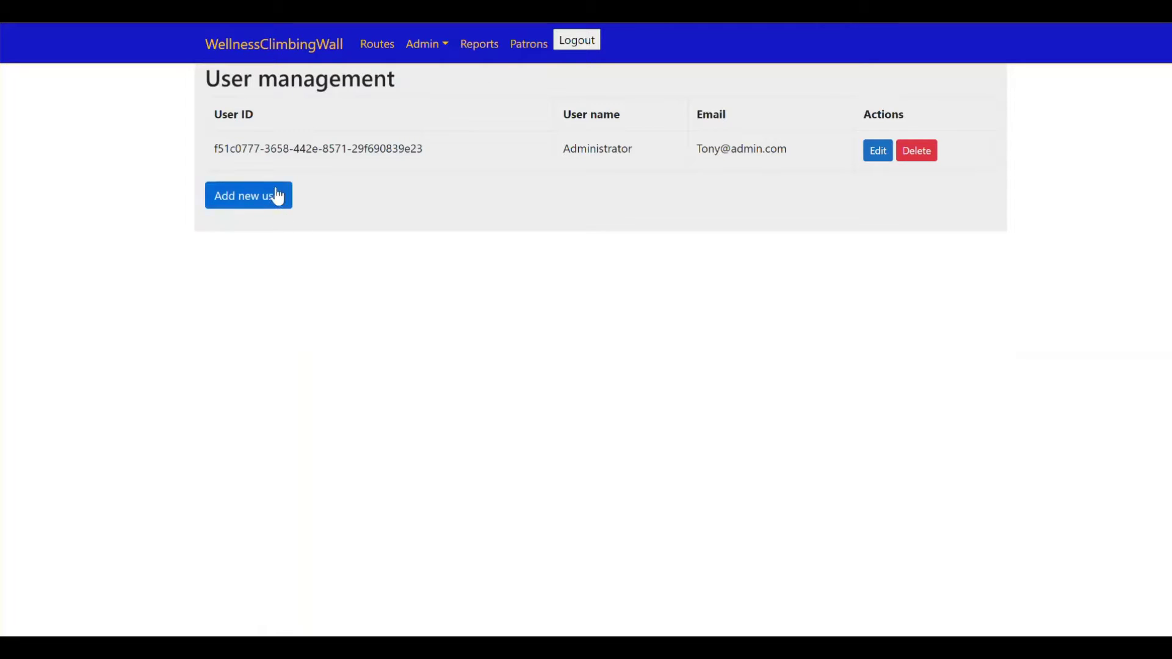
click(247, 195)
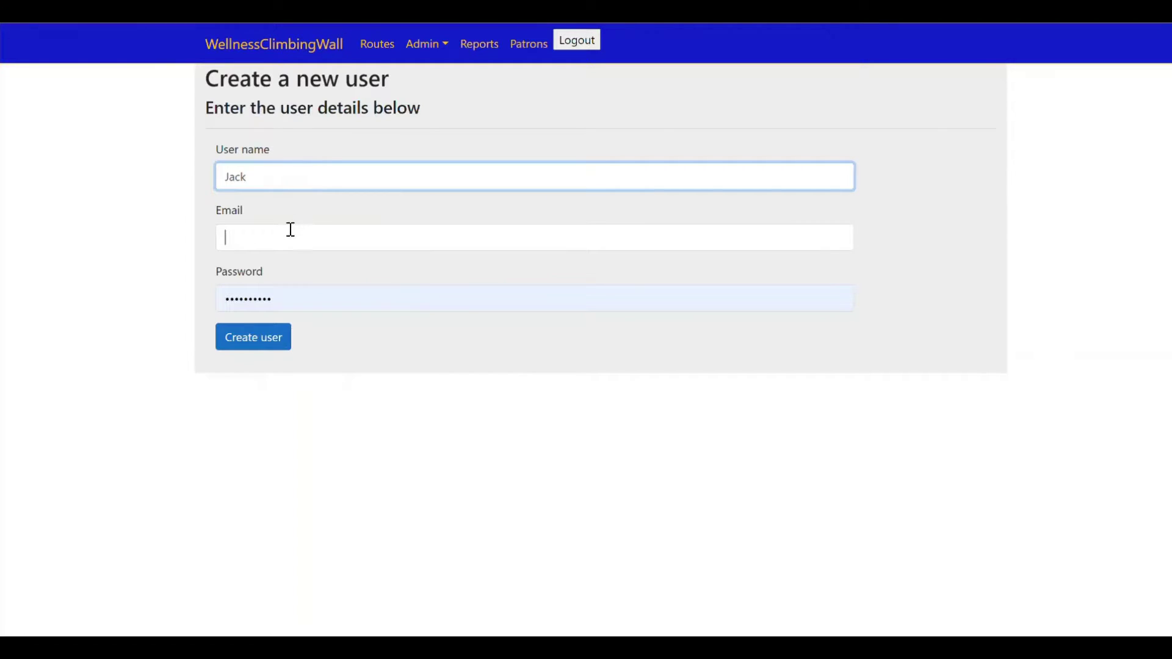
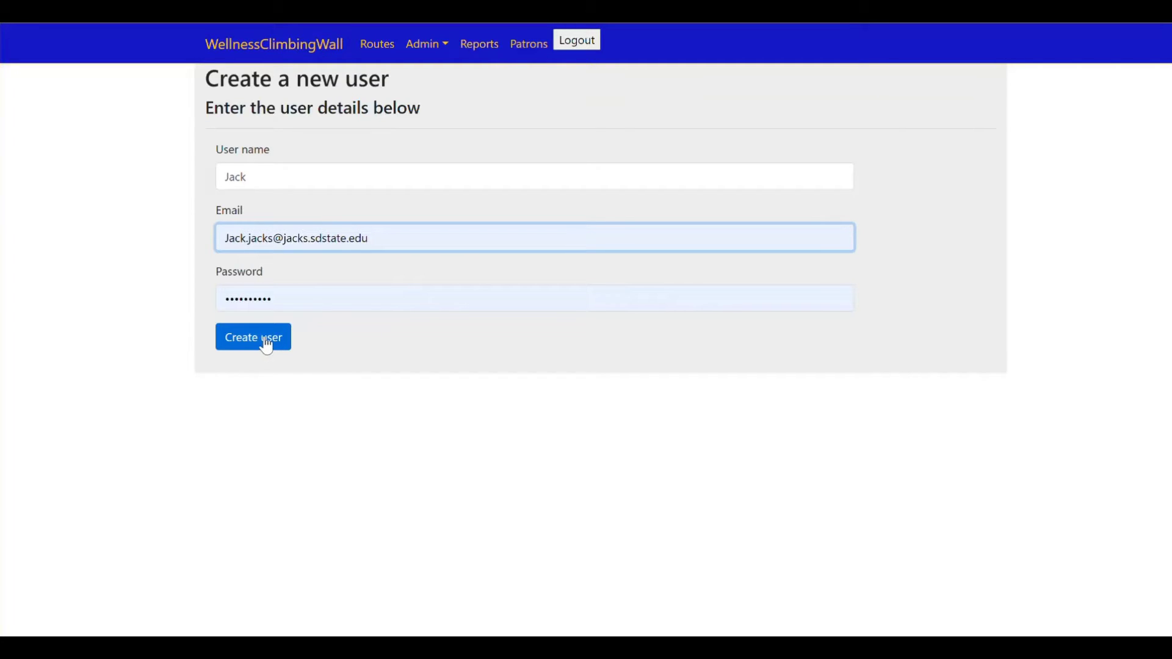
click(253, 337)
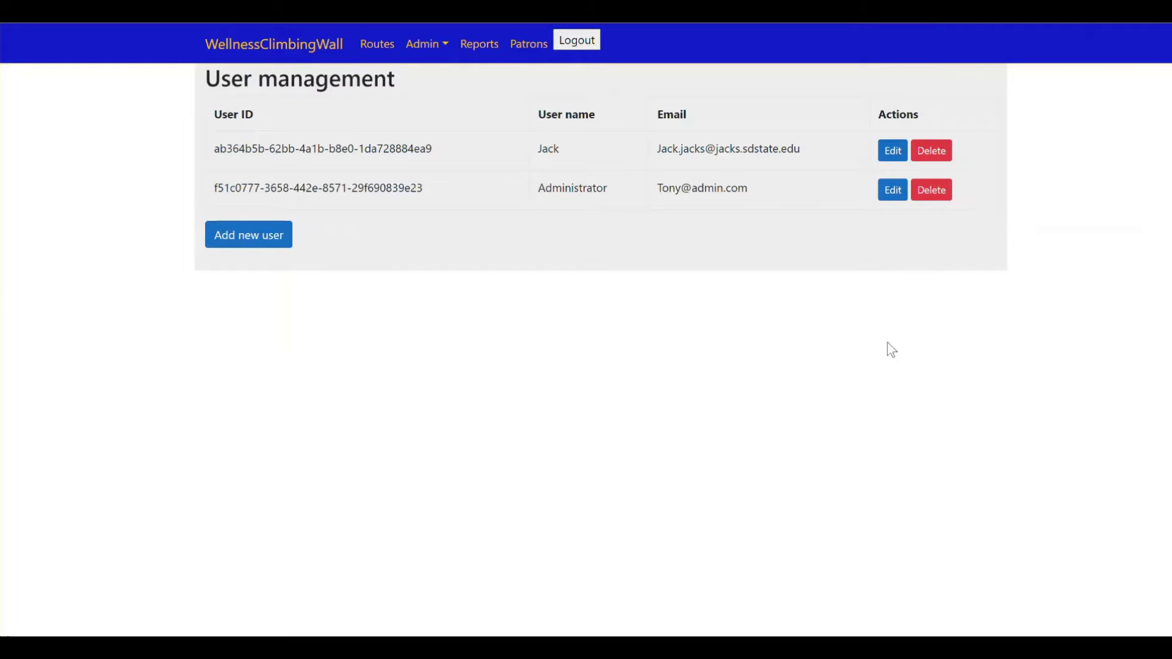
mouse_move(868, 344)
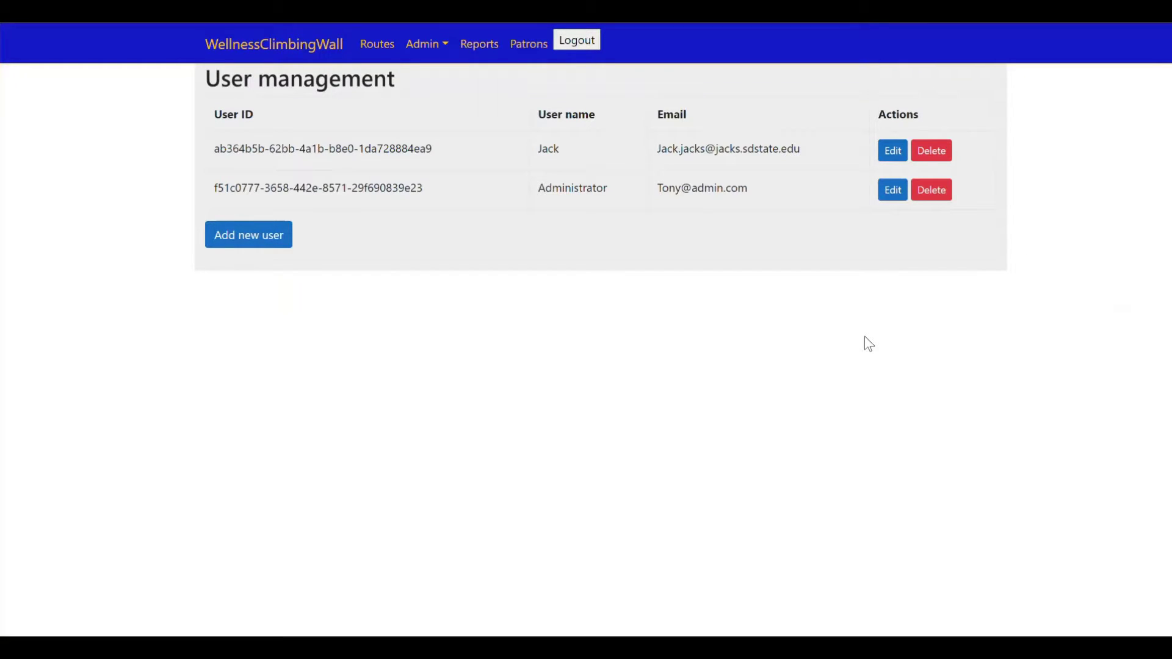
View Admin > Role management, then log out of the administrator account.
click(423, 43)
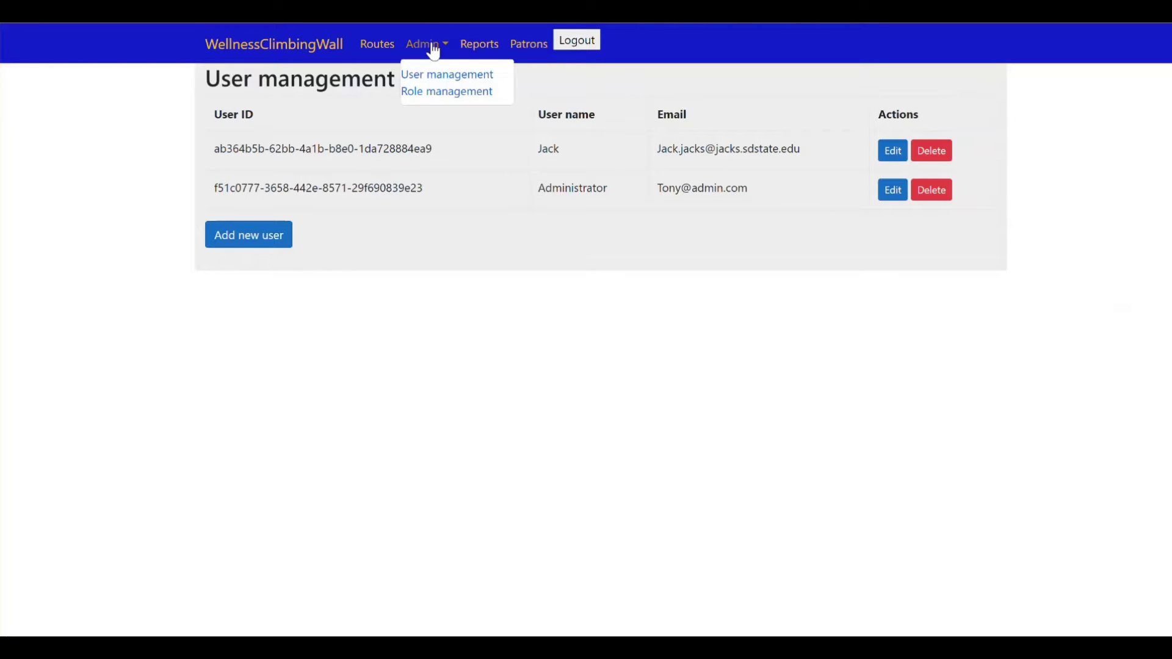
click(446, 90)
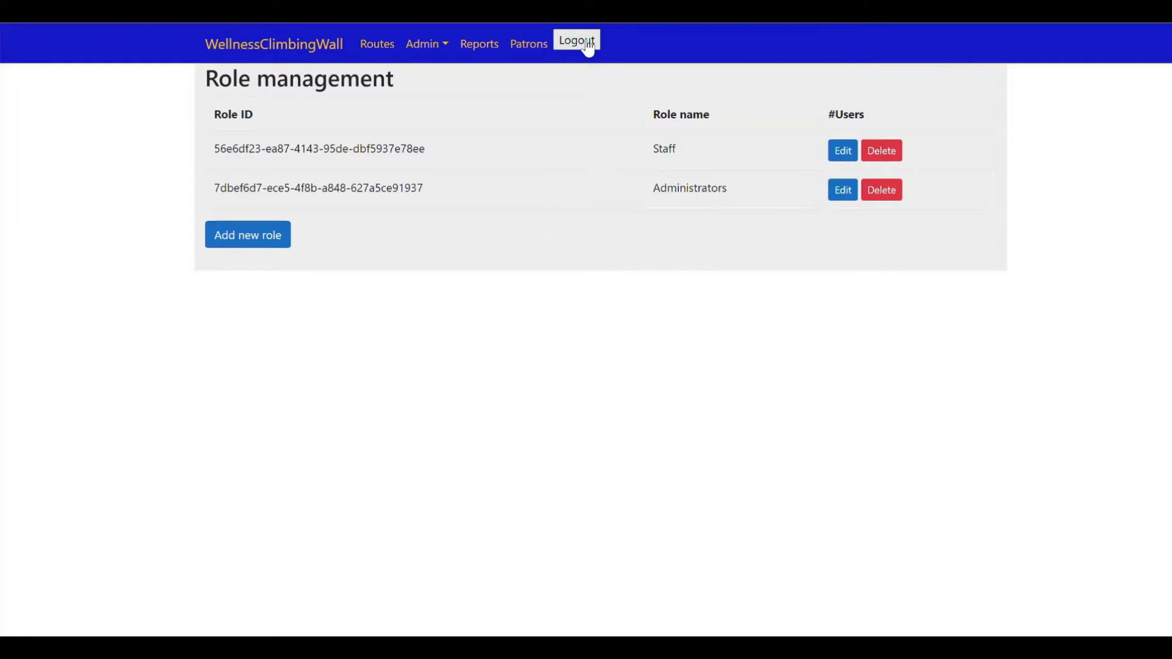
click(576, 40)
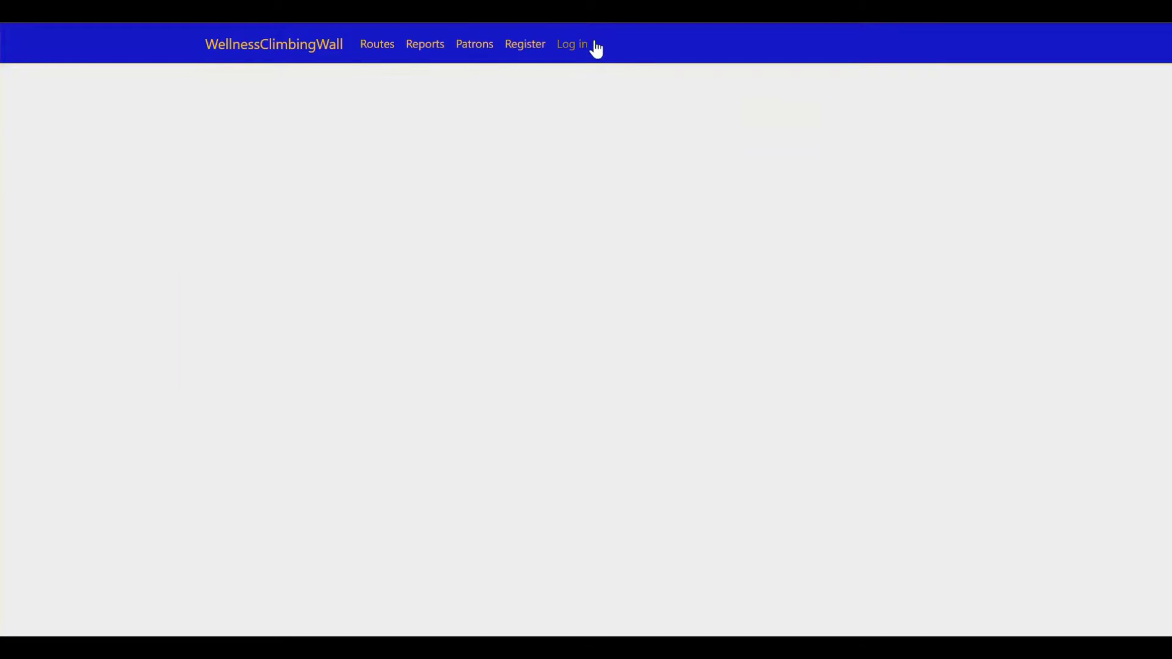
Log back in, view Reports, then the Routes list of four routes.
click(571, 44)
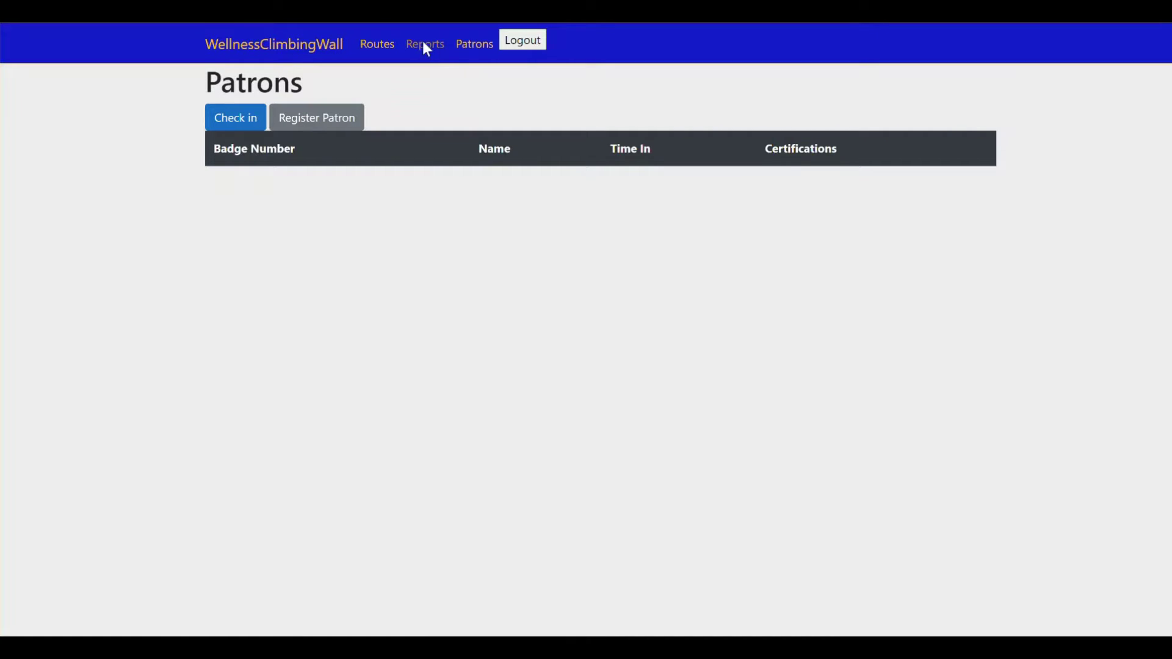
click(424, 44)
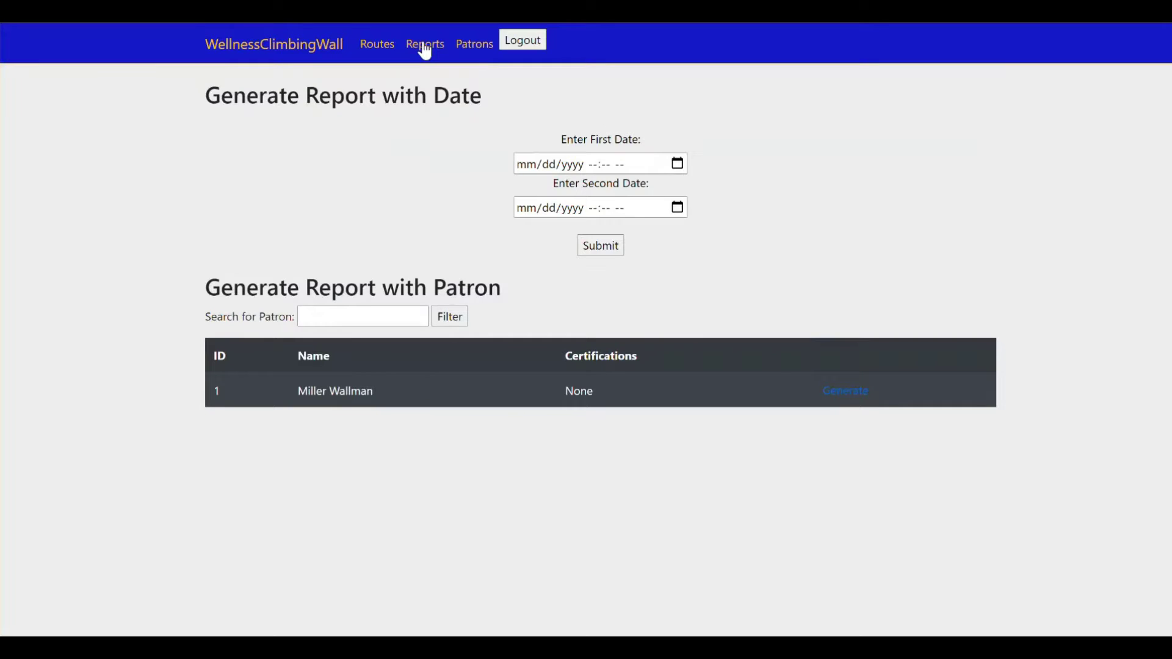
mouse_move(377, 43)
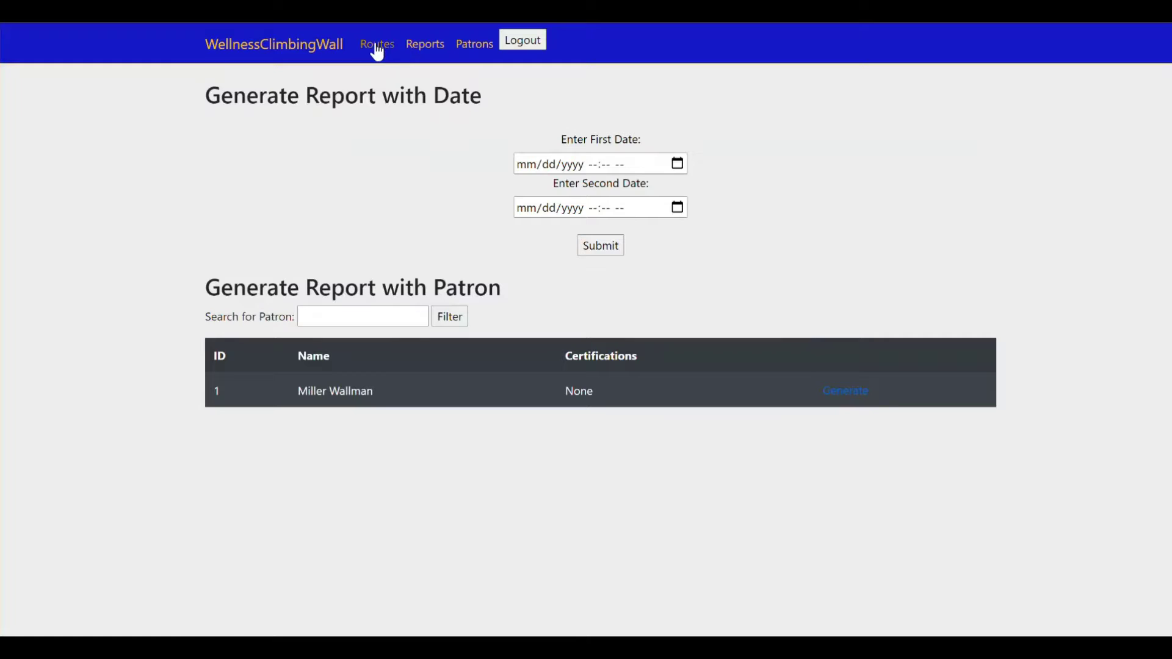
click(377, 43)
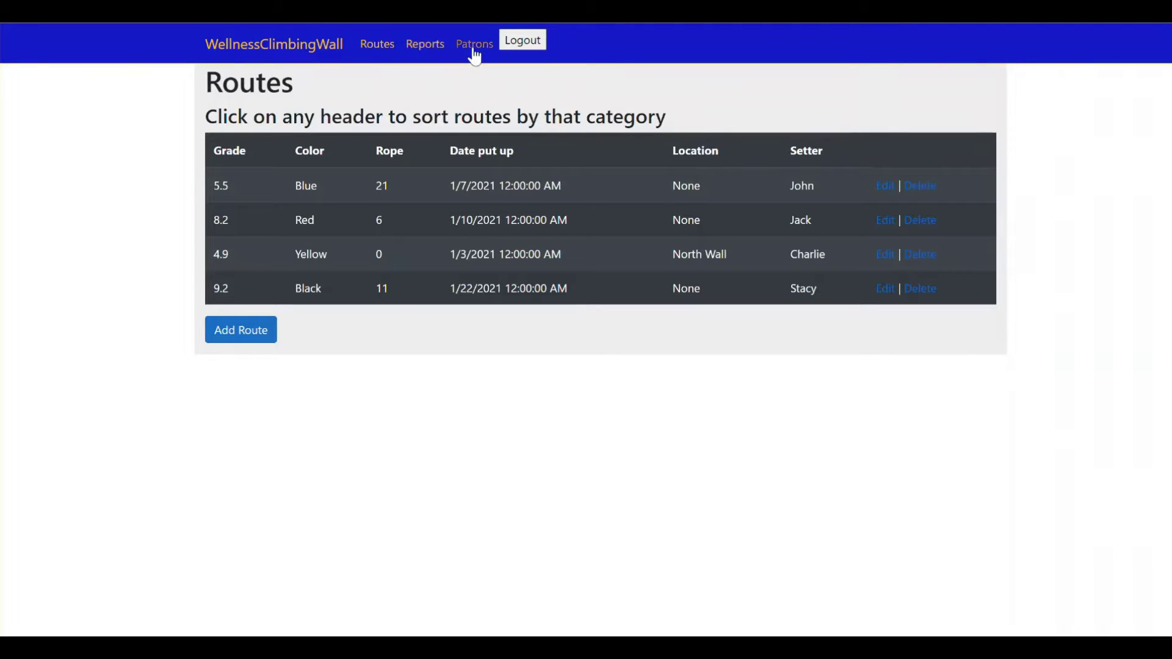
mouse_move(377, 628)
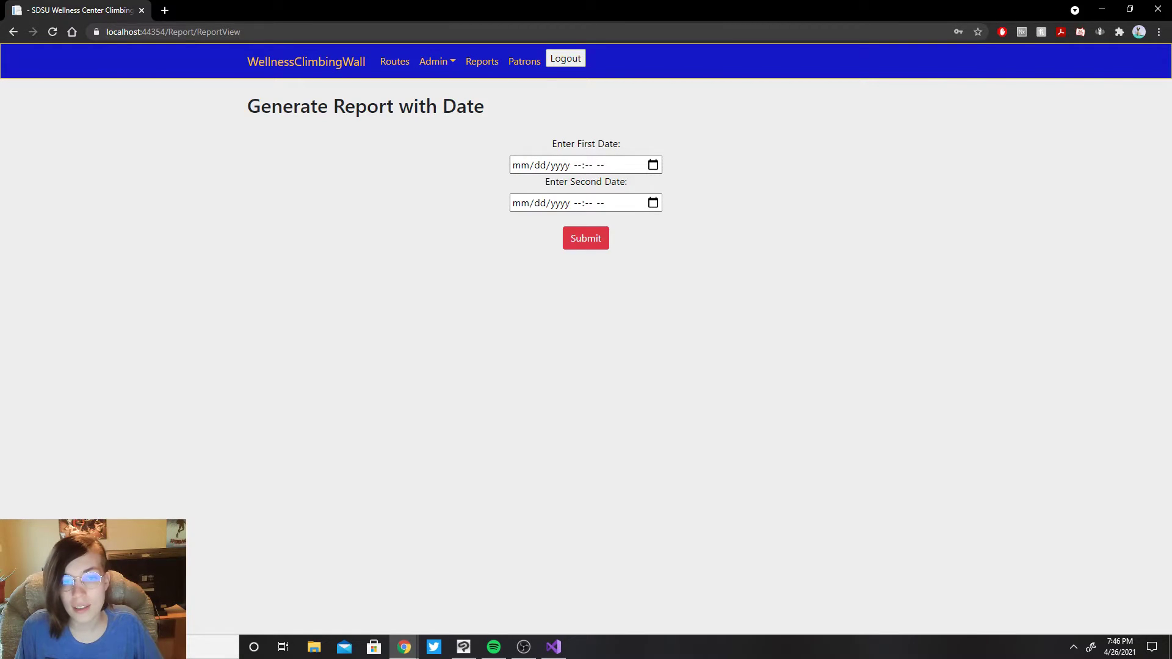
Submit a report for April 3 to April 26, 2021 using the date pickers.
click(585, 165)
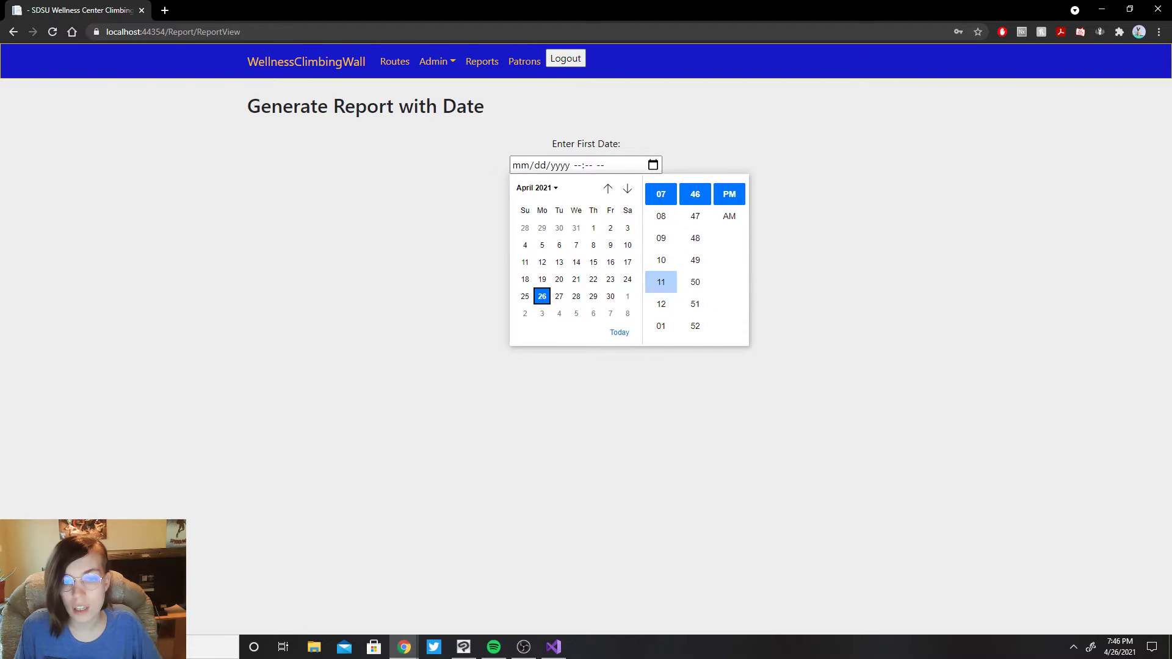
click(626, 228)
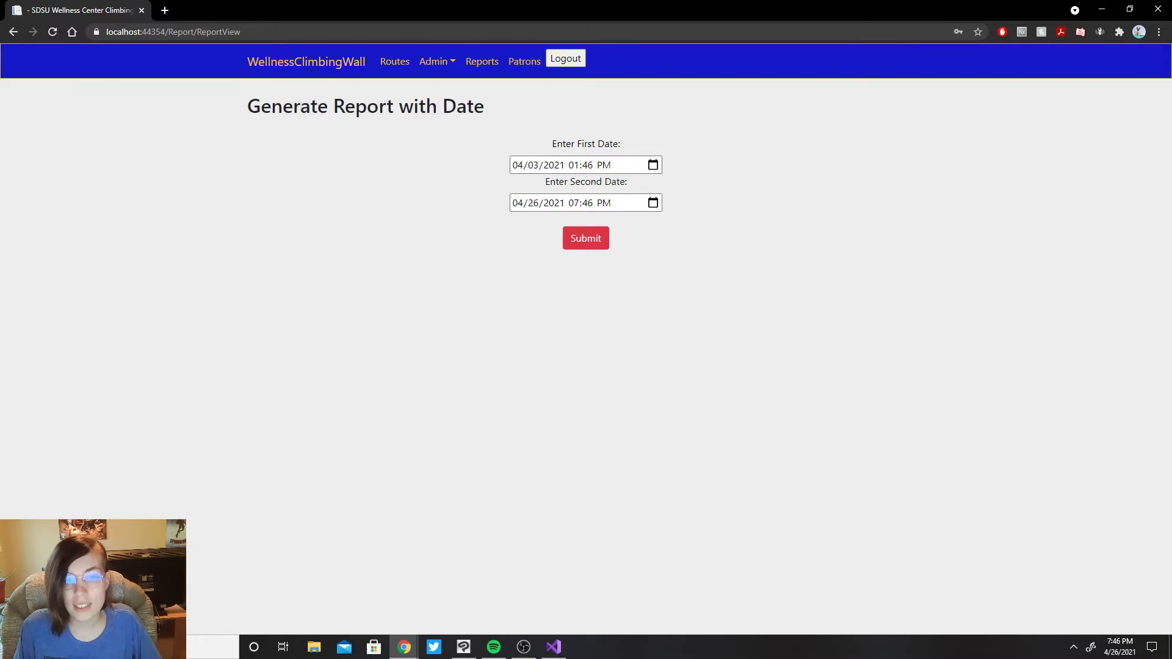
click(586, 238)
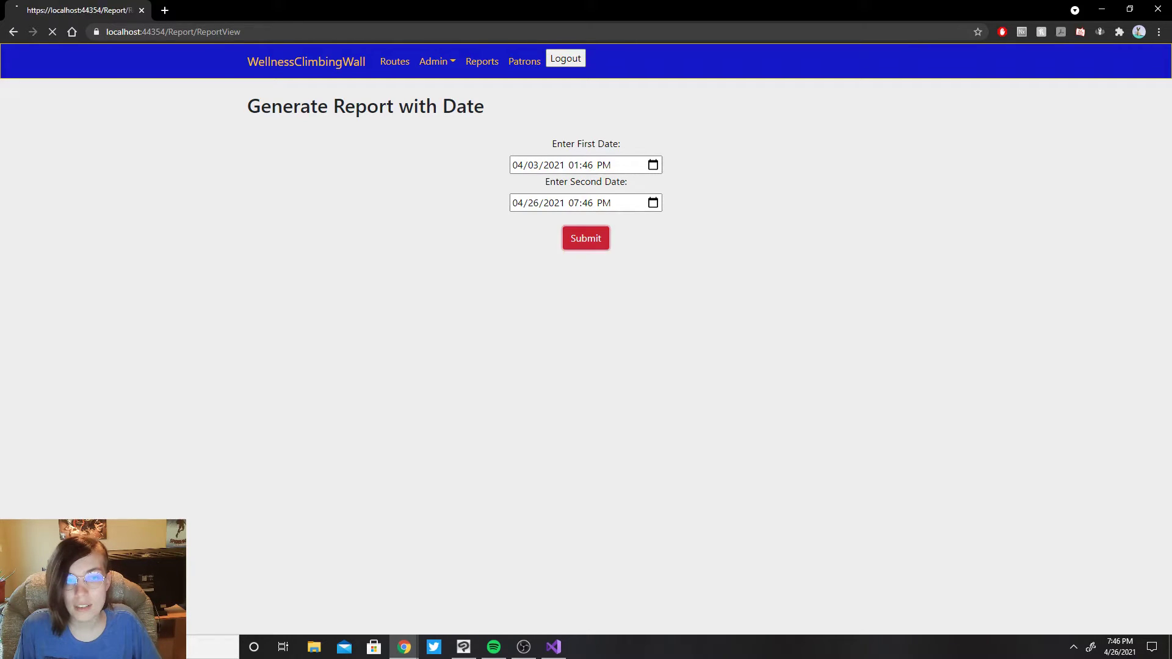
click(585, 237)
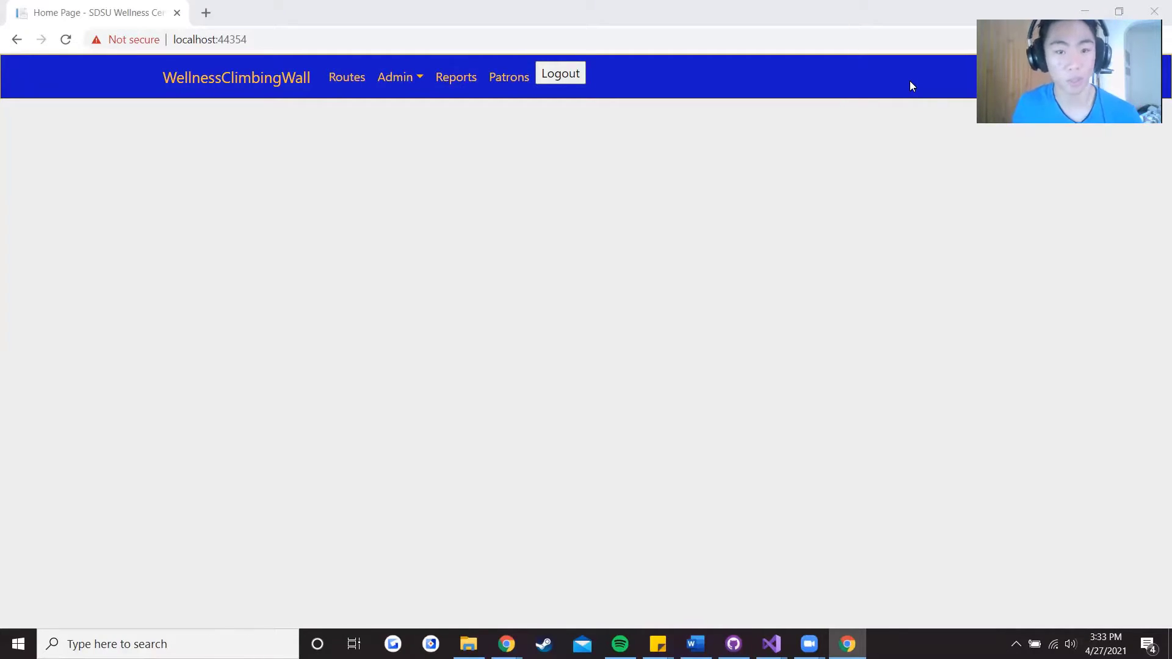
mouse_move(508, 83)
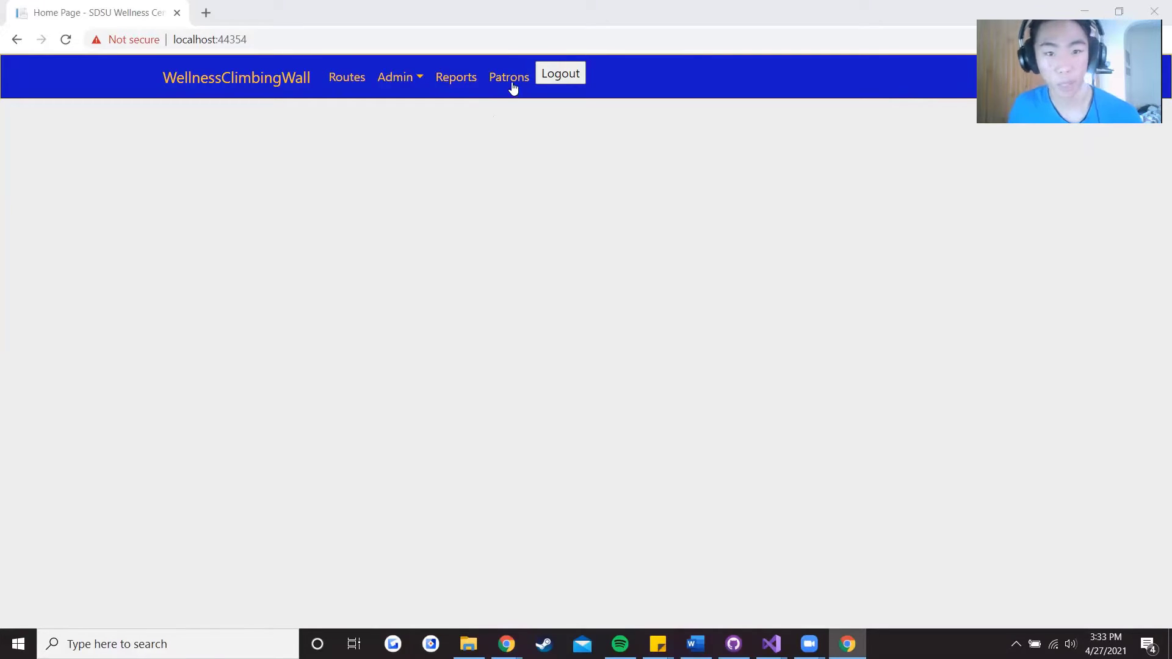
Go to the Patrons page and open the Register Patron form.
click(509, 77)
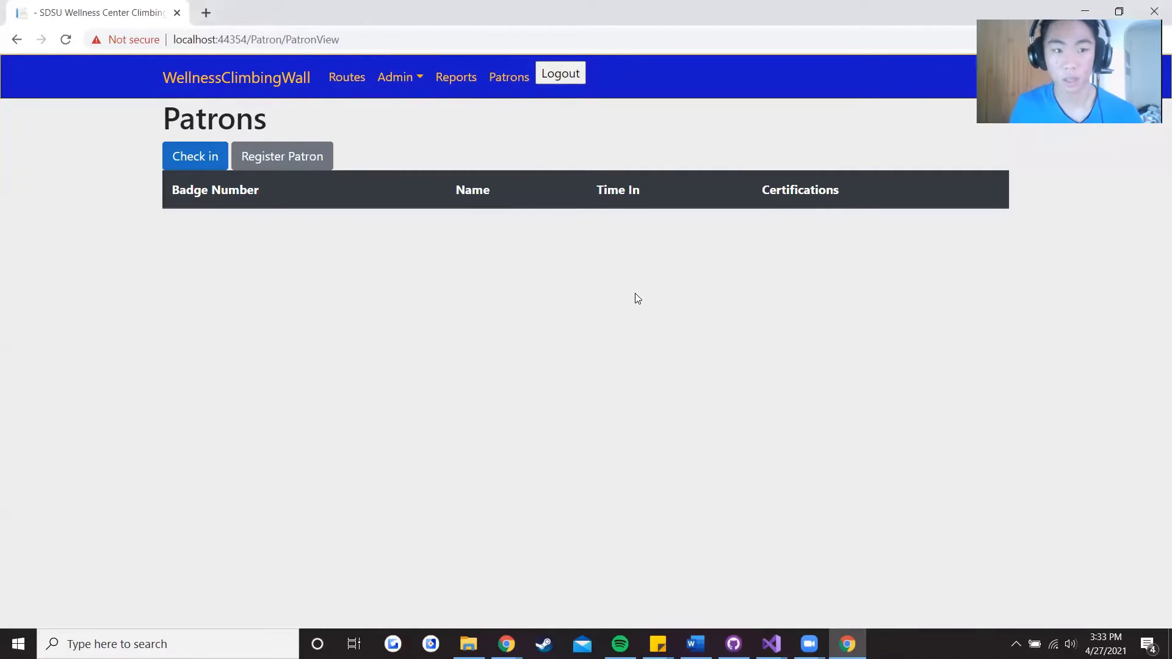
mouse_move(409, 358)
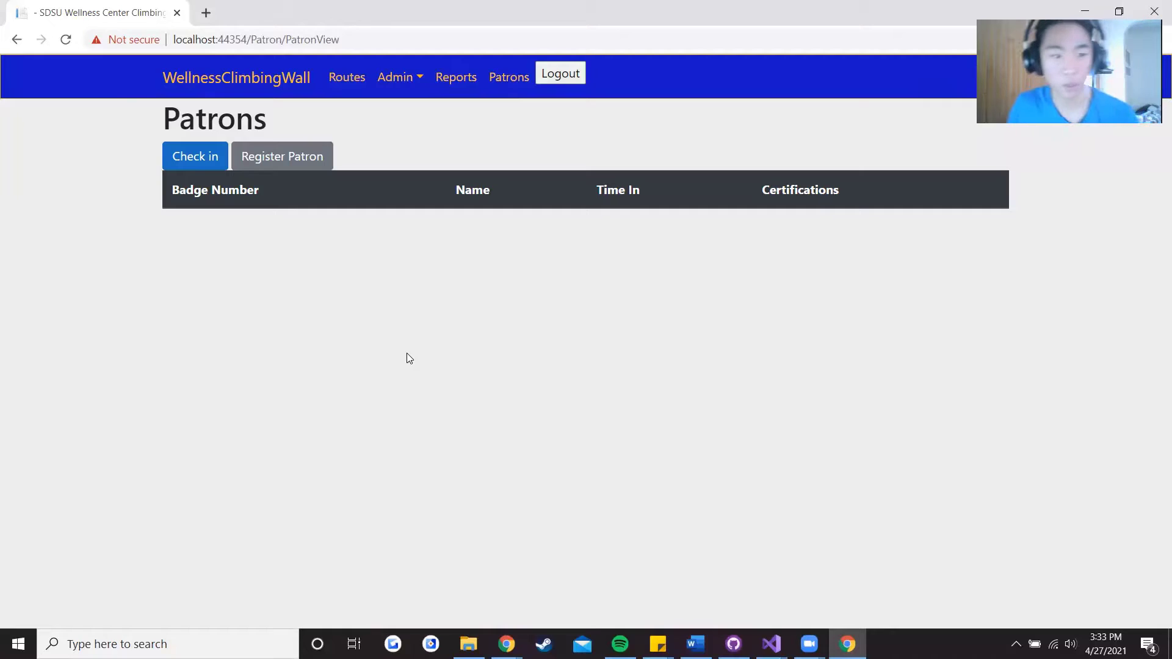
mouse_move(419, 343)
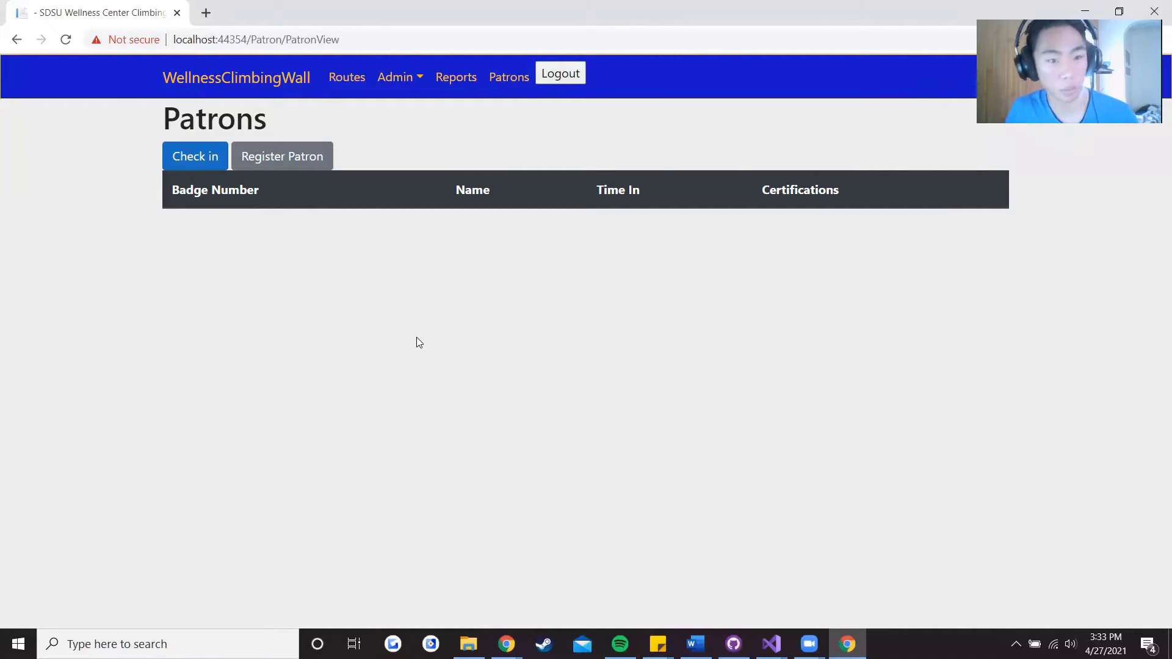
mouse_move(503, 260)
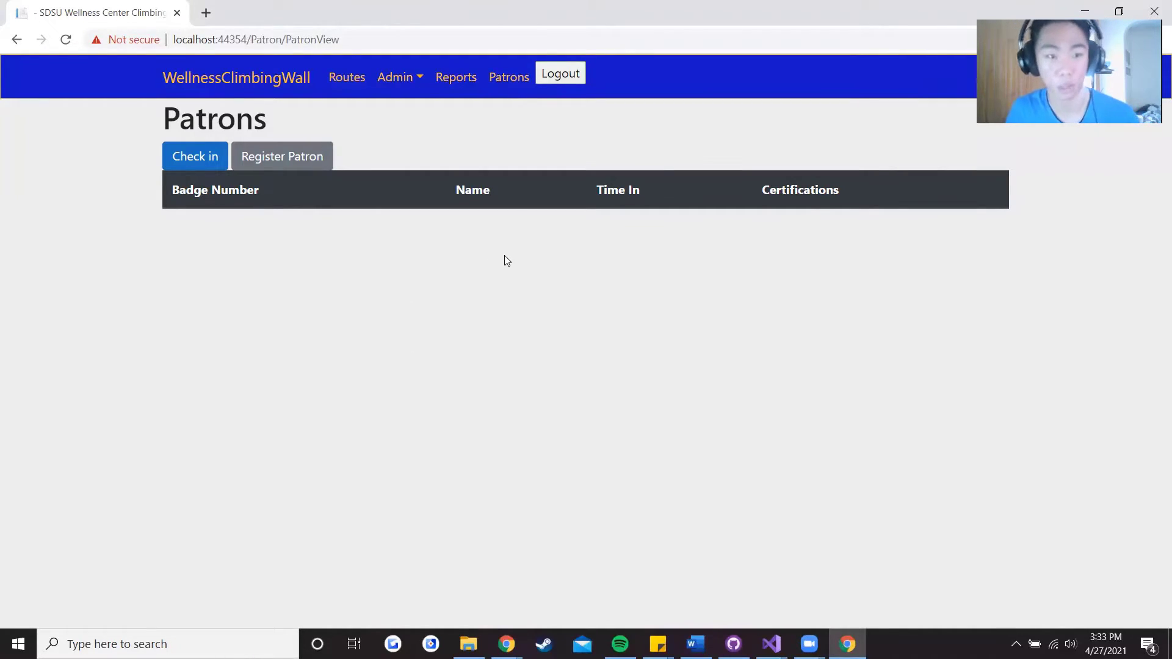
mouse_move(426, 271)
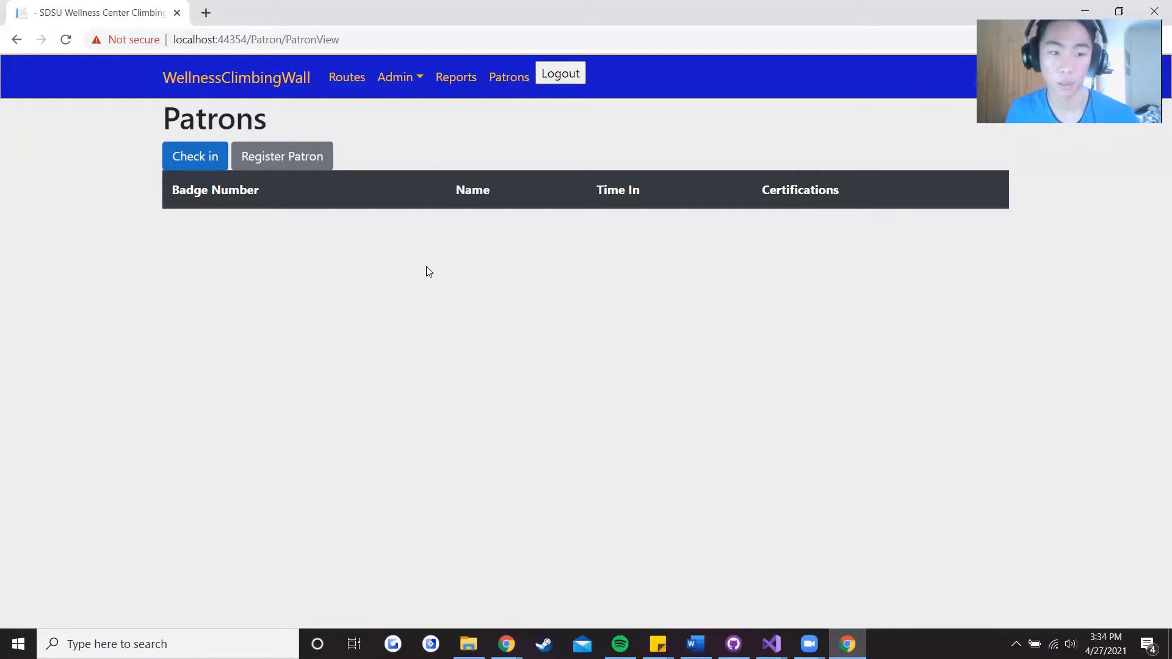
click(282, 156)
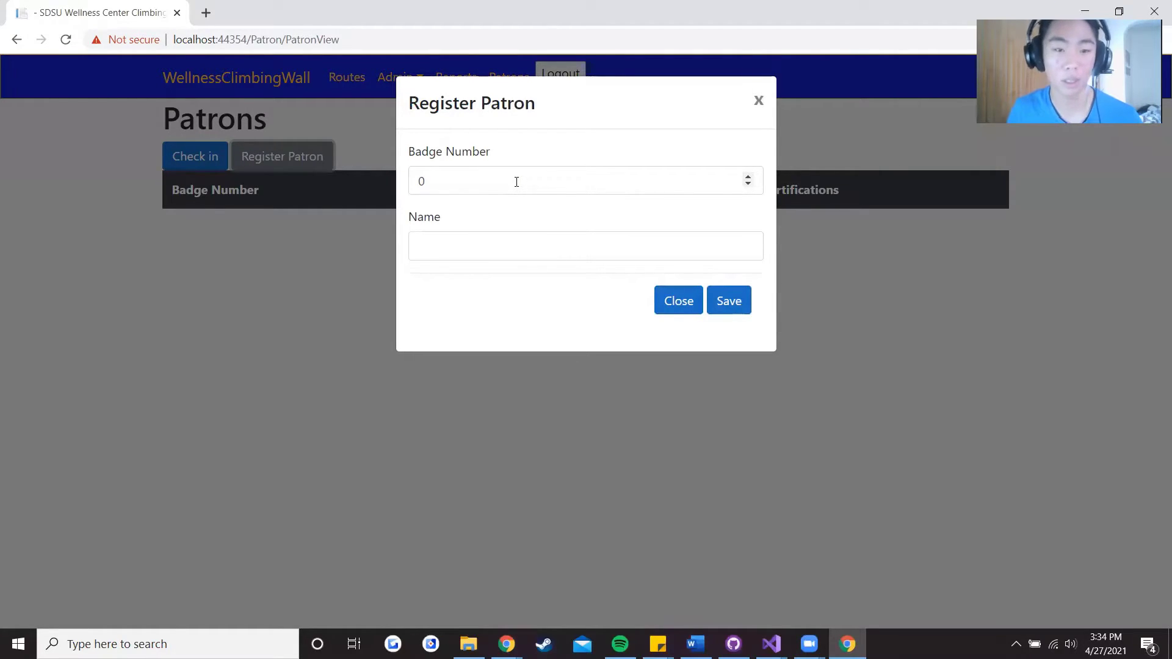
Register patron John Smith with badge number 1234567.
click(516, 181)
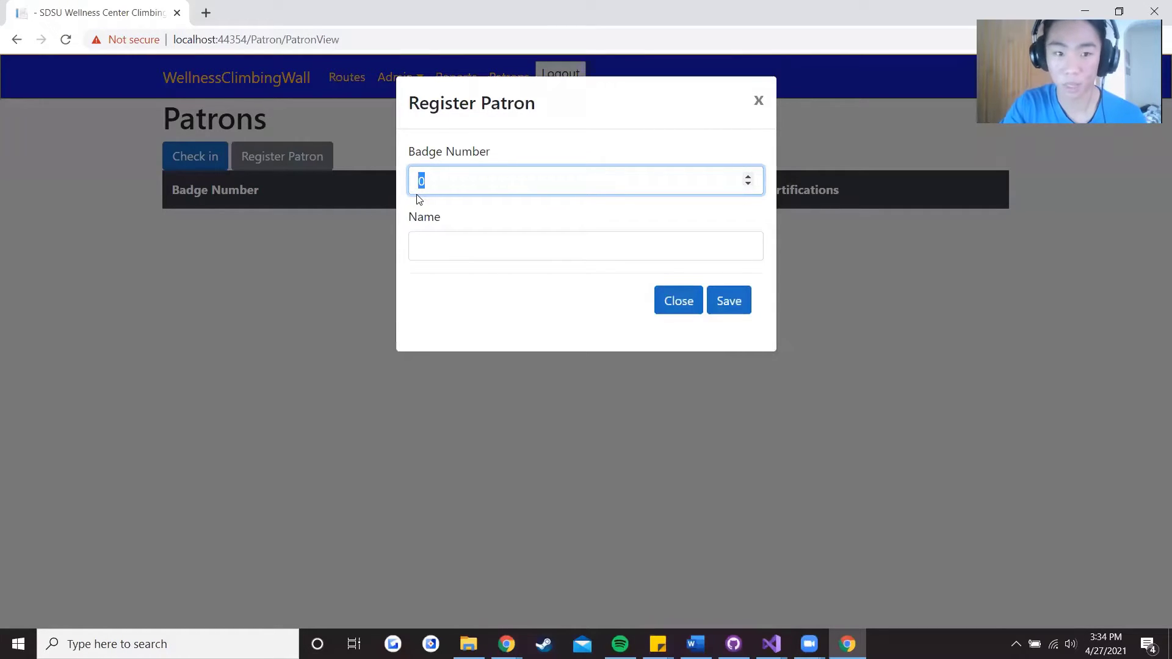
text(1234567)
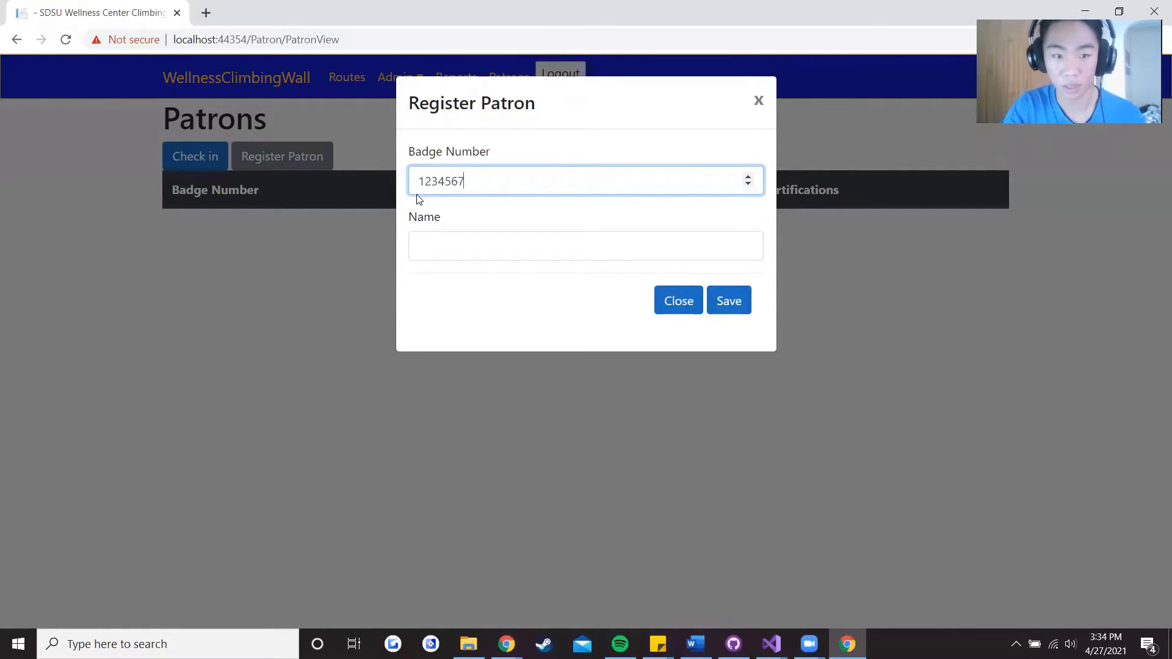
text(John Smith)
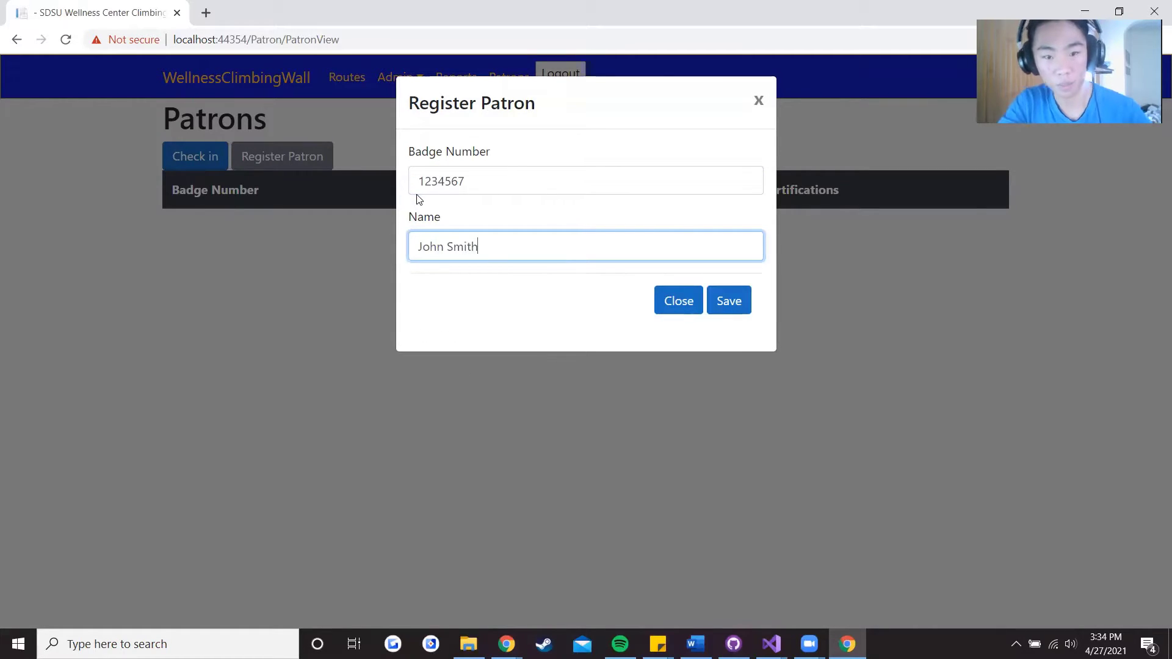
mouse_move(729, 300)
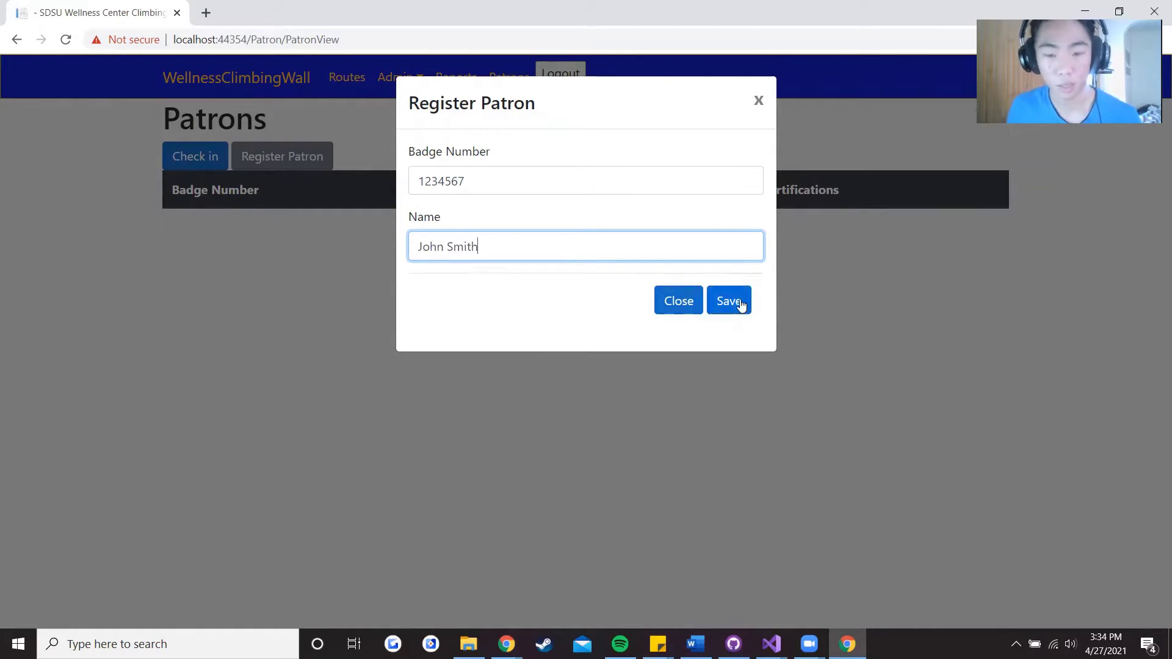
click(728, 301)
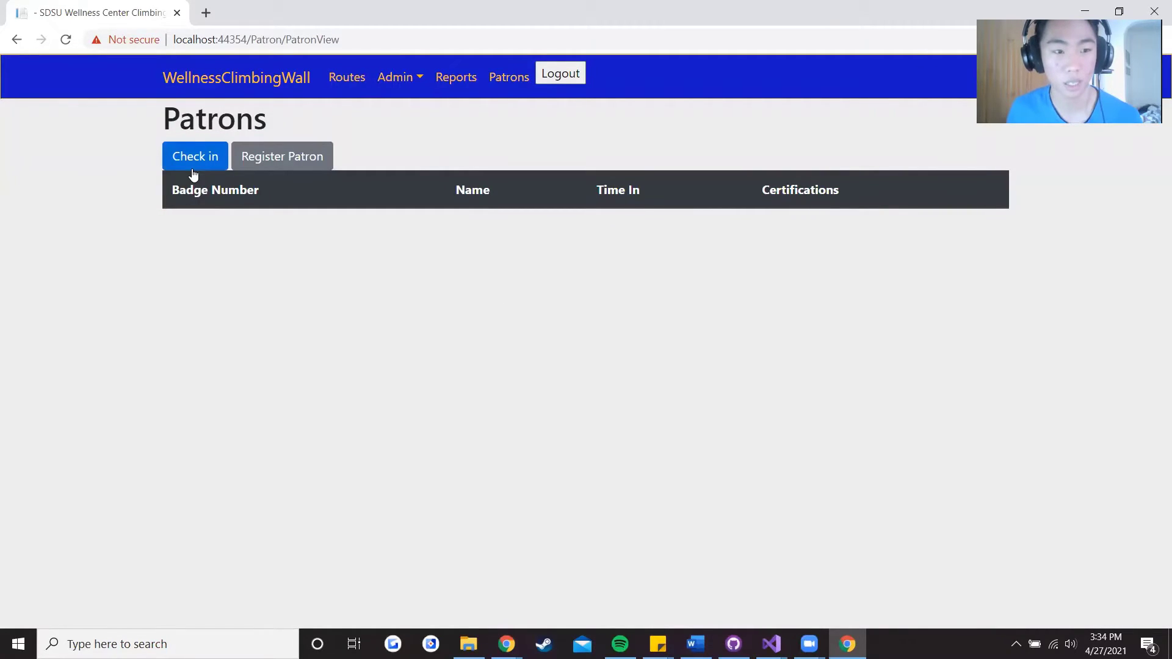
Check in John Smith by searching 'John' in the Check in window.
click(194, 156)
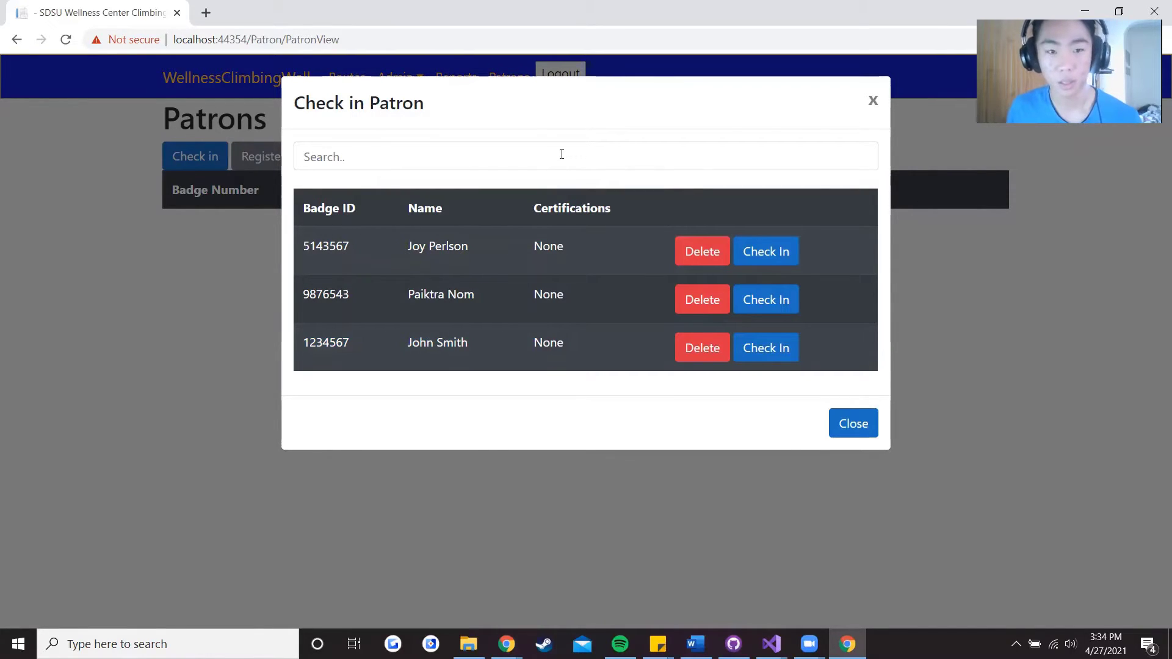
click(562, 156)
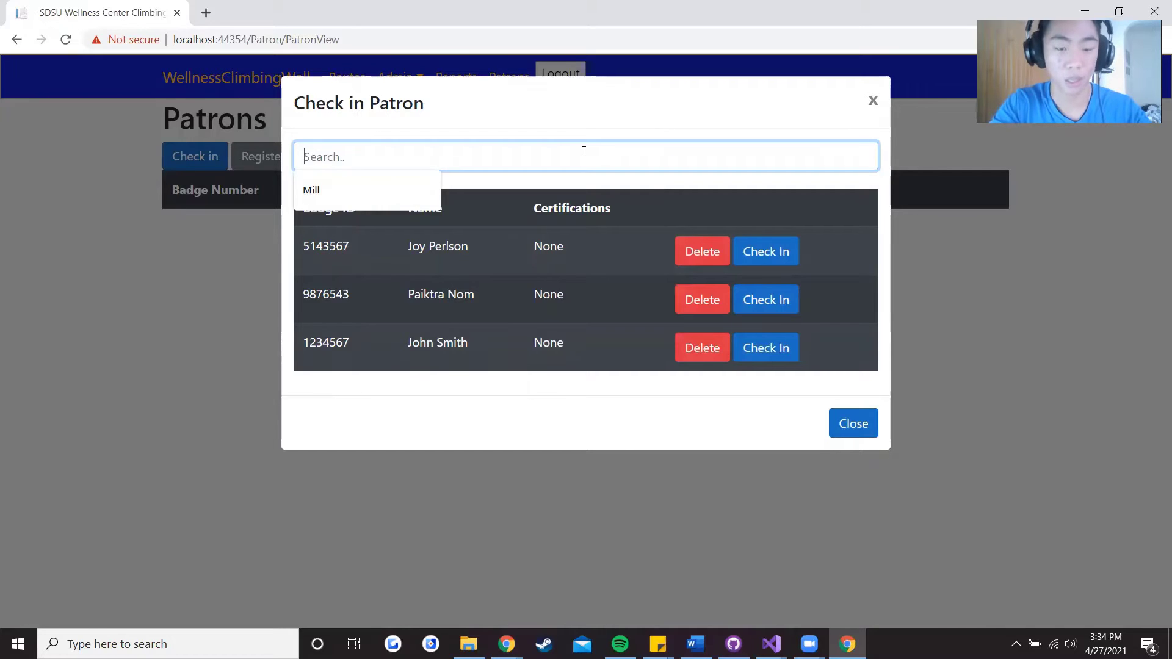
text(Joh)
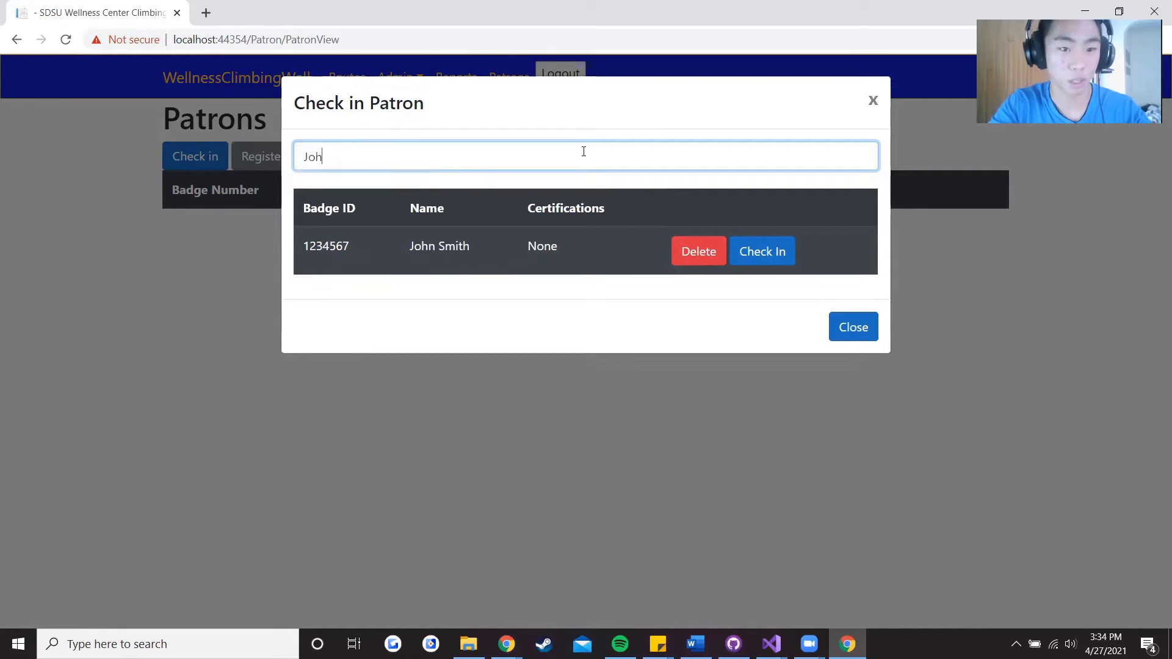
text(n)
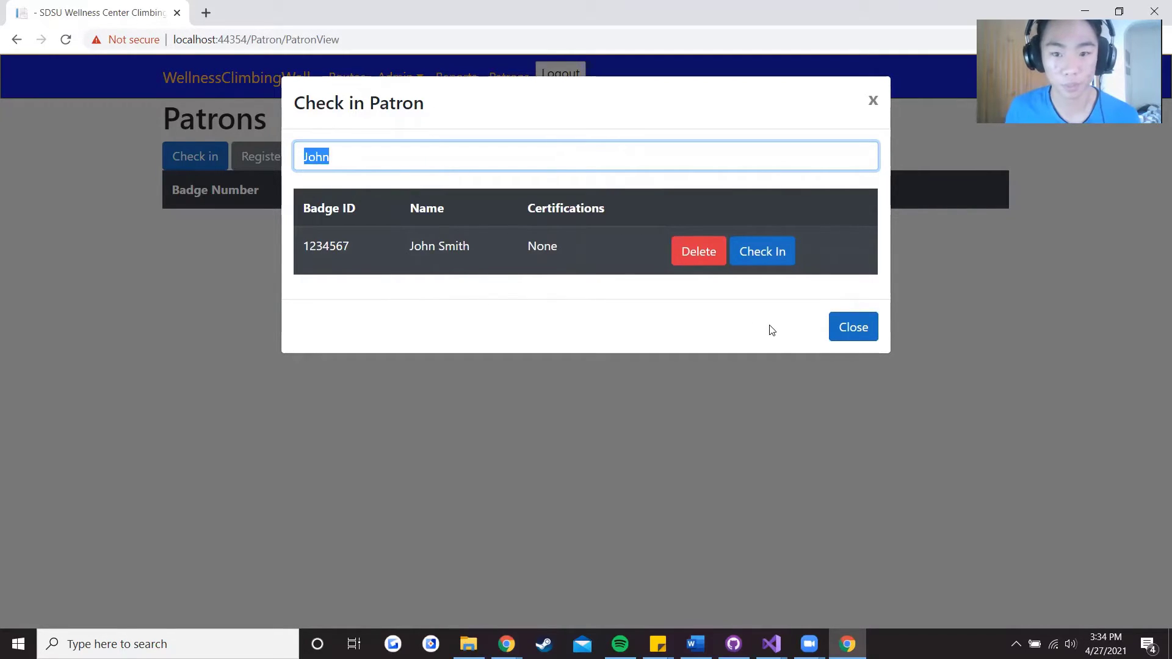
click(761, 251)
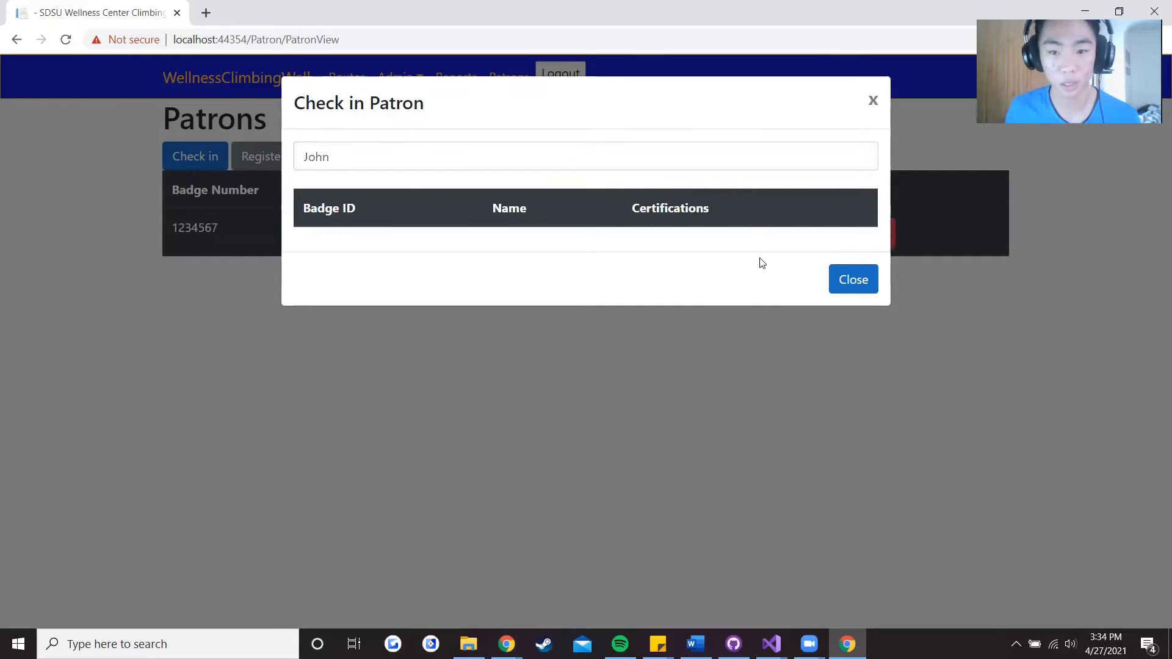
mouse_move(853, 279)
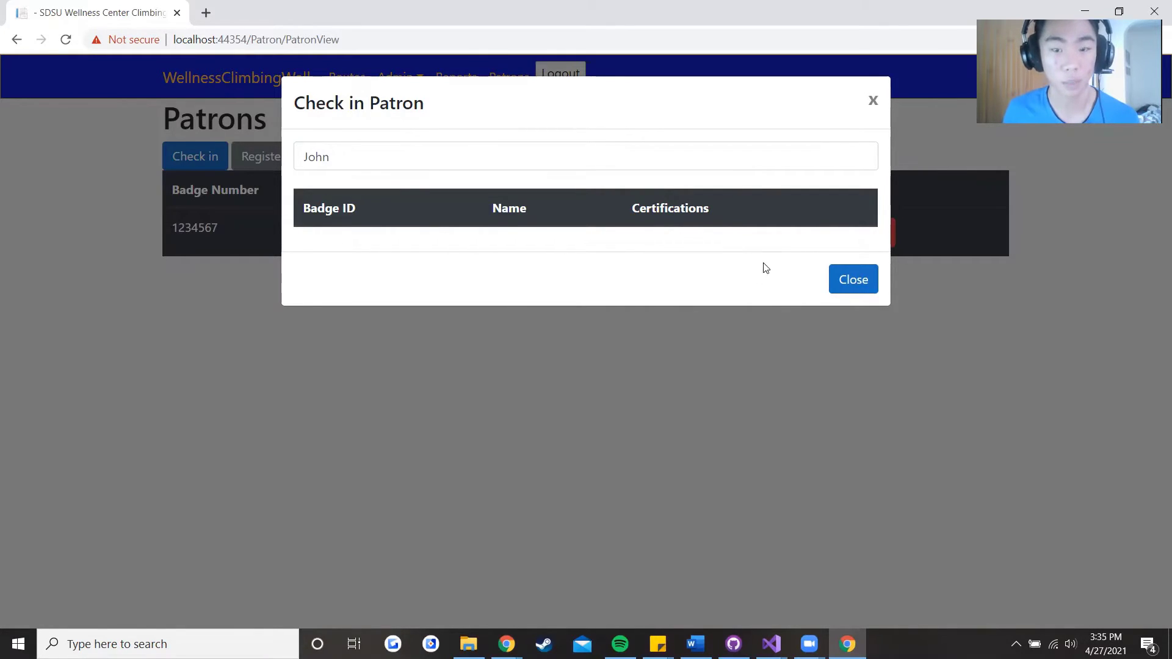
mouse_move(721, 295)
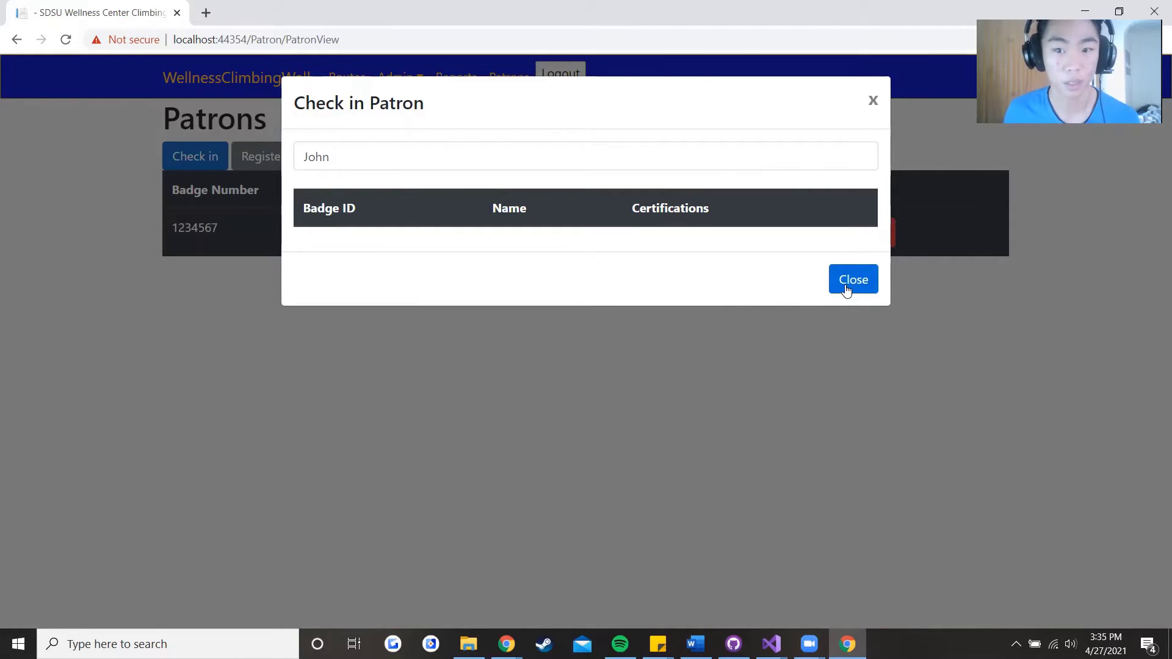
Close the check-in window, check John Smith out, then reopen and close it.
click(853, 279)
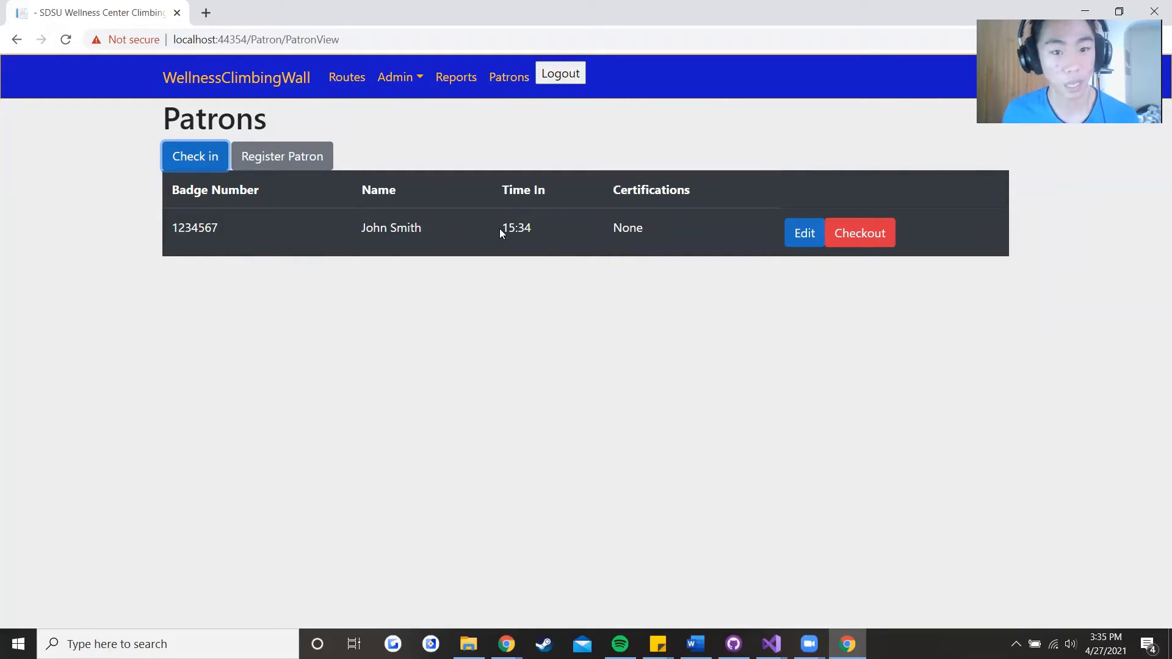
mouse_move(531, 240)
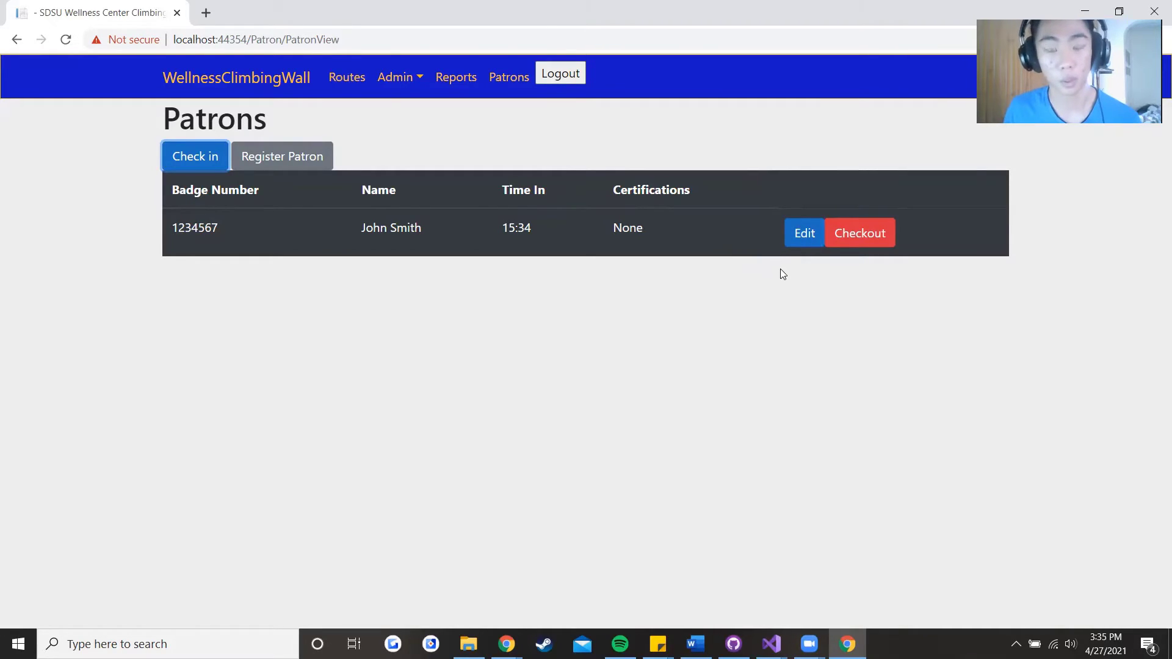
mouse_move(798, 277)
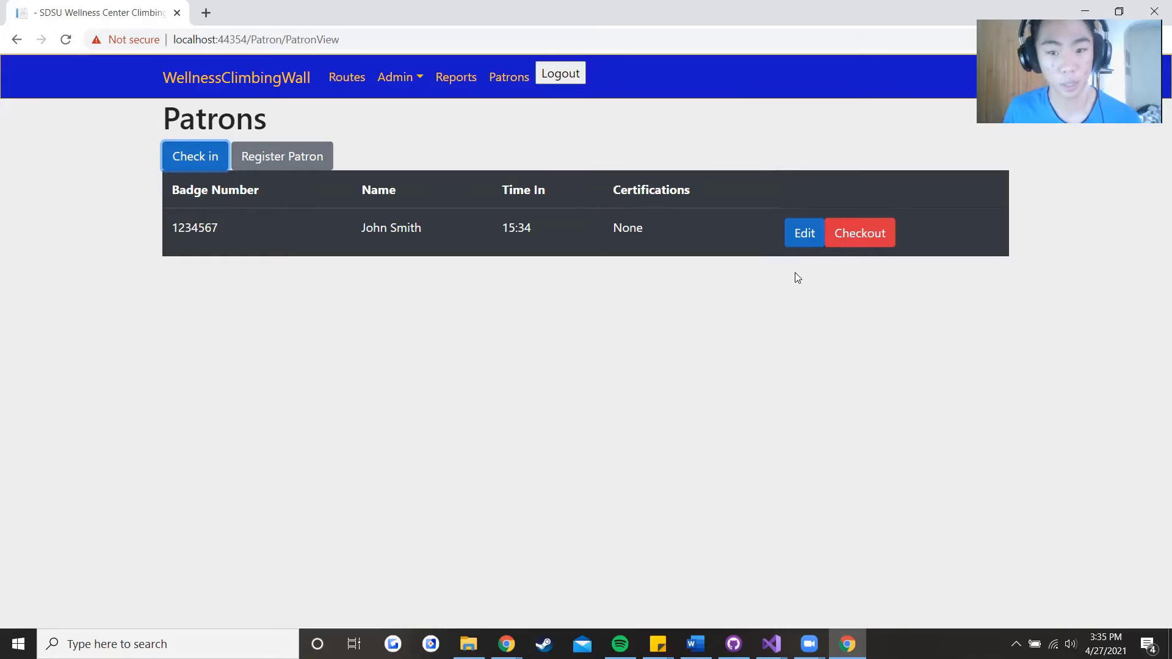
mouse_move(859, 233)
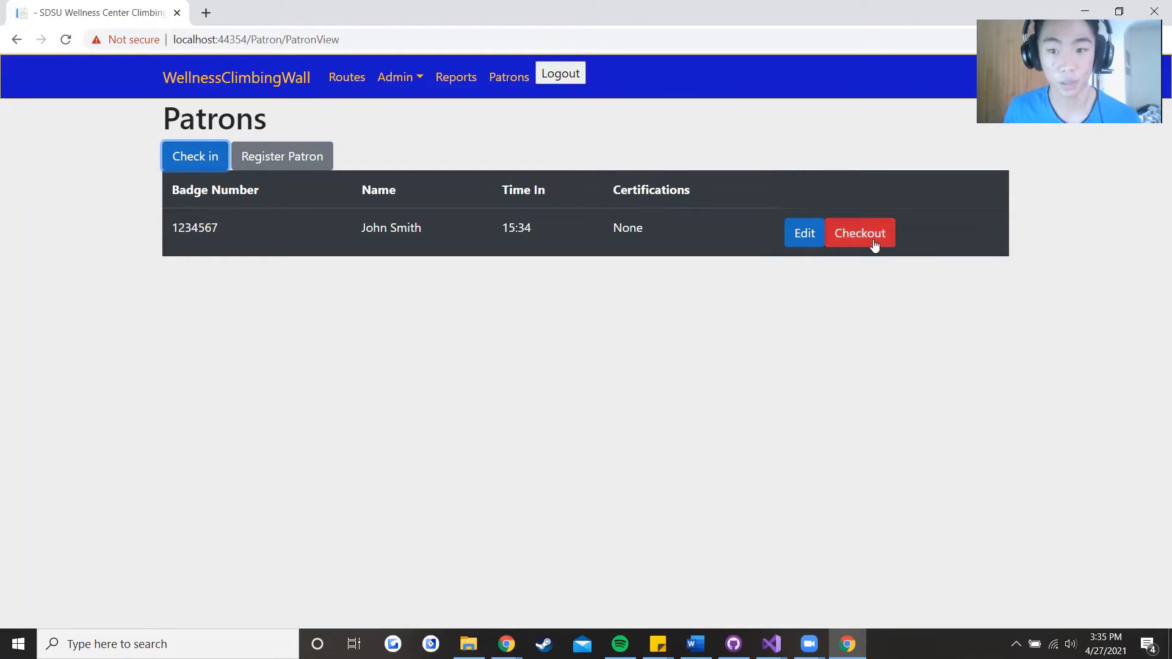
click(859, 232)
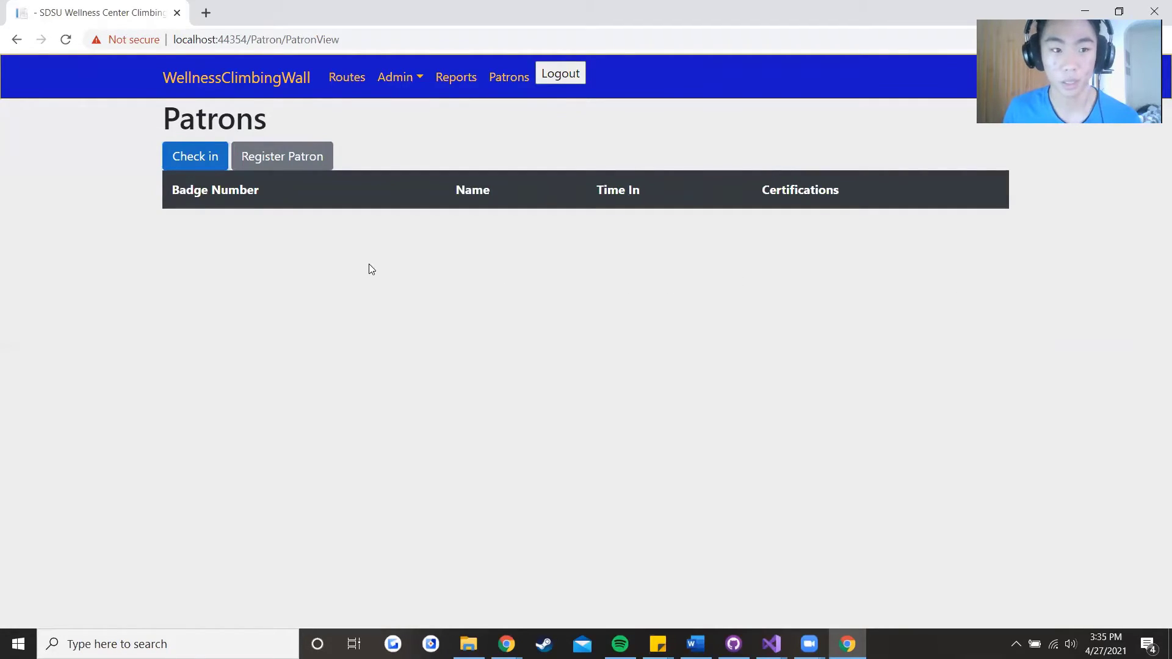
click(194, 157)
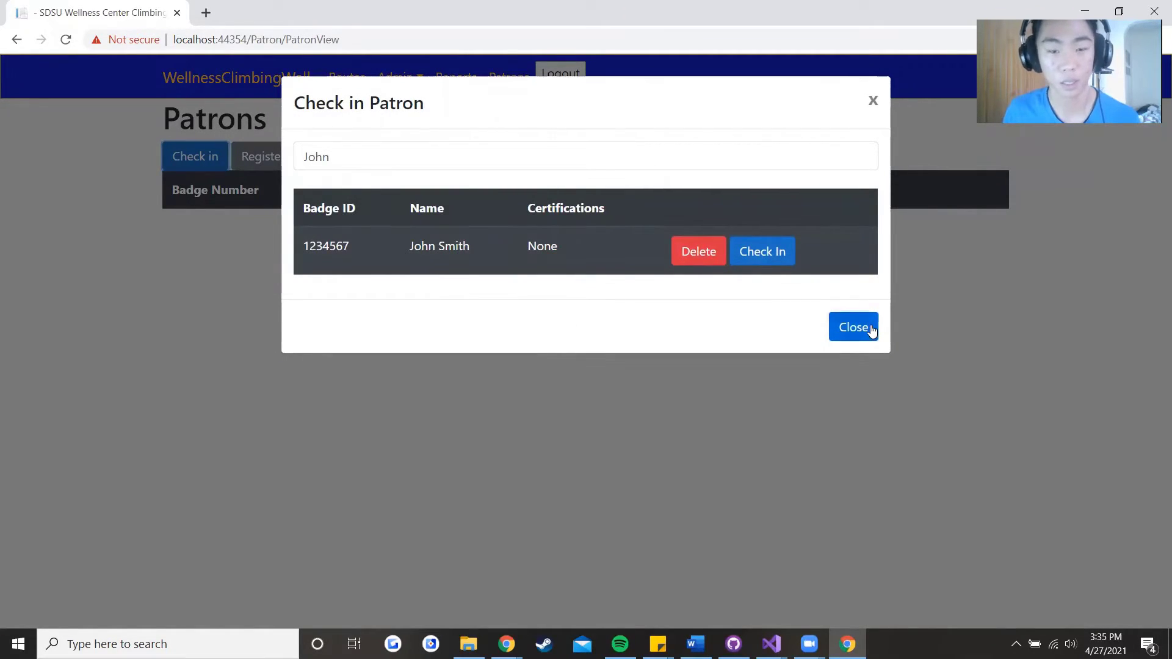
click(853, 327)
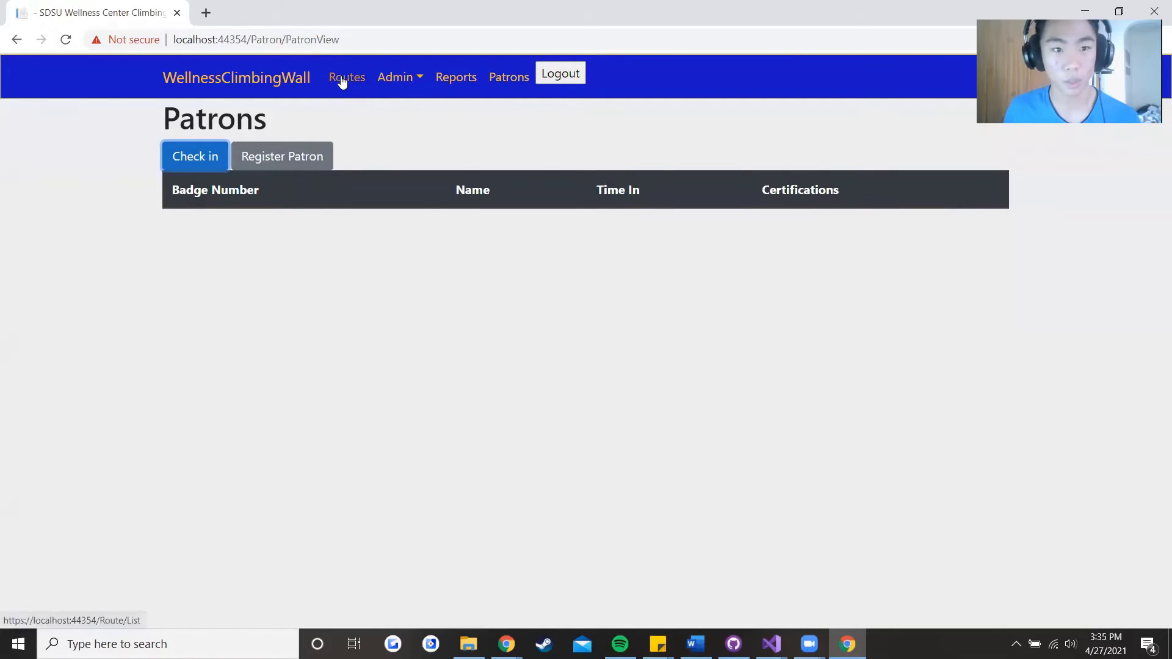
Go to the Routes list and open the Add Route form.
click(346, 76)
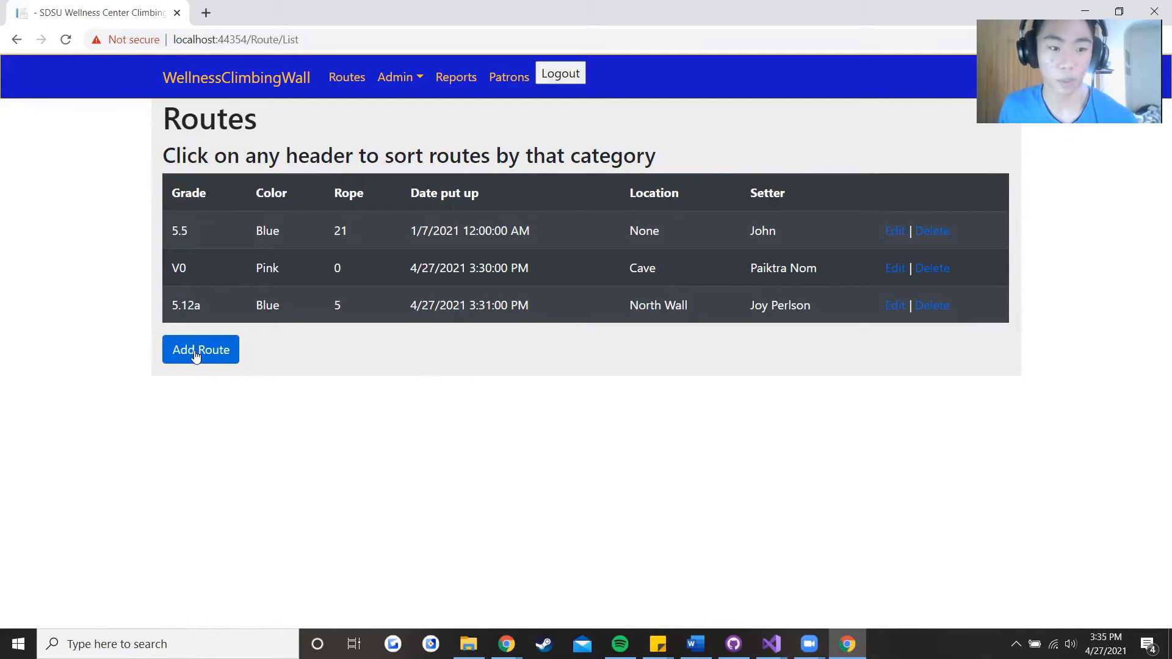
mouse_move(226, 409)
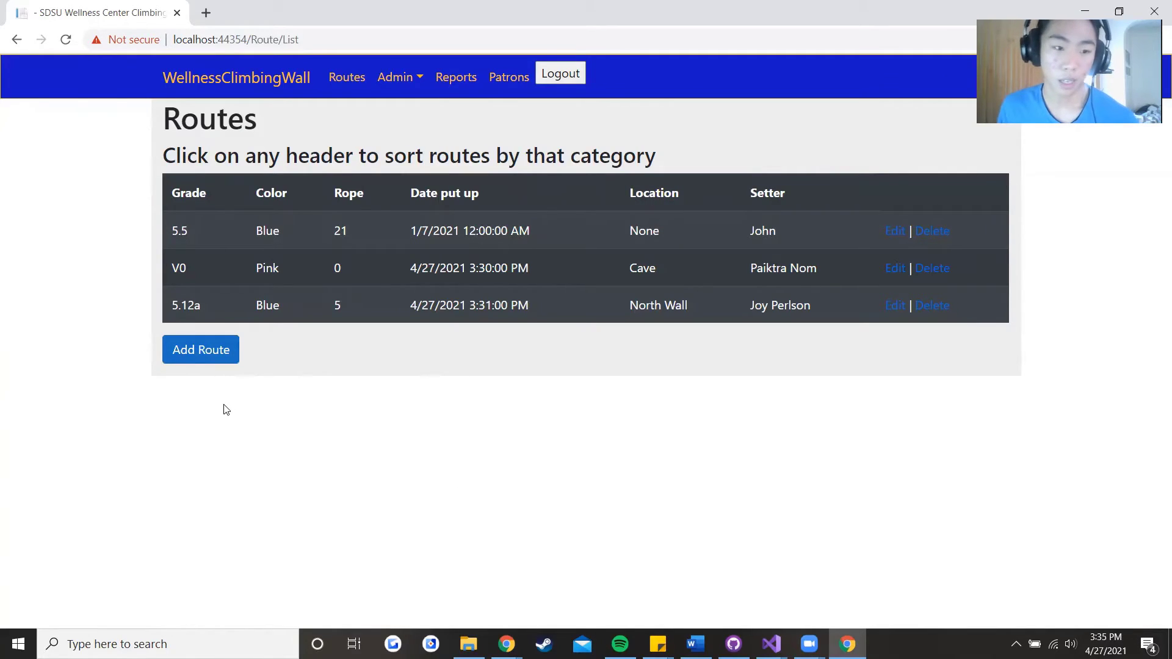
mouse_move(200, 349)
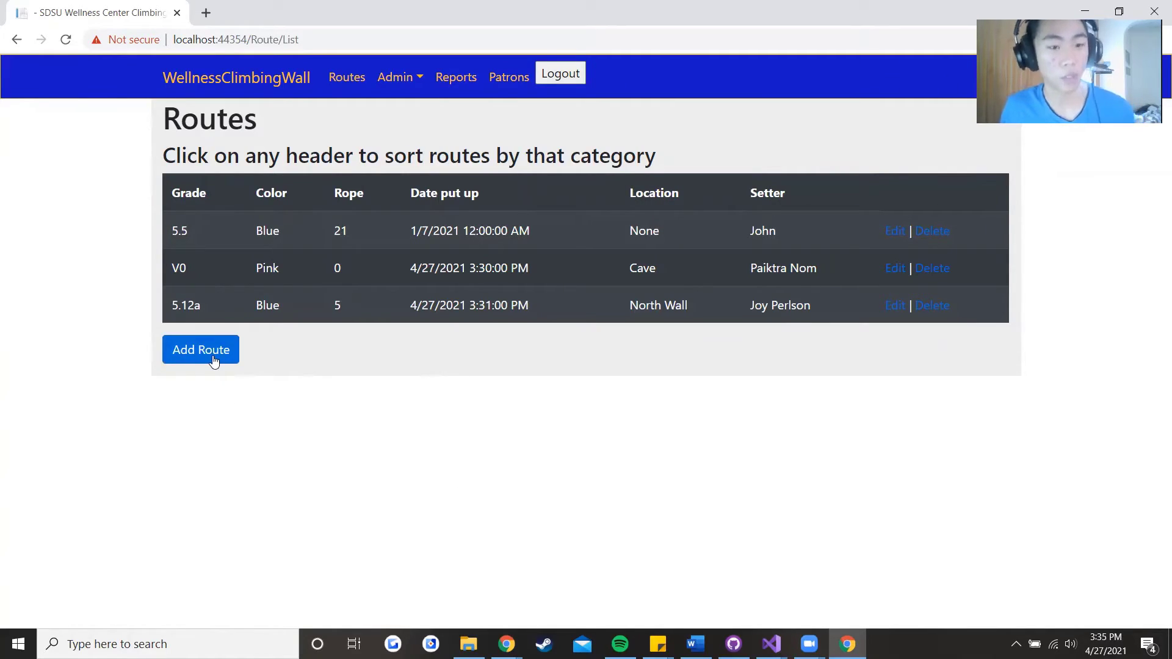
click(200, 349)
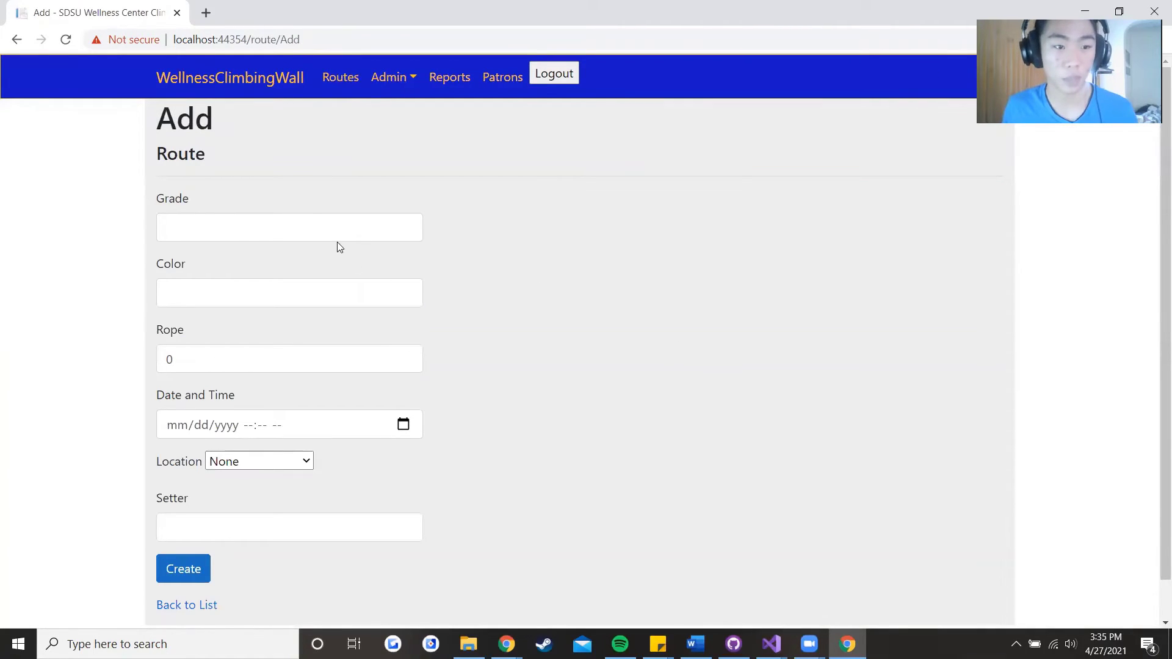
Enter grade 5.11a and colour Green in the new route form.
click(289, 227)
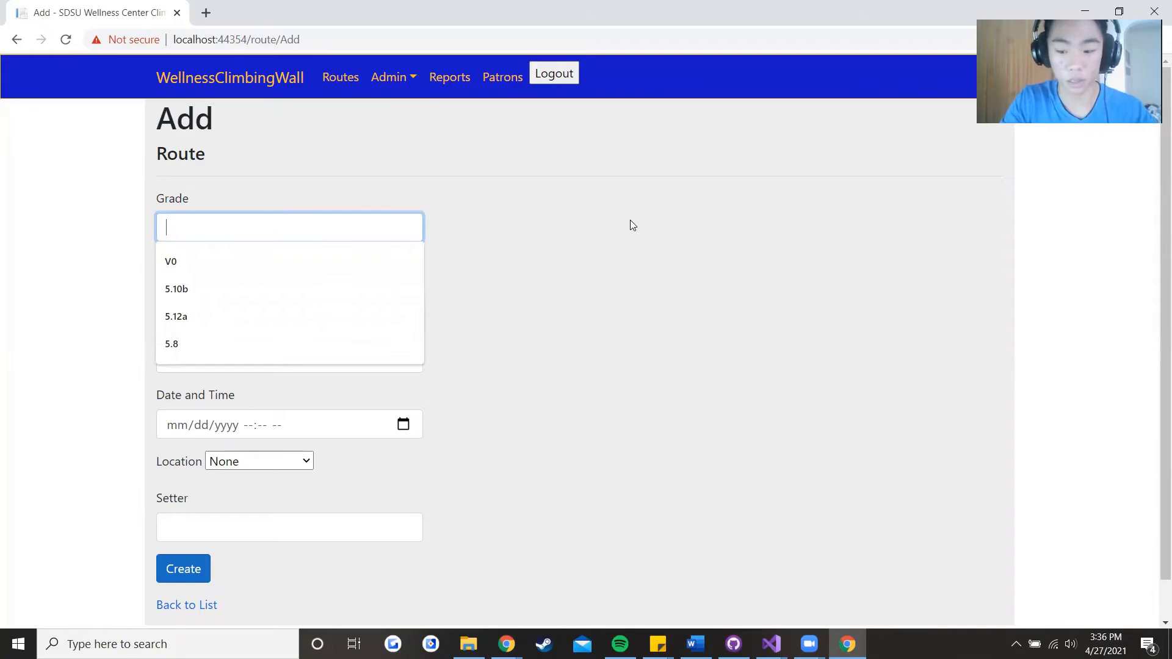
text(5.)
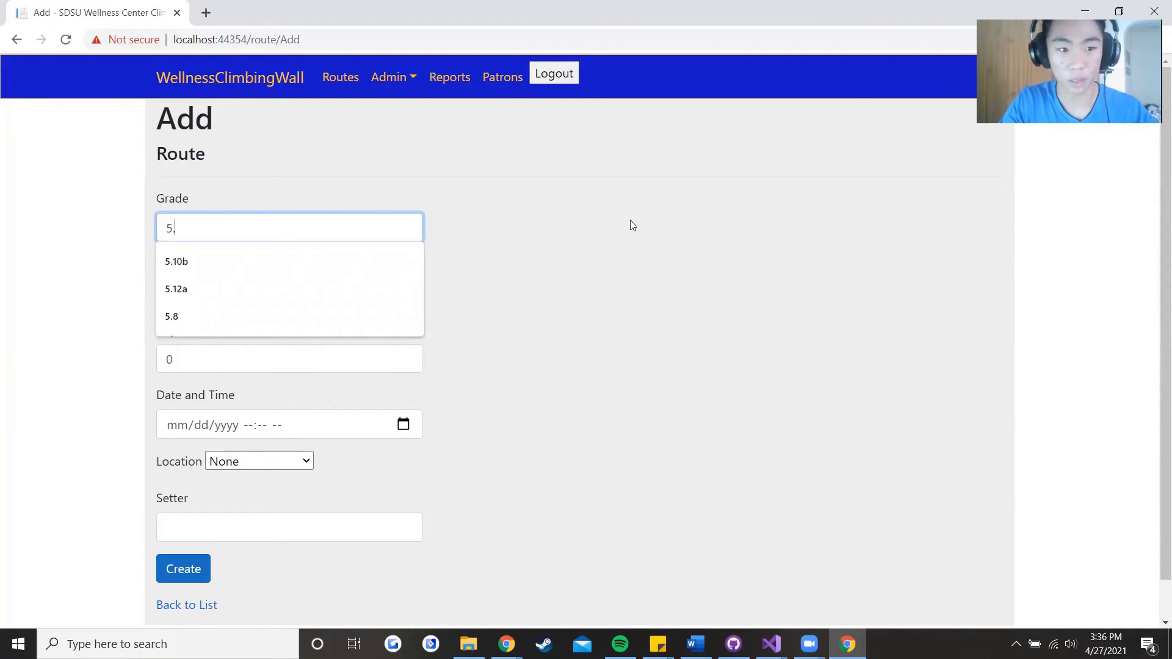
text(5.11a)
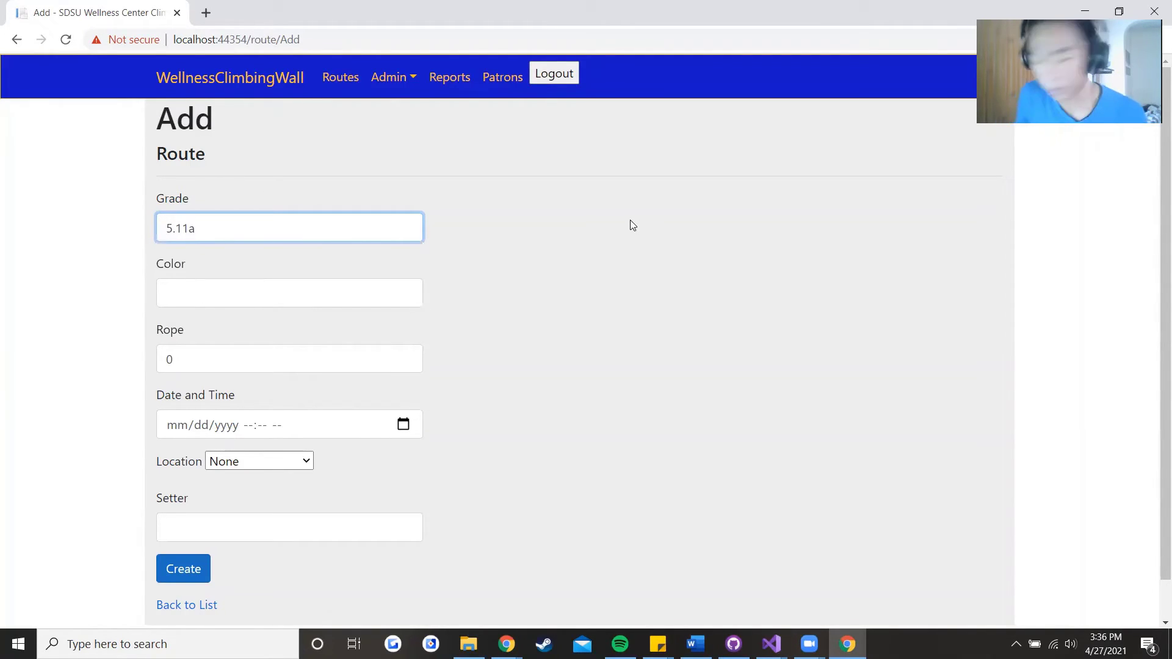
click(290, 292)
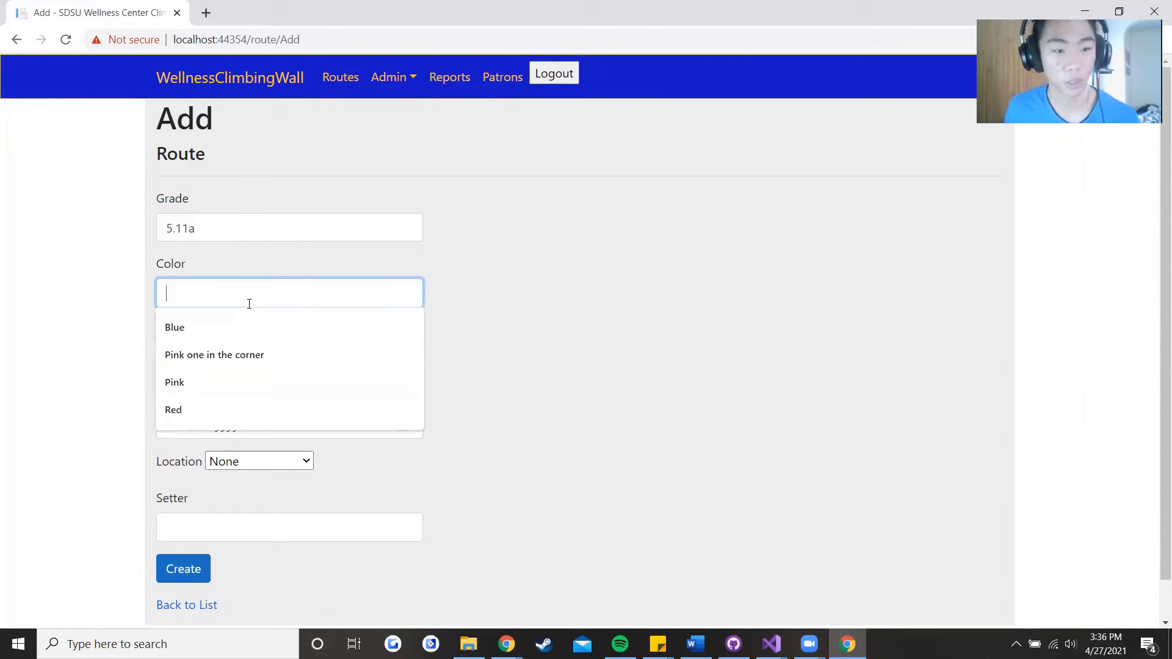
click(492, 277)
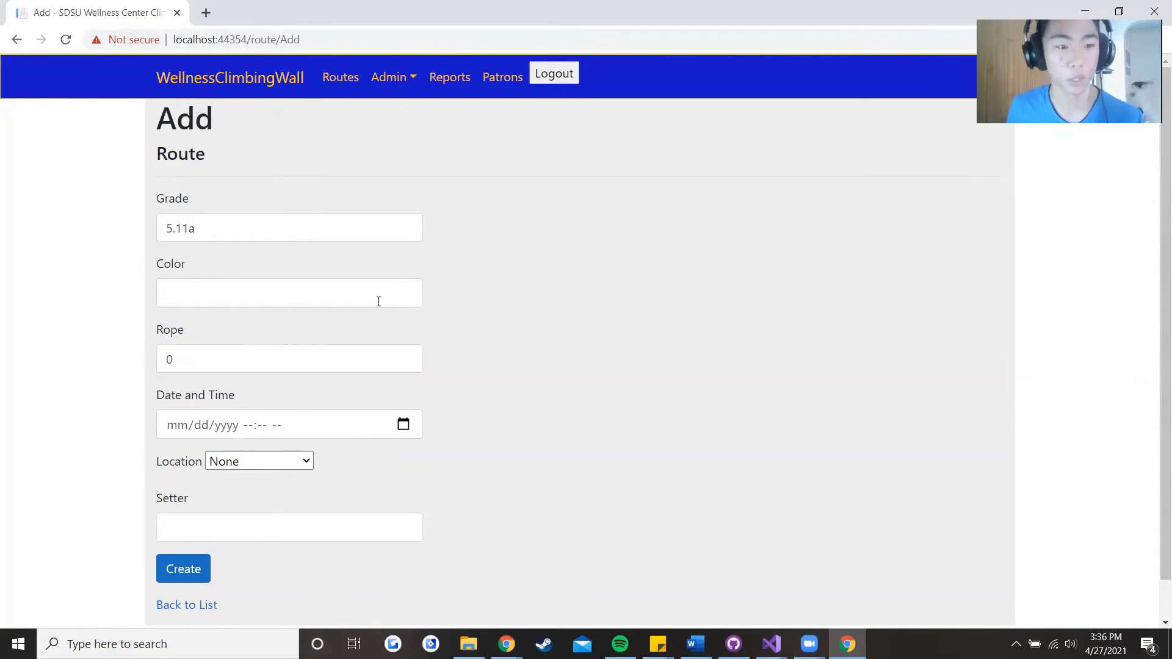
text(G)
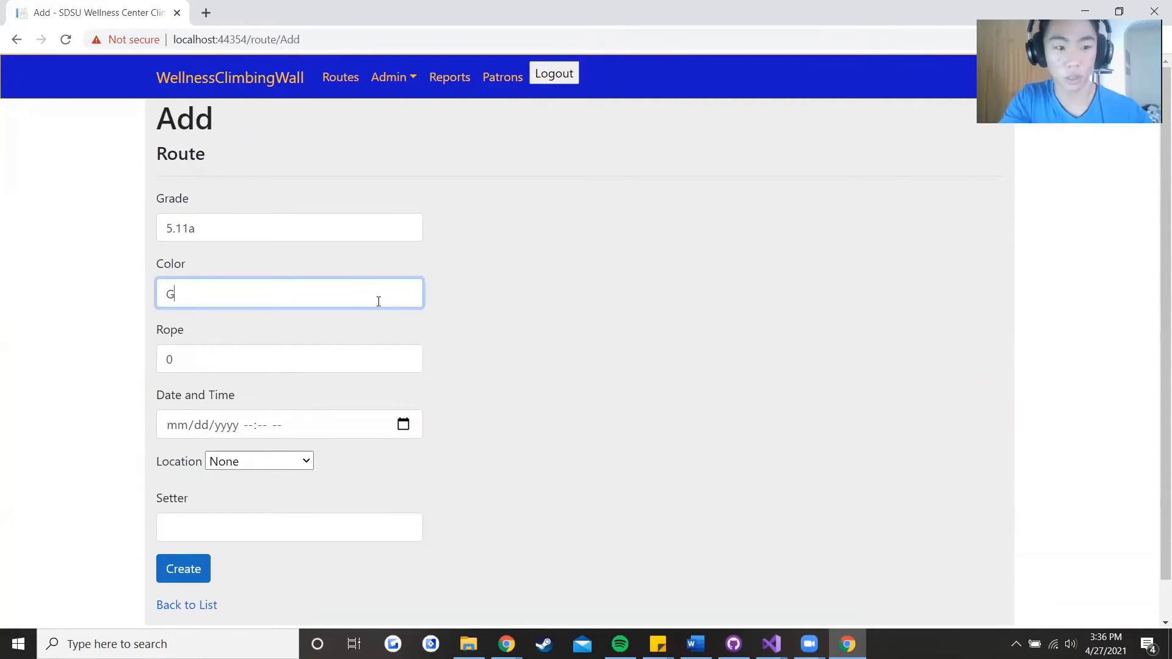
text(reen)
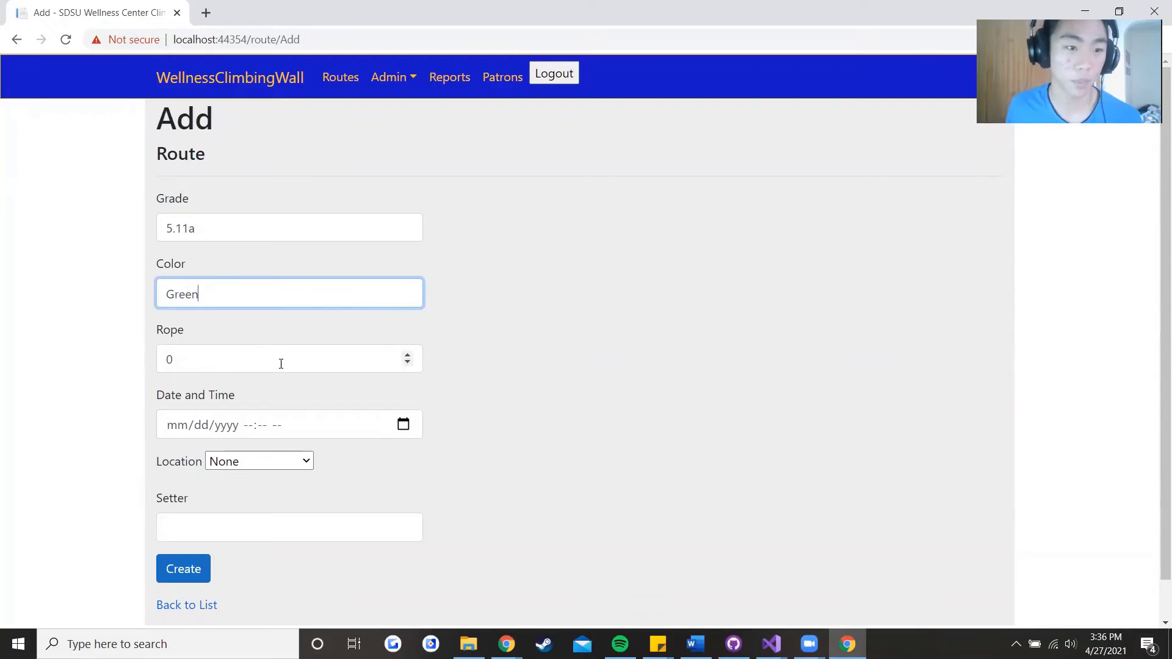
Replace the rope number with 12 and pick a suggested setter name.
click(290, 359)
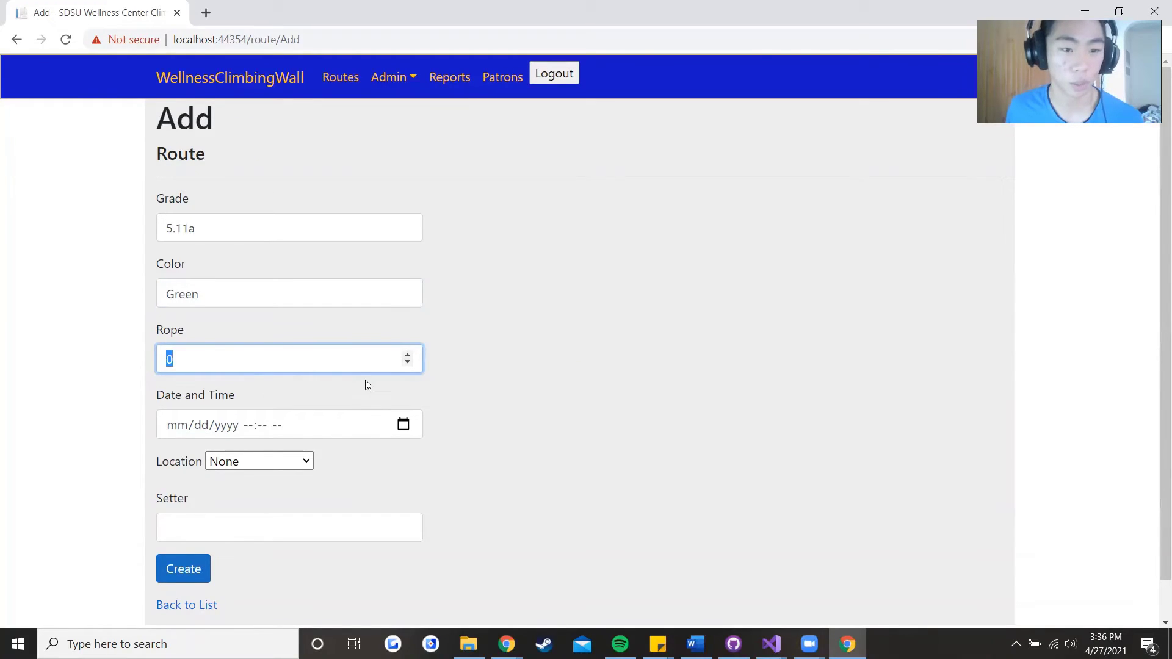
click(351, 358)
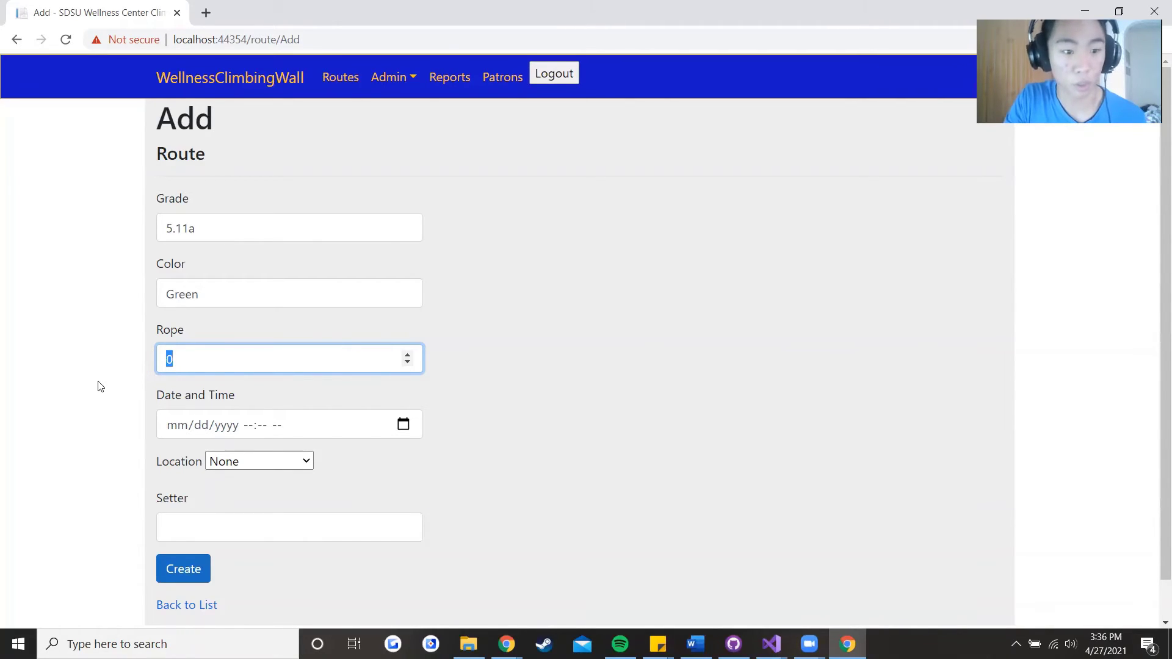
text(12)
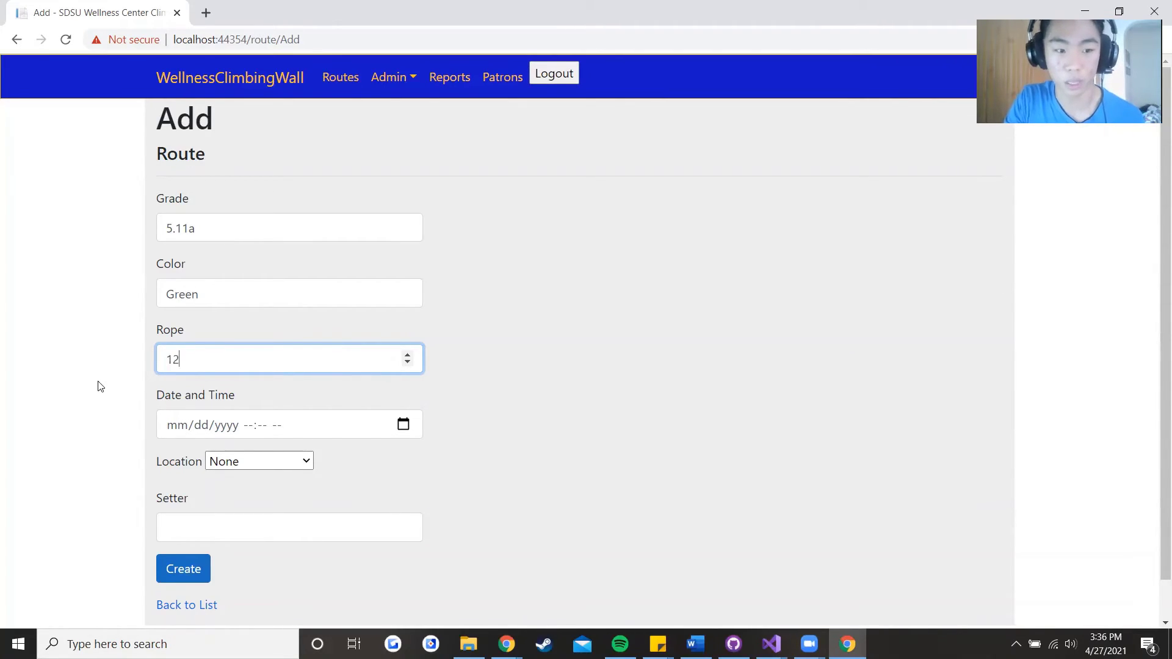
mouse_move(397, 433)
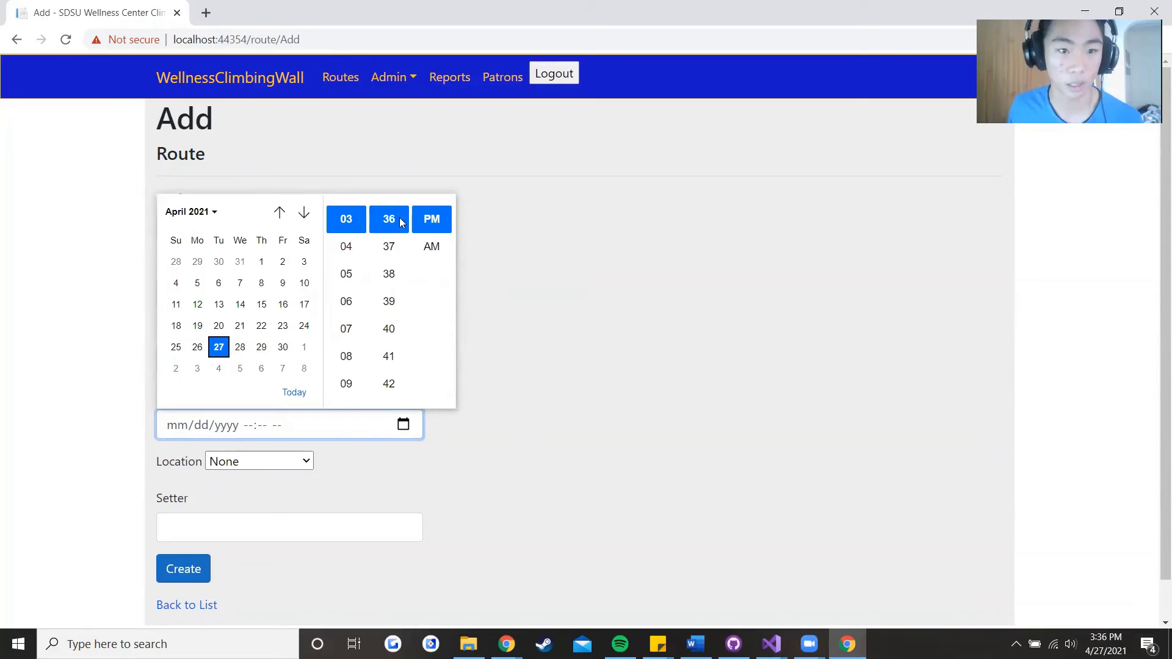
mouse_move(388, 407)
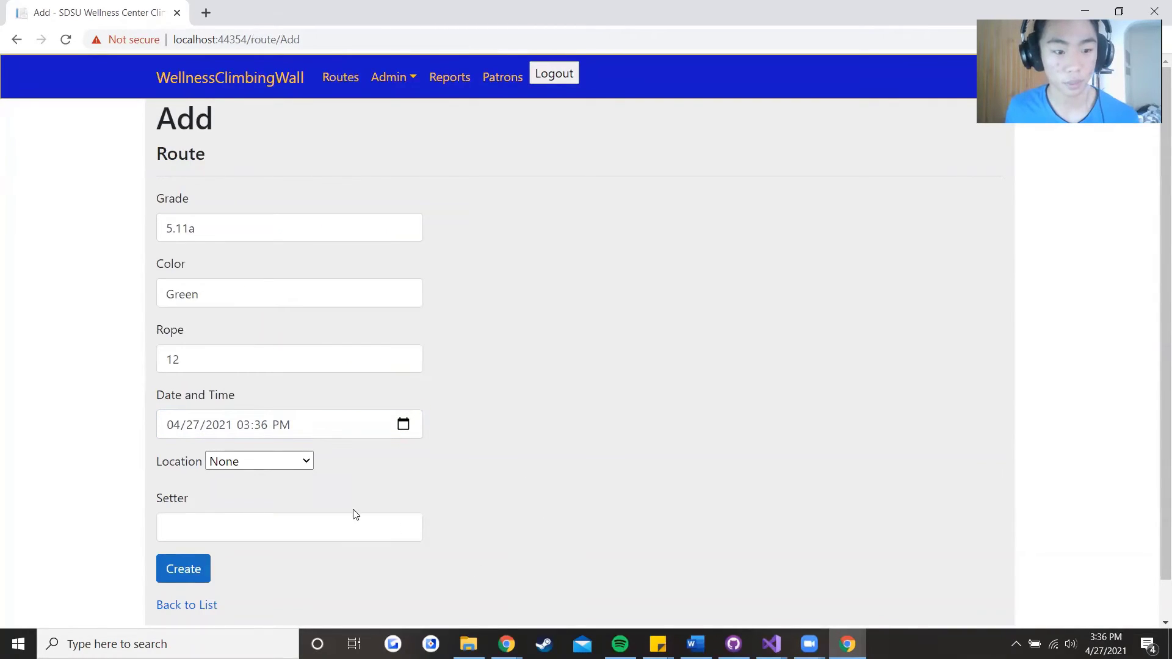
click(259, 461)
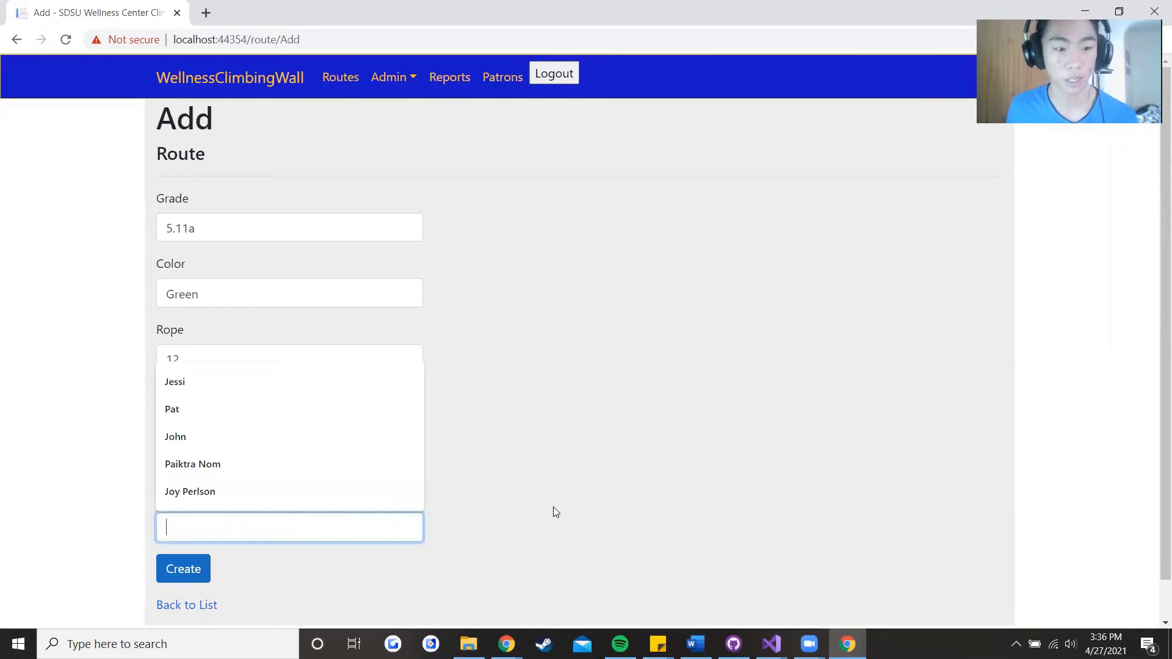
click(175, 436)
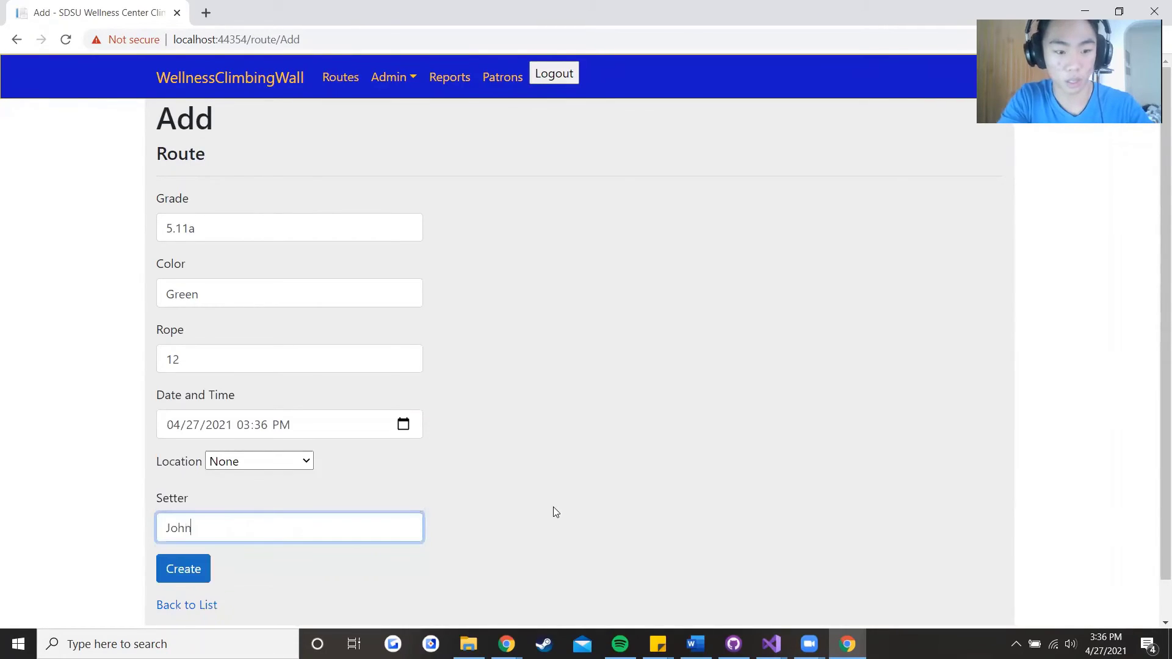
Complete the setter as 'Smith' and create the 5.11a Green route.
text(Smith)
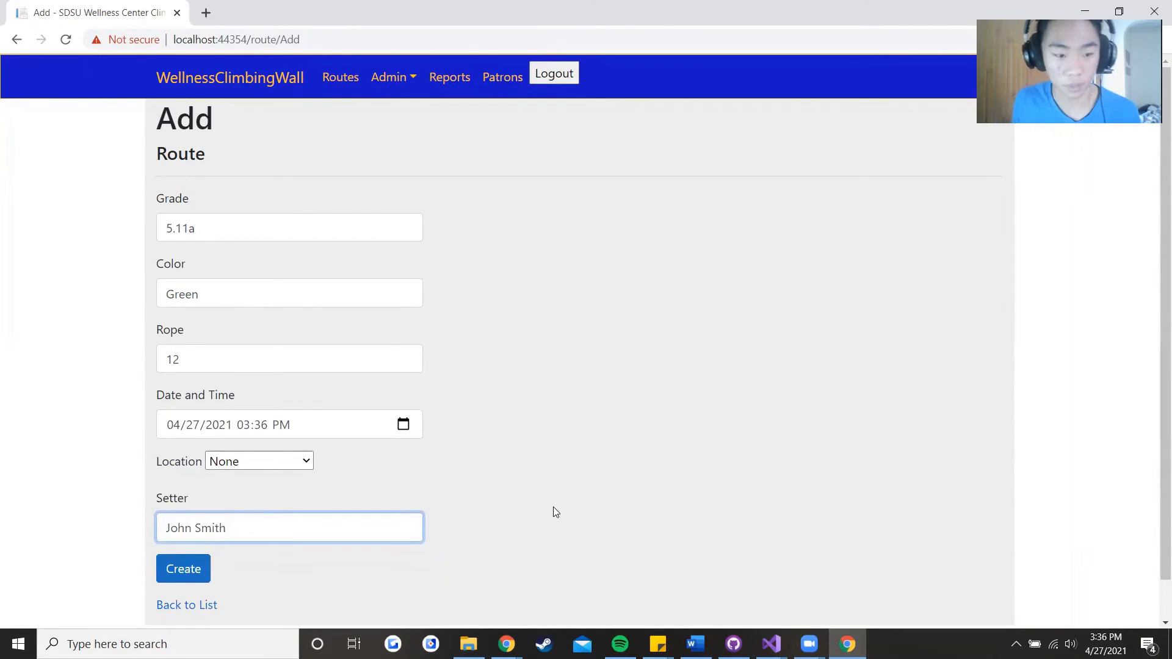
click(184, 569)
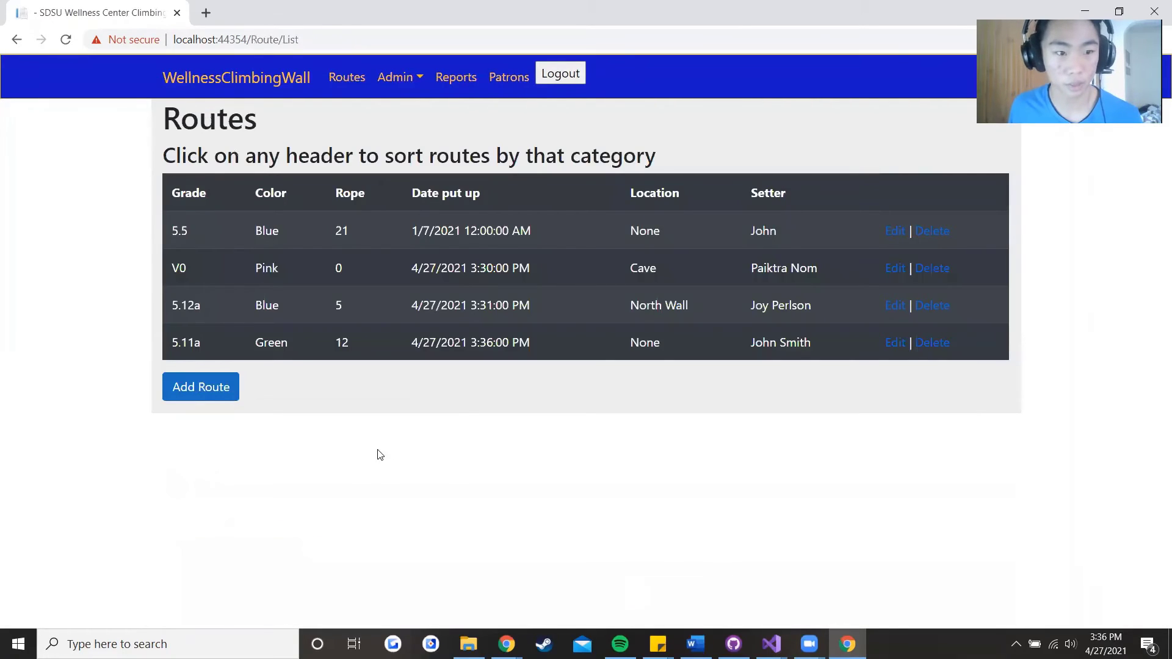
mouse_move(667, 365)
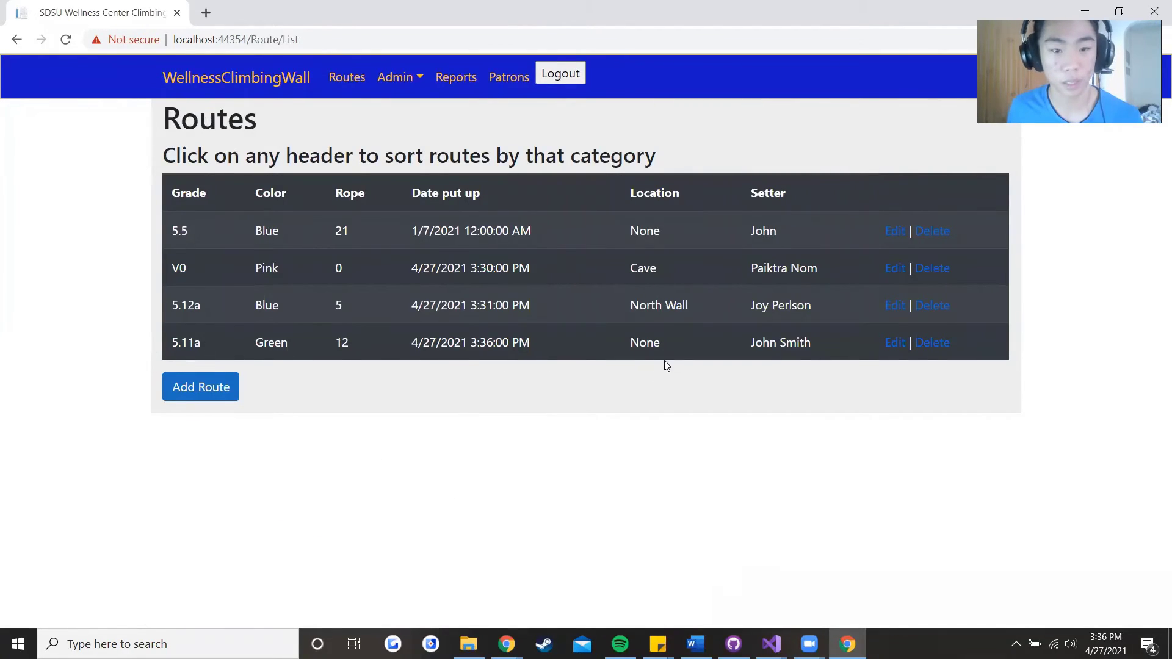
mouse_move(839, 342)
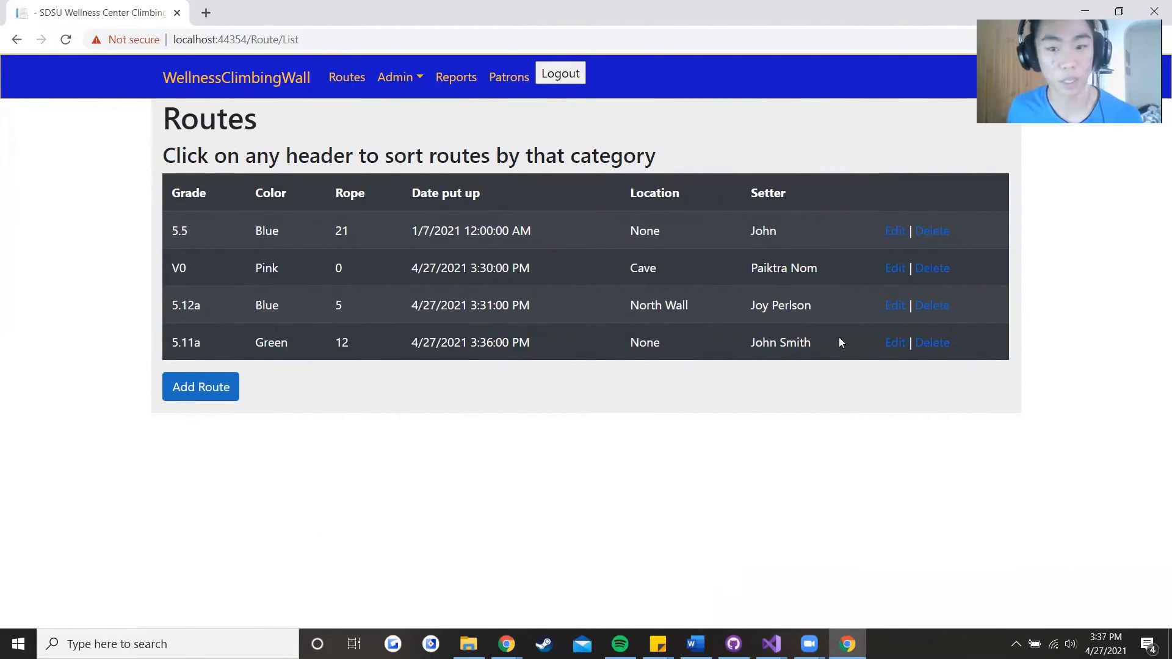
mouse_move(1085, 325)
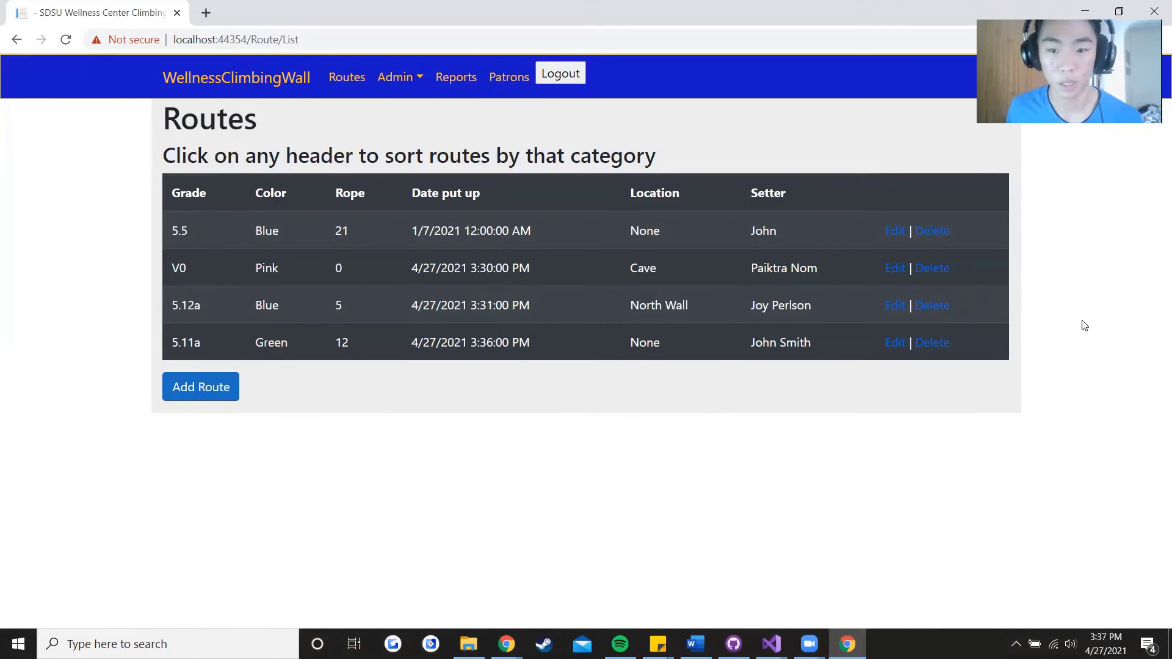
mouse_move(895, 342)
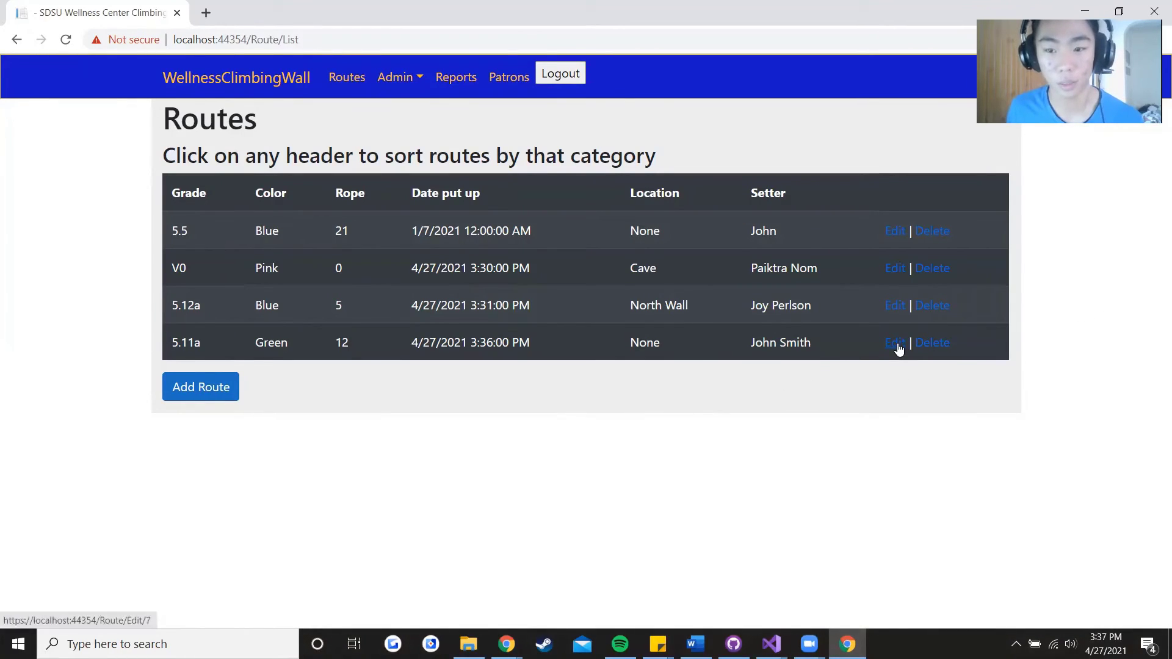
Edit the Green rope 12 route's grade from 5.11a to 5.10d and save.
click(894, 342)
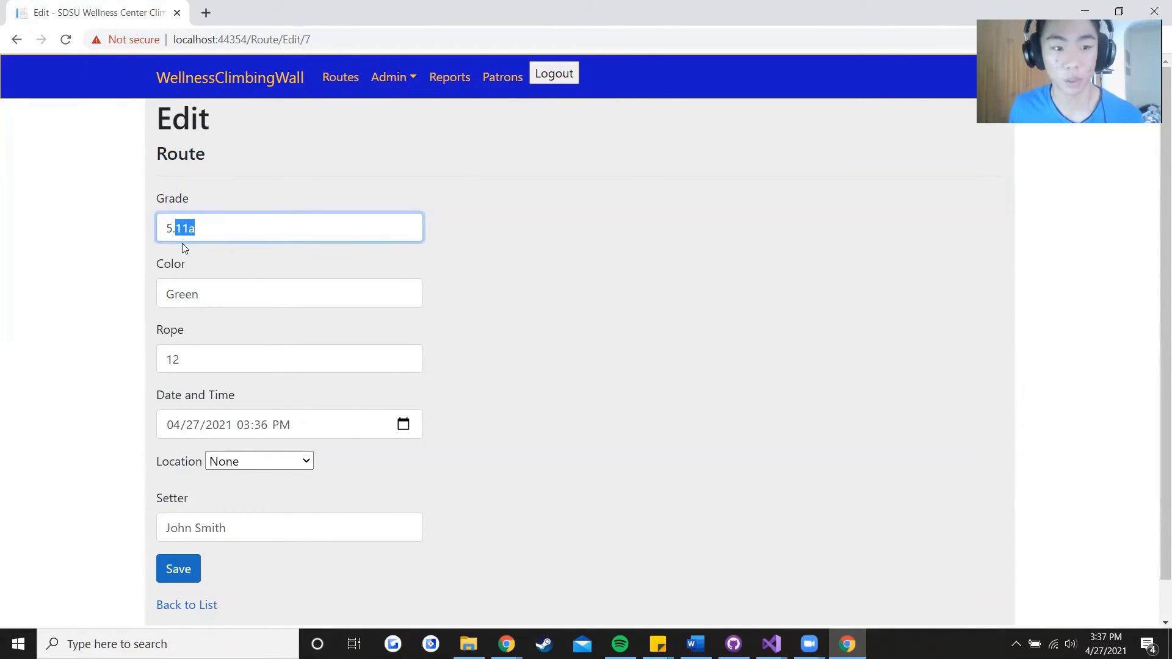
text(5.10d)
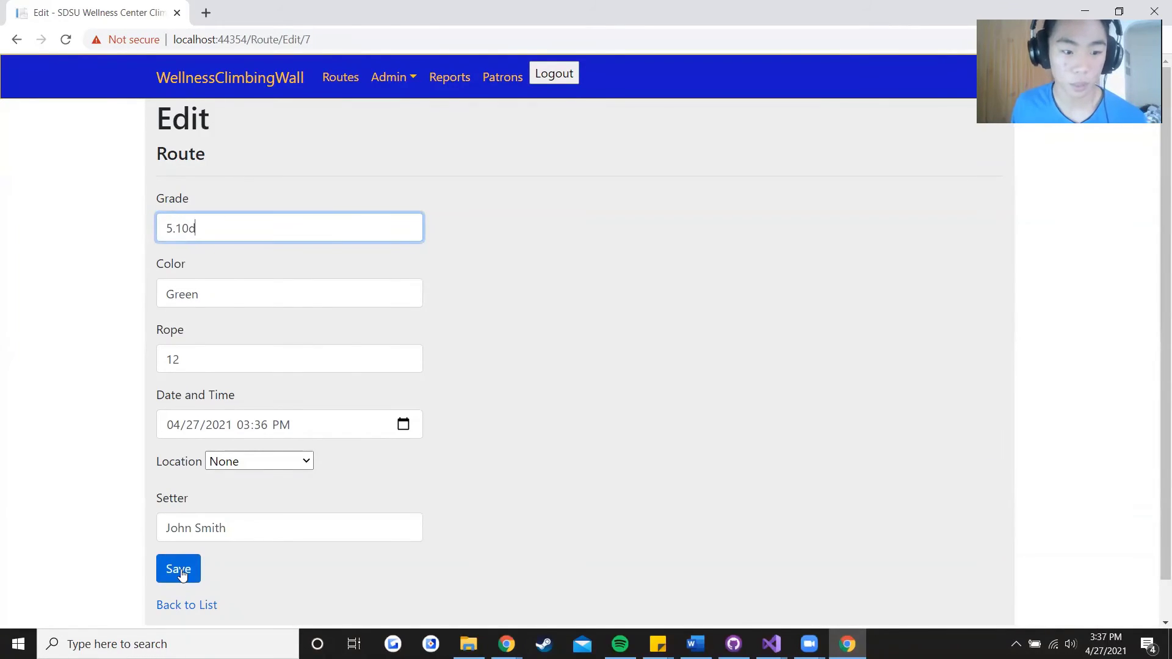
click(177, 569)
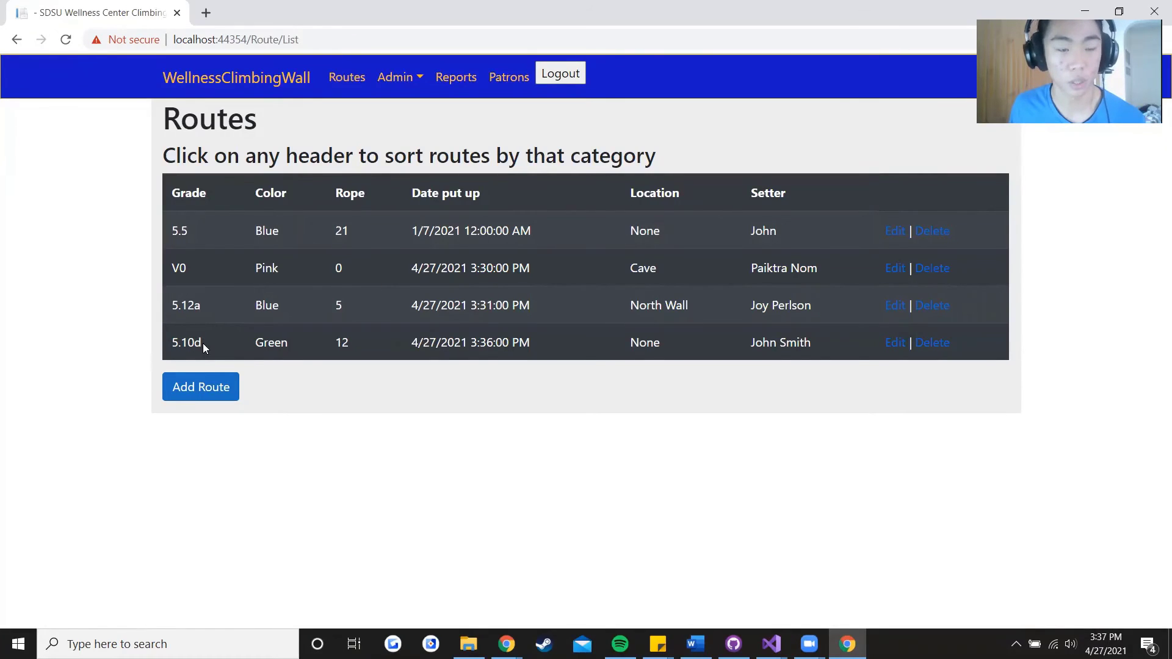
mouse_move(146, 366)
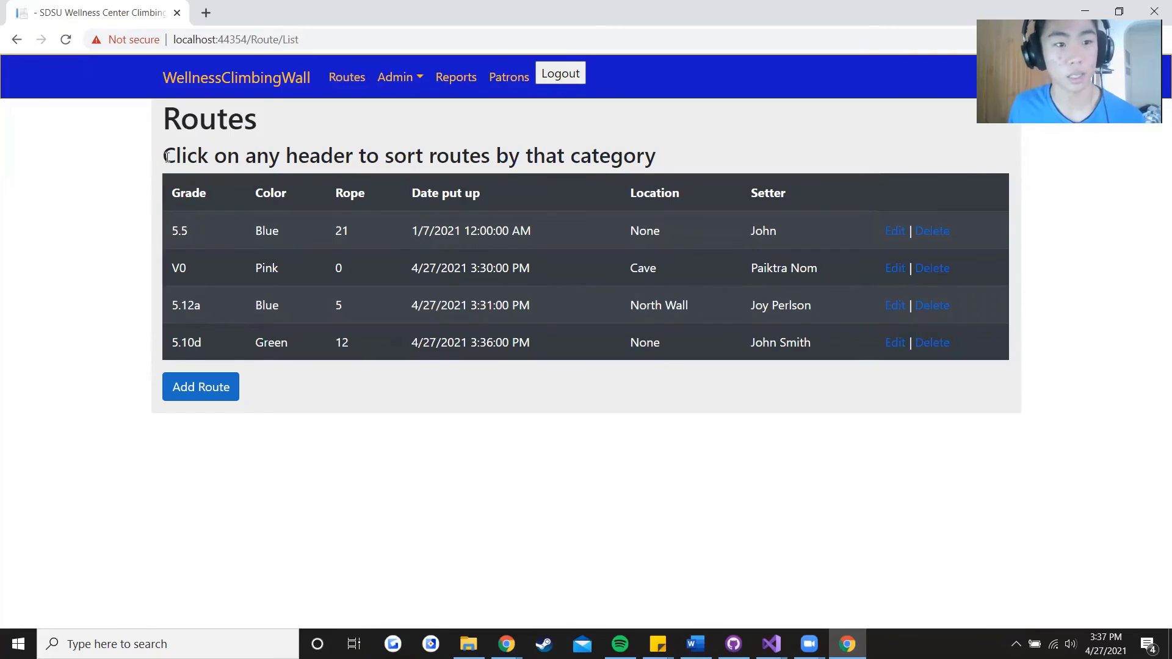
mouse_move(709, 147)
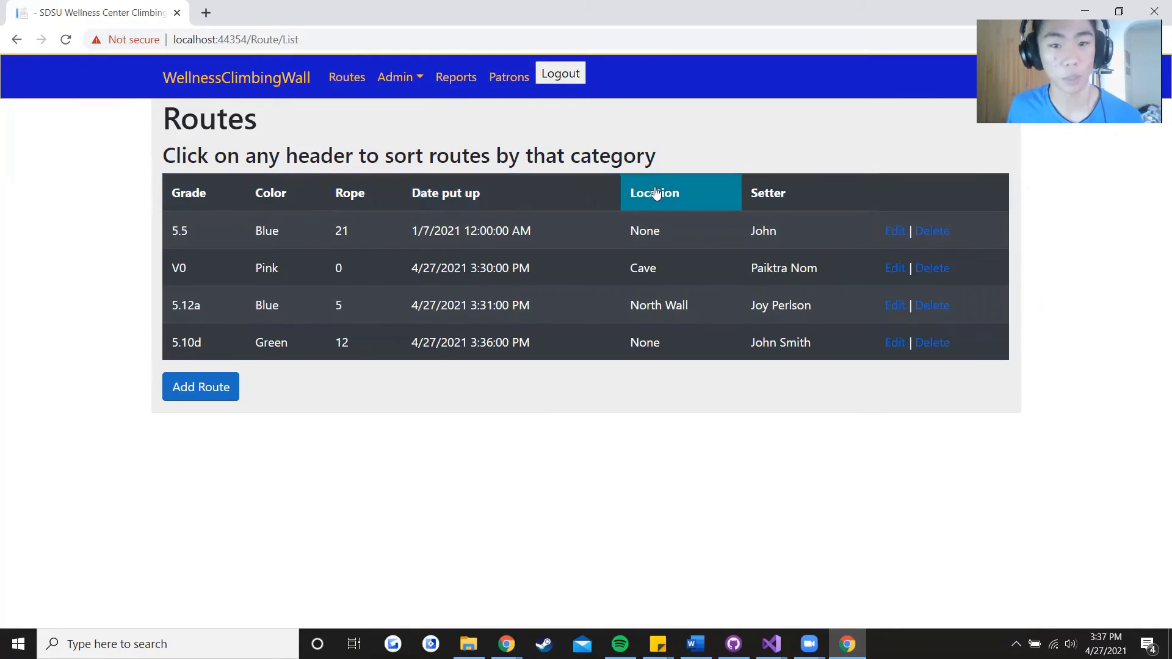
Sort routes by Grade and Location both ways, then delete the Green 5.10d route.
click(189, 193)
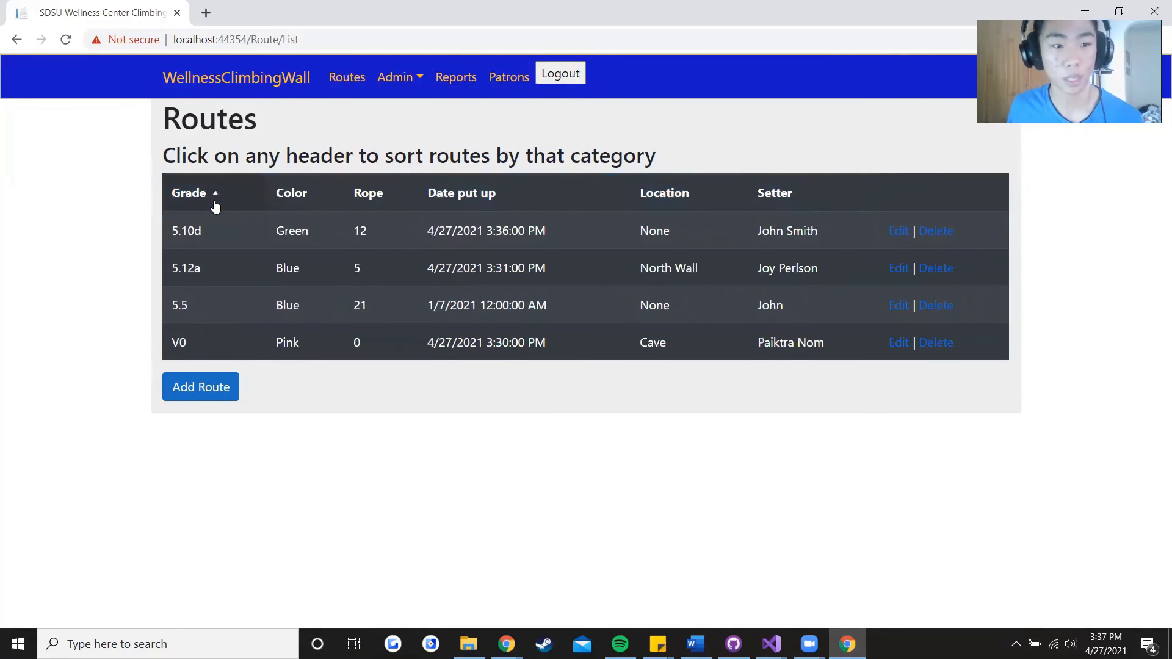
mouse_move(237, 203)
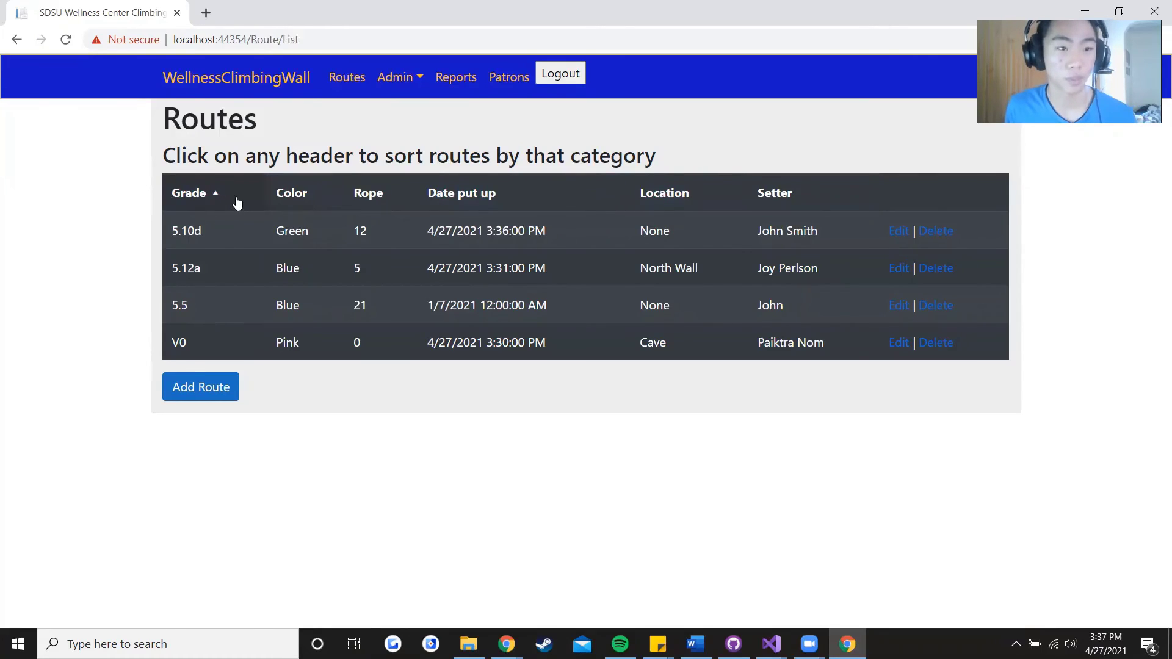
click(188, 193)
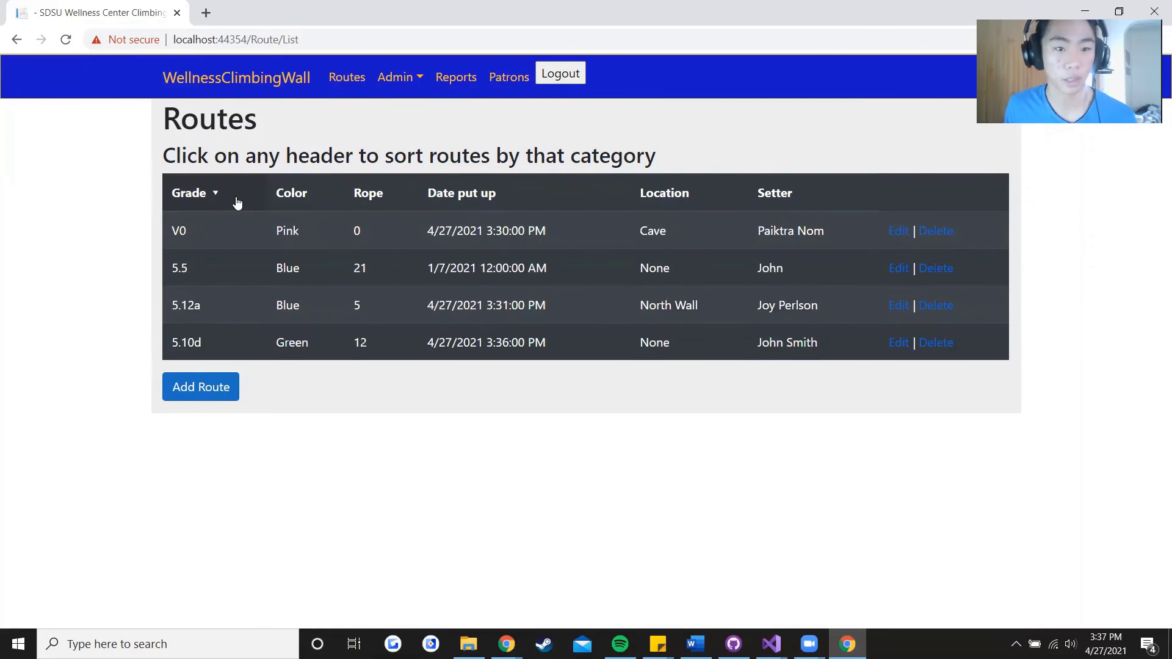
click(445, 193)
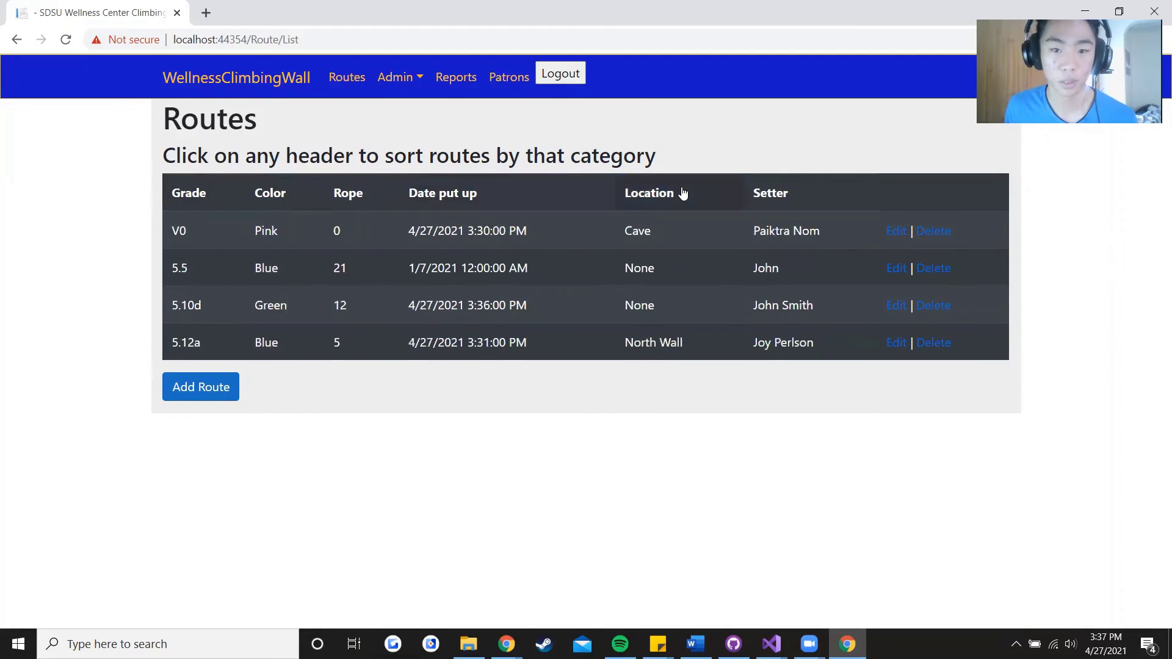
click(769, 192)
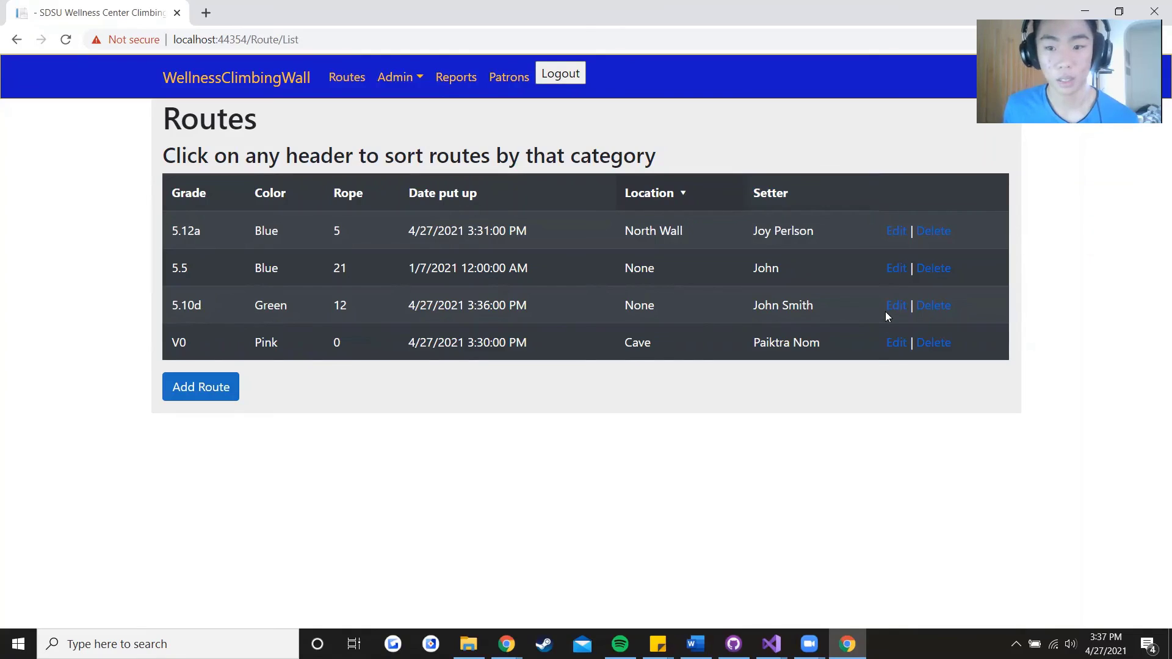
click(933, 305)
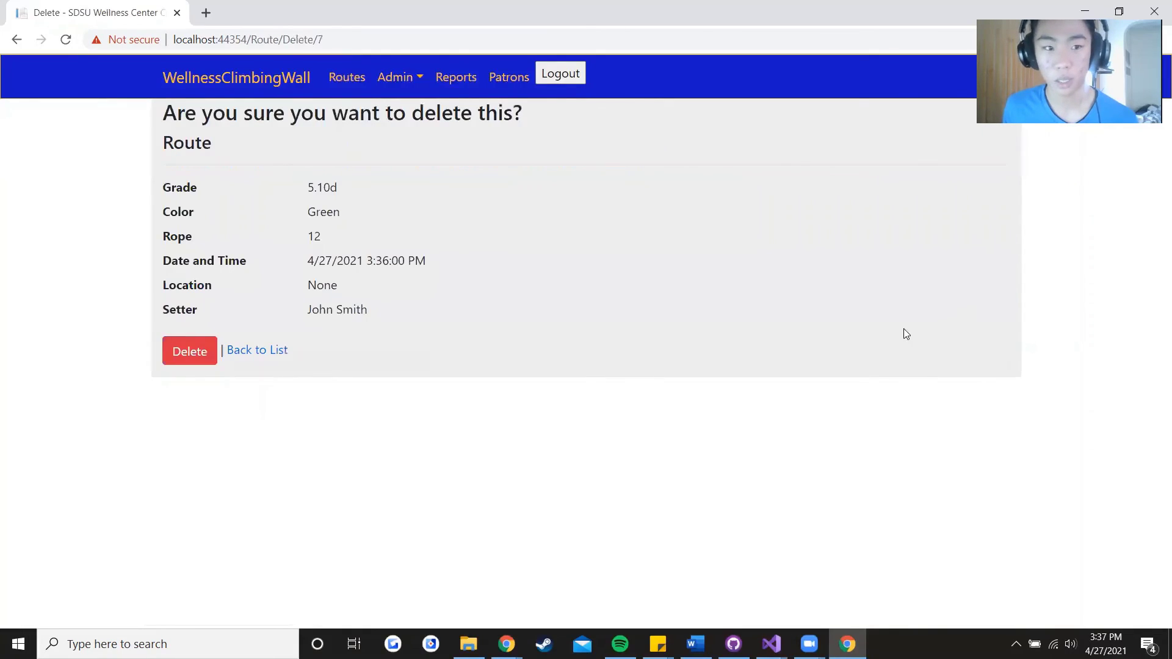
mouse_move(160, 457)
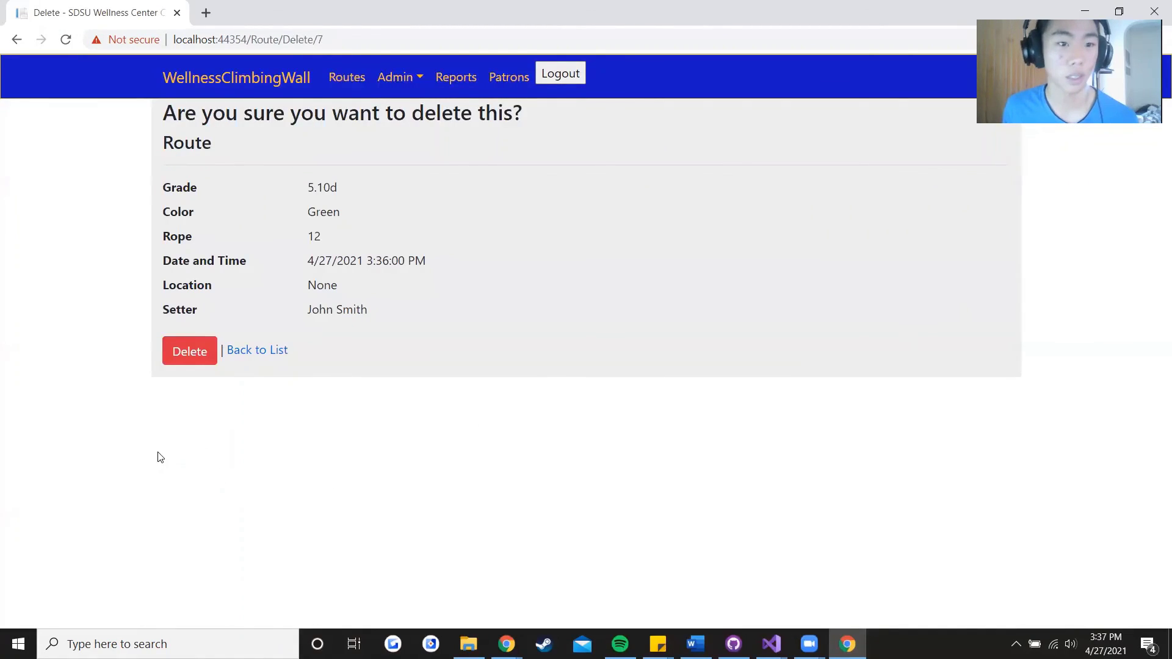
click(189, 352)
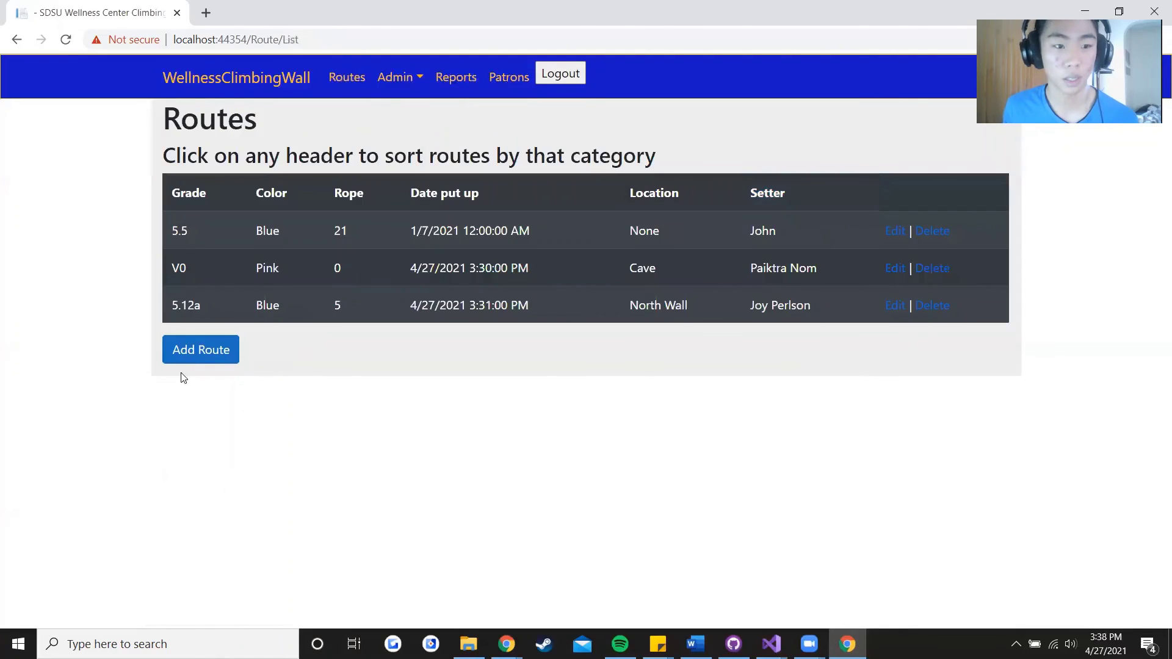